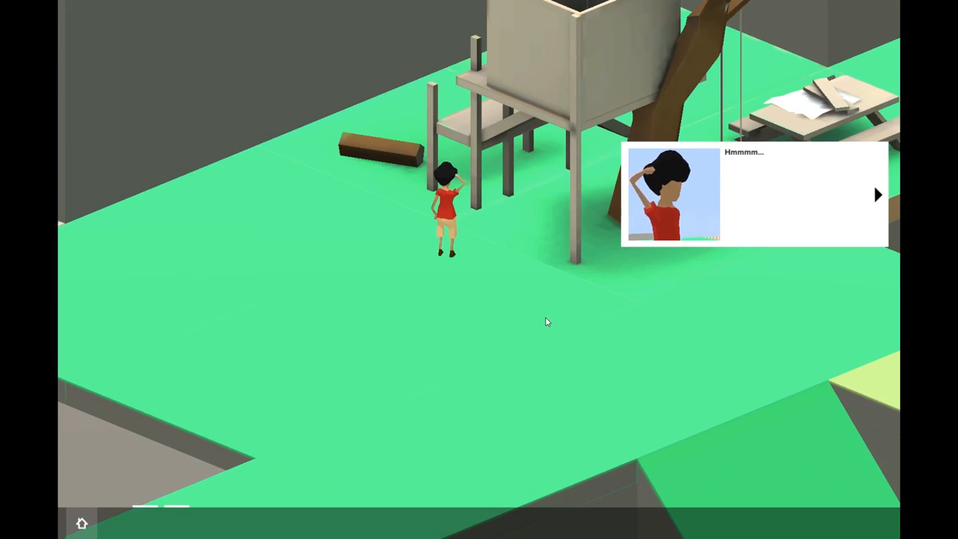
mouse_move(887, 219)
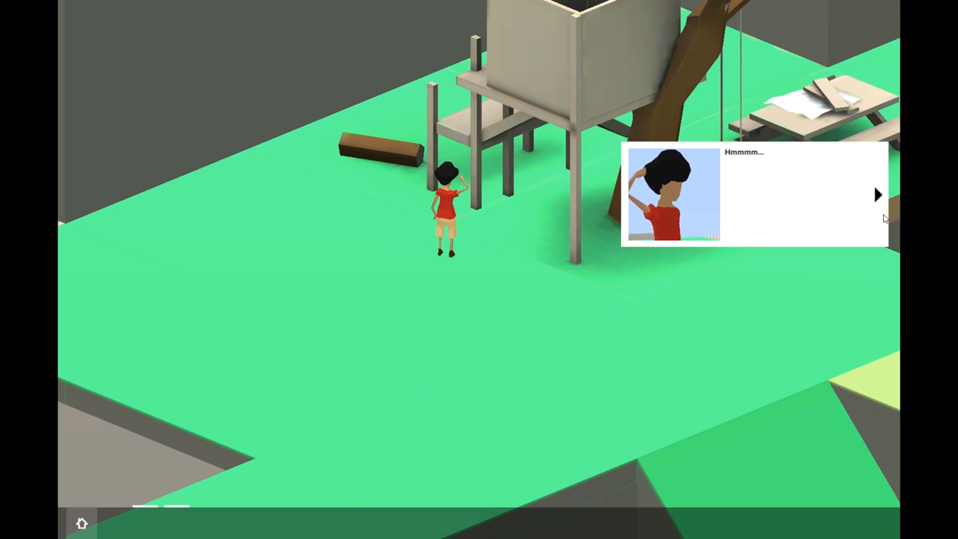
Step: Advance the story dialogue past the treehouse to the unfinished walkway
left_click(877, 195)
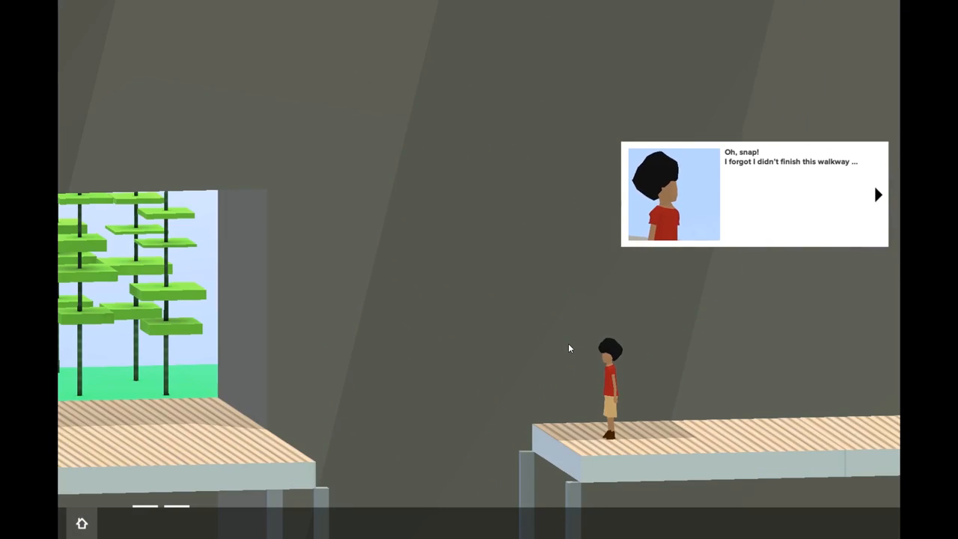
Step: Enter building mode and place a Corridor block in the walkway gap
left_click(878, 195)
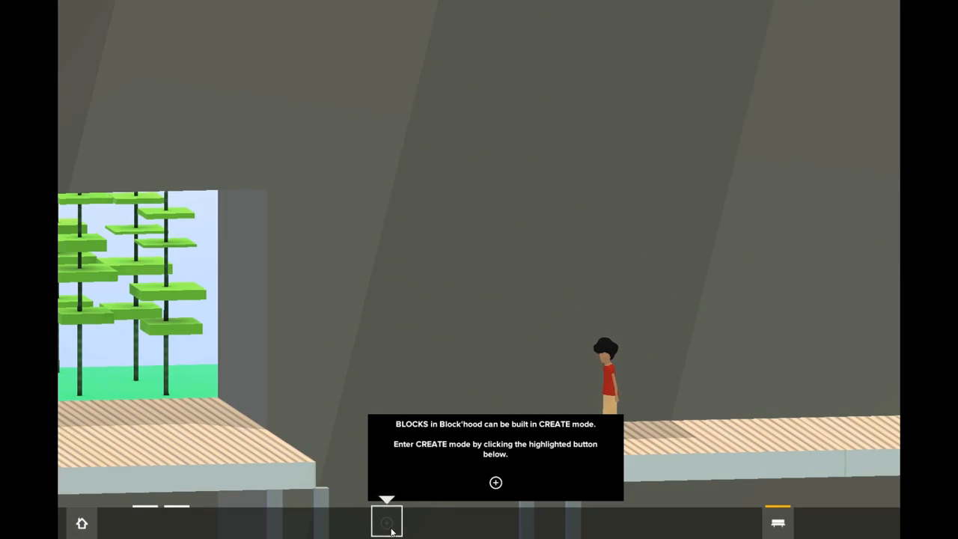
left_click(387, 522)
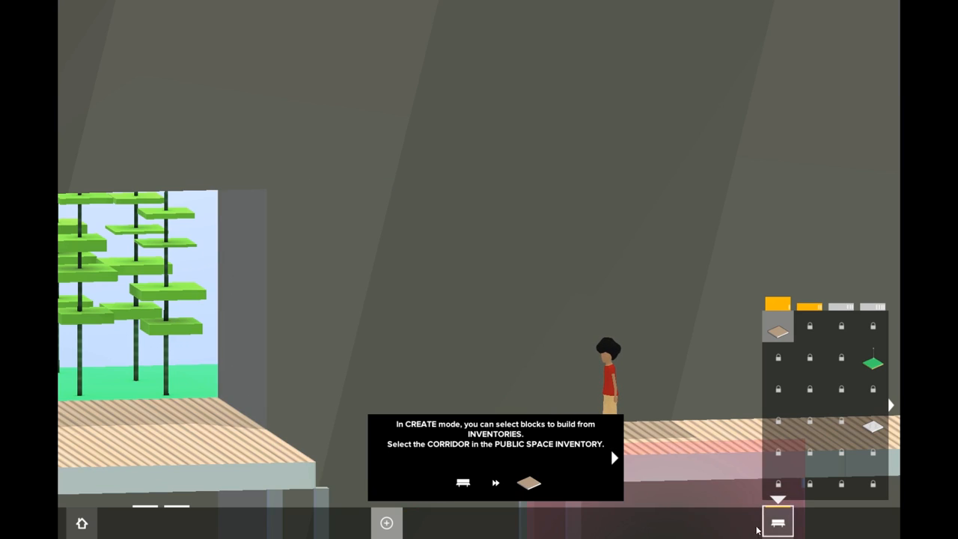
mouse_move(778, 521)
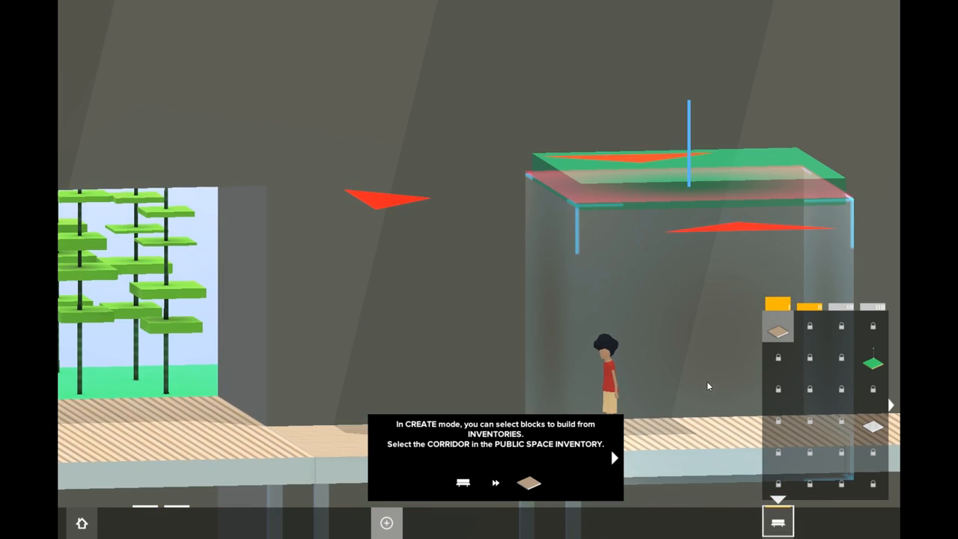
left_click(614, 458)
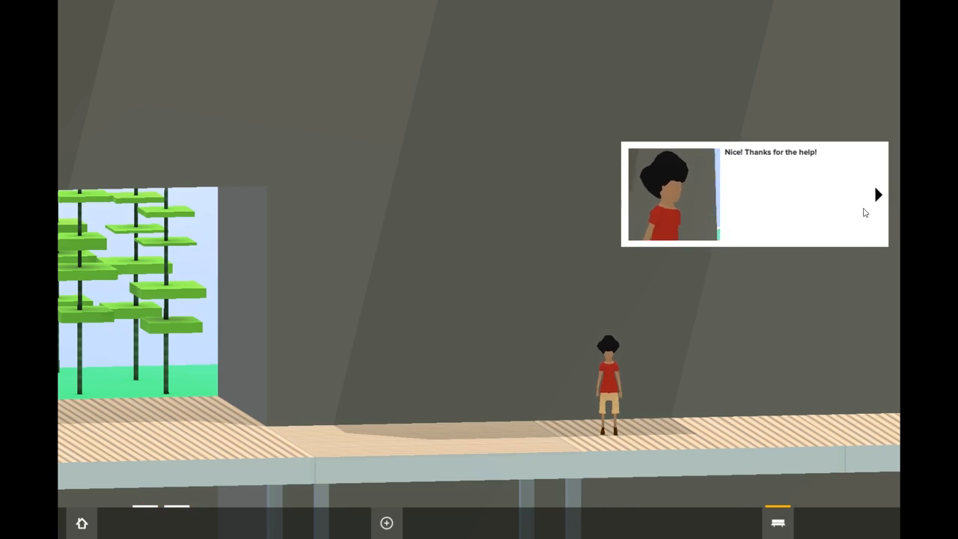
Step: Advance the dialogue past the bamboo grove onto the green ledge
left_click(878, 195)
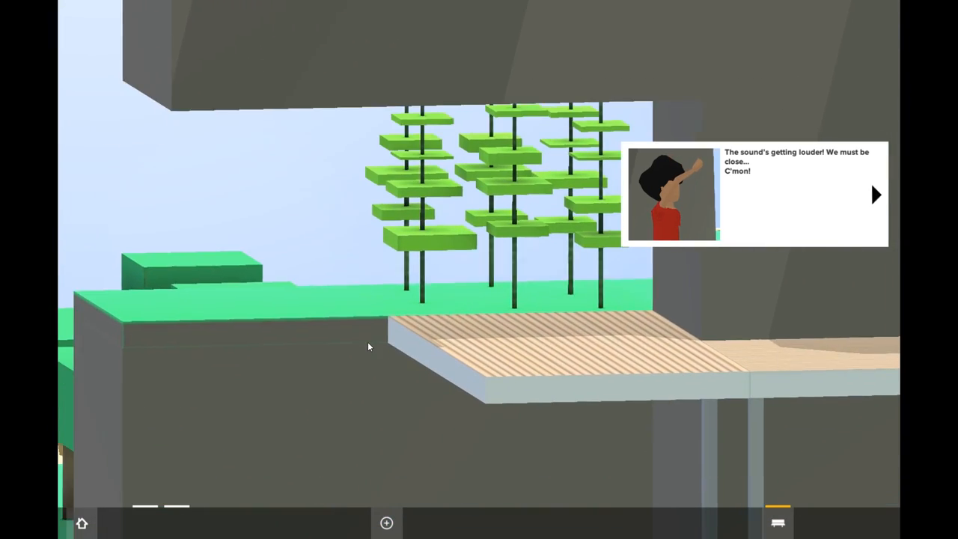
left_click(876, 194)
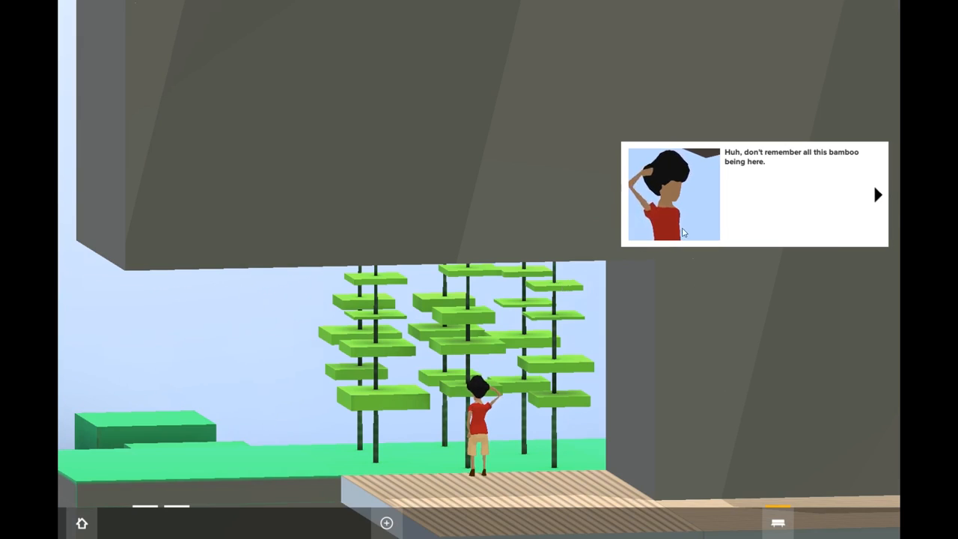
left_click(876, 195)
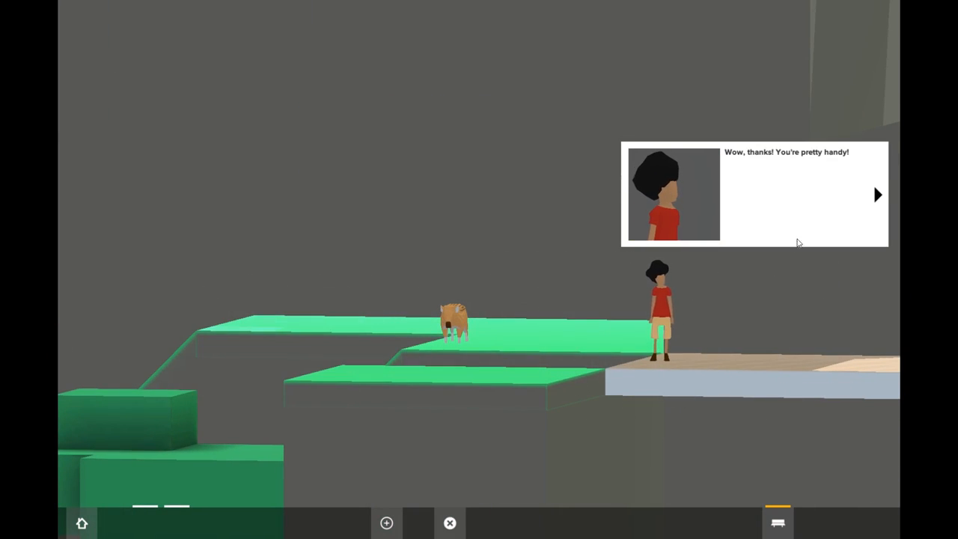
Step: Build a second Corridor across the empty space and continue past the fleeing boar
left_click(877, 195)
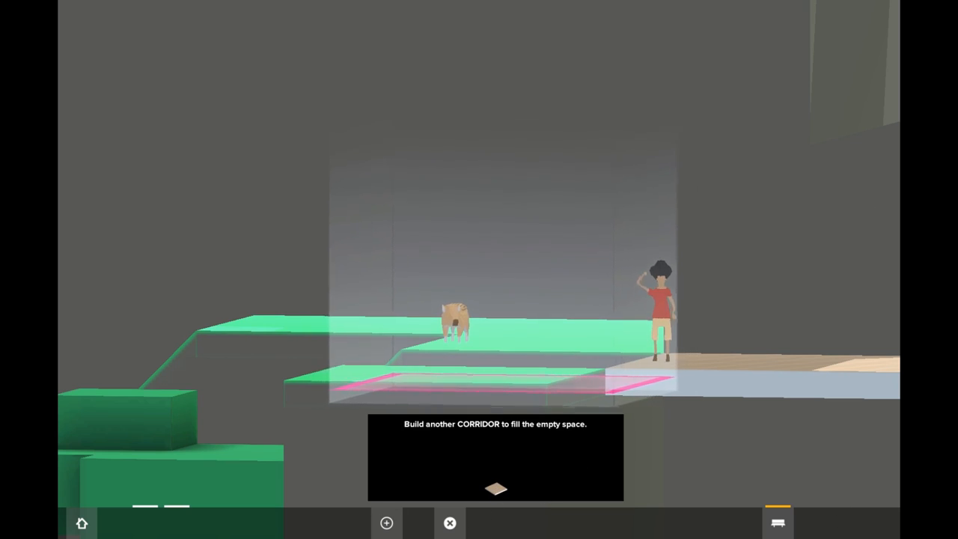
left_click(387, 522)
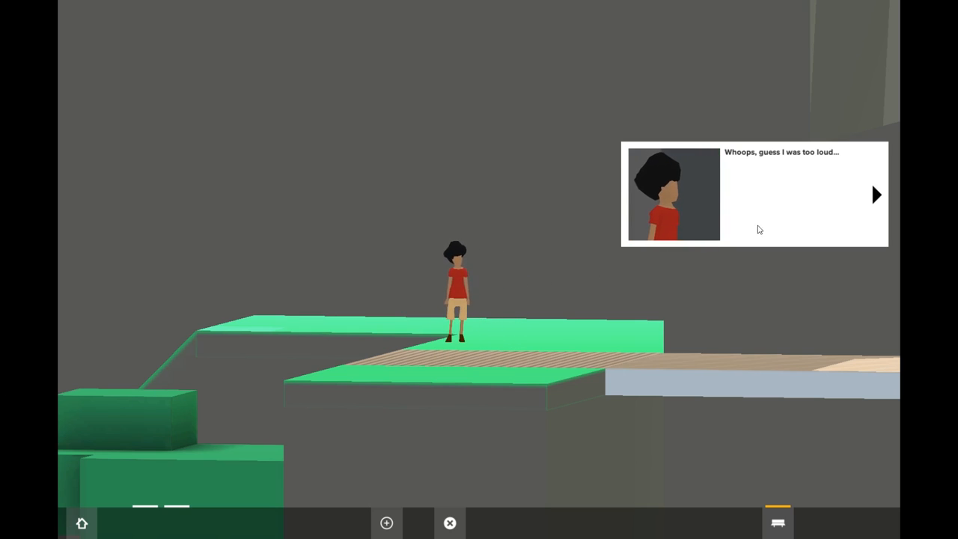
left_click(877, 195)
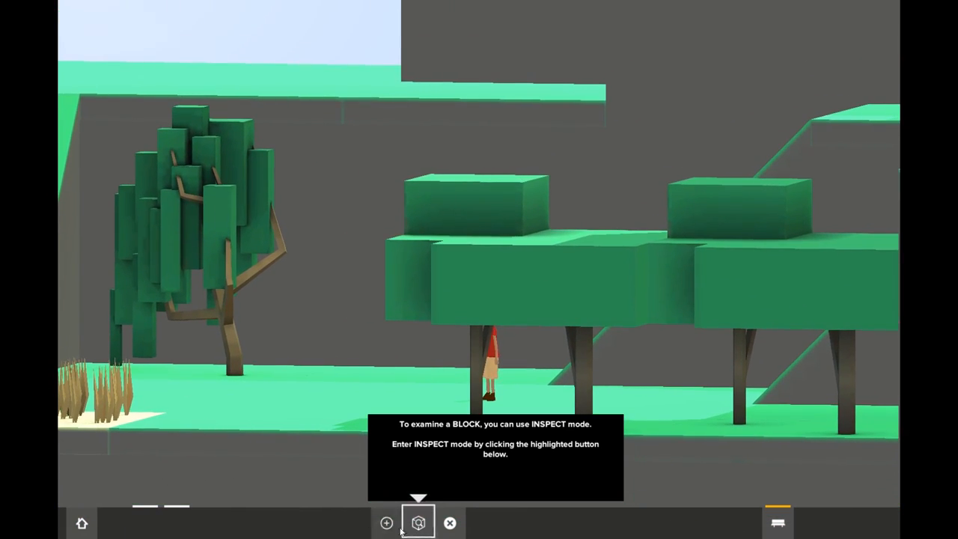
Step: Inspect the Beech Tree Grove's stats in Inspect mode, then resume the dialogue
left_click(418, 522)
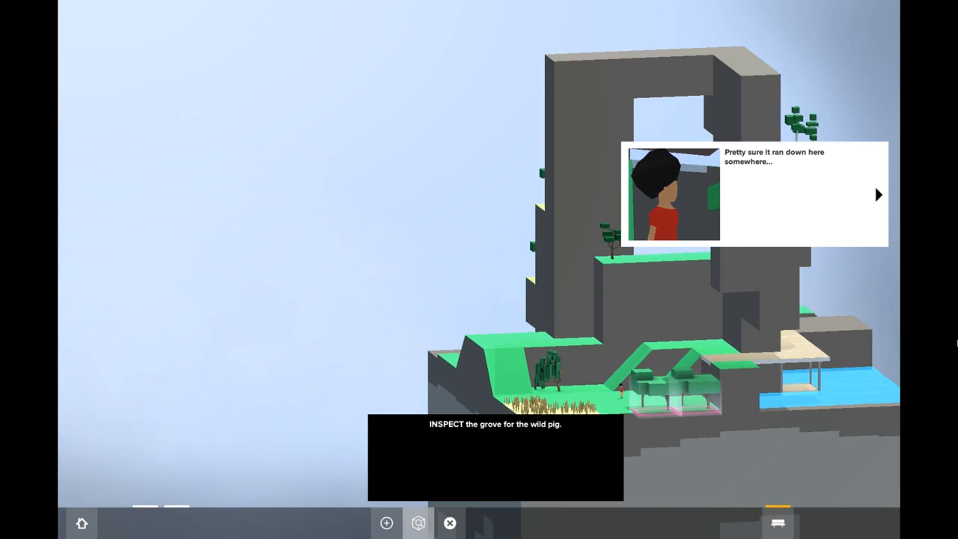
left_click(692, 401)
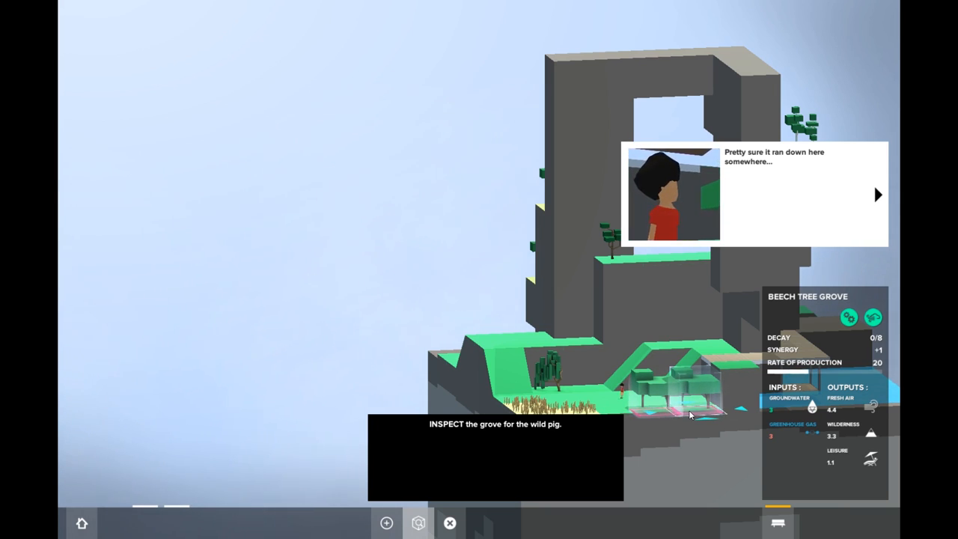
left_click(878, 194)
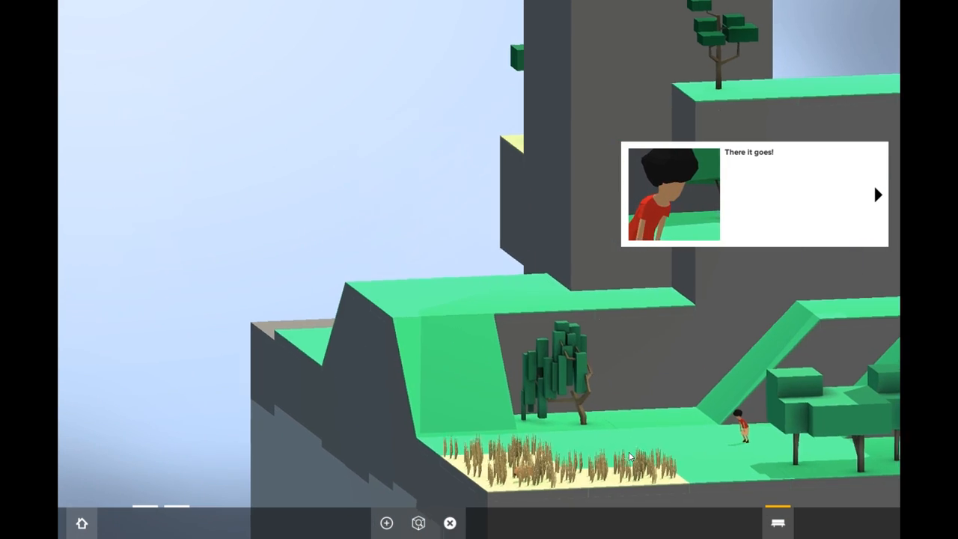
Step: Advance the dialogue through the fields until the piglet's space needs inspecting
left_click(878, 194)
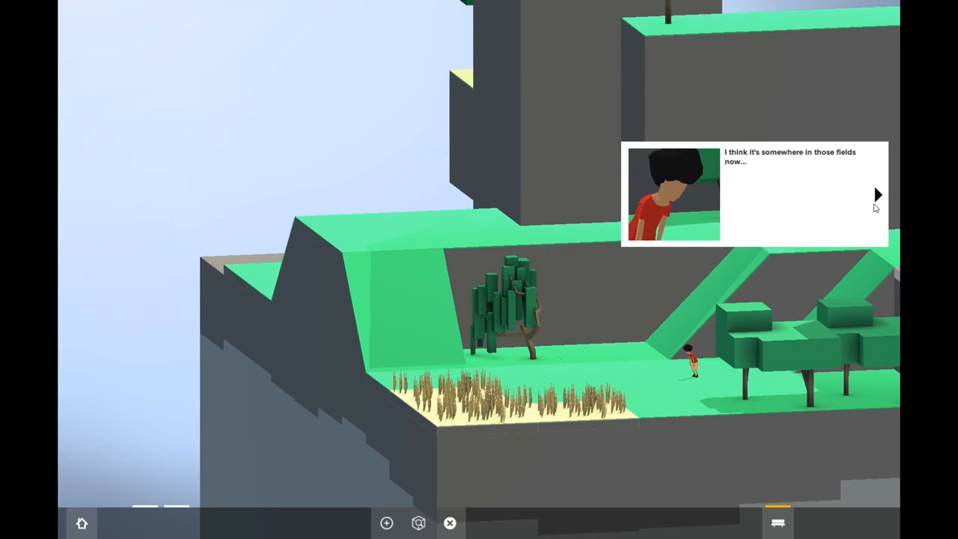
left_click(877, 195)
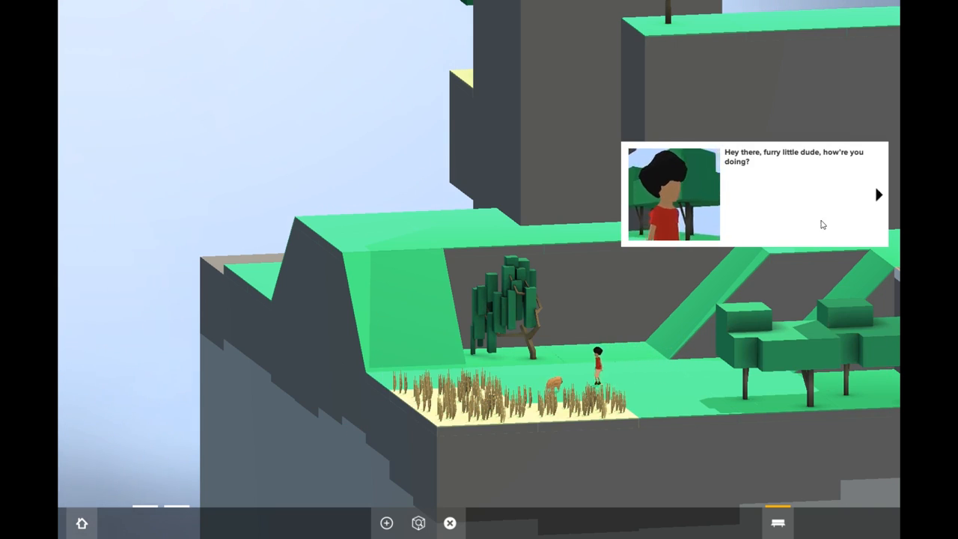
left_click(879, 194)
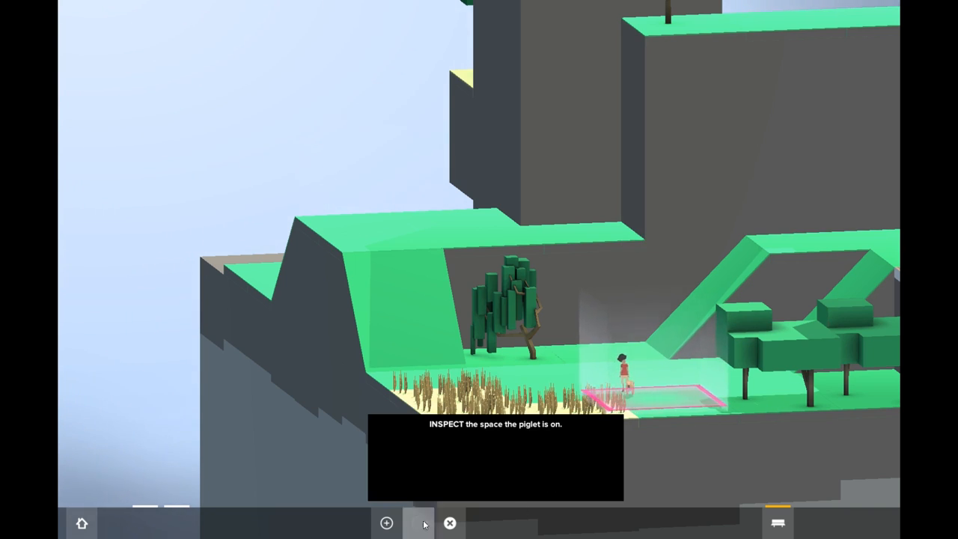
Step: Inspect the piglet's grass block, show all neighbourhood resources, and continue the tutorial
left_click(419, 523)
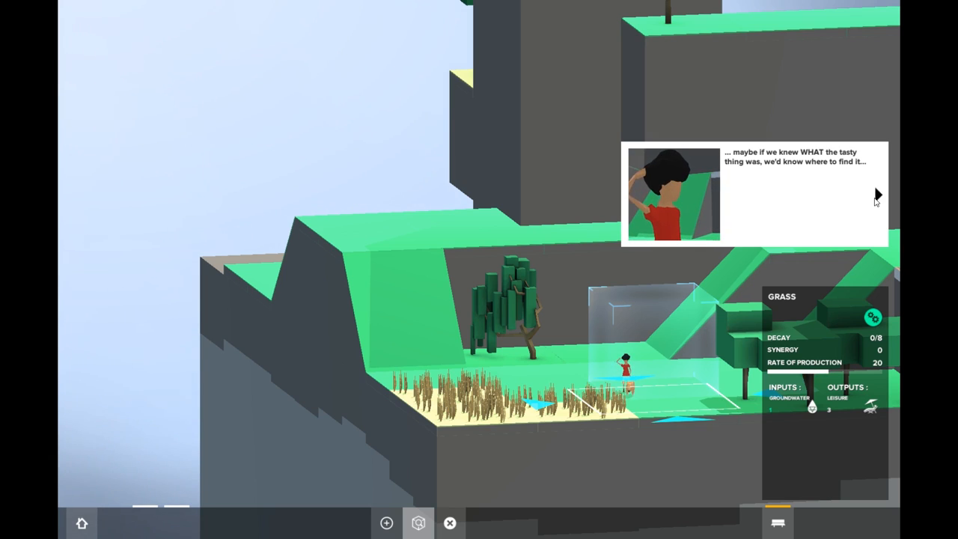
left_click(876, 196)
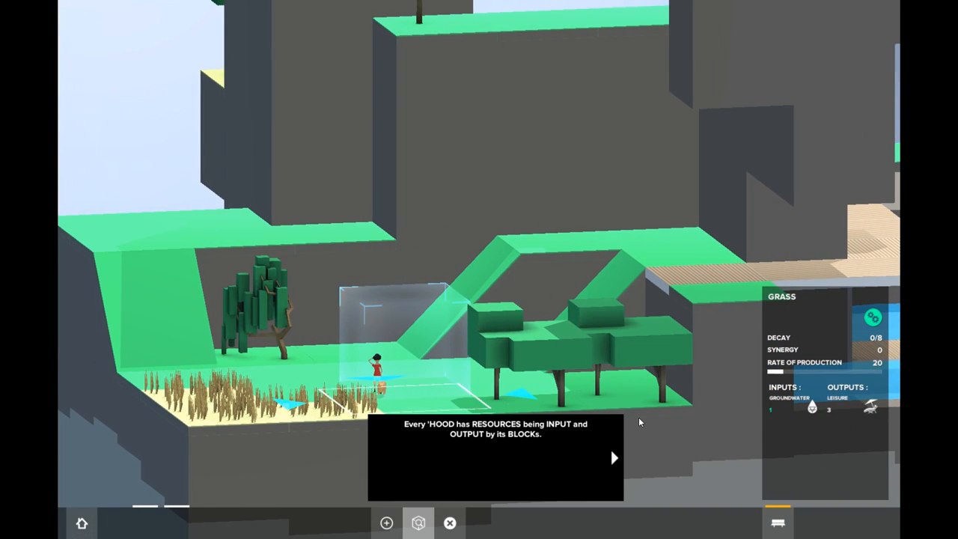
left_click(615, 457)
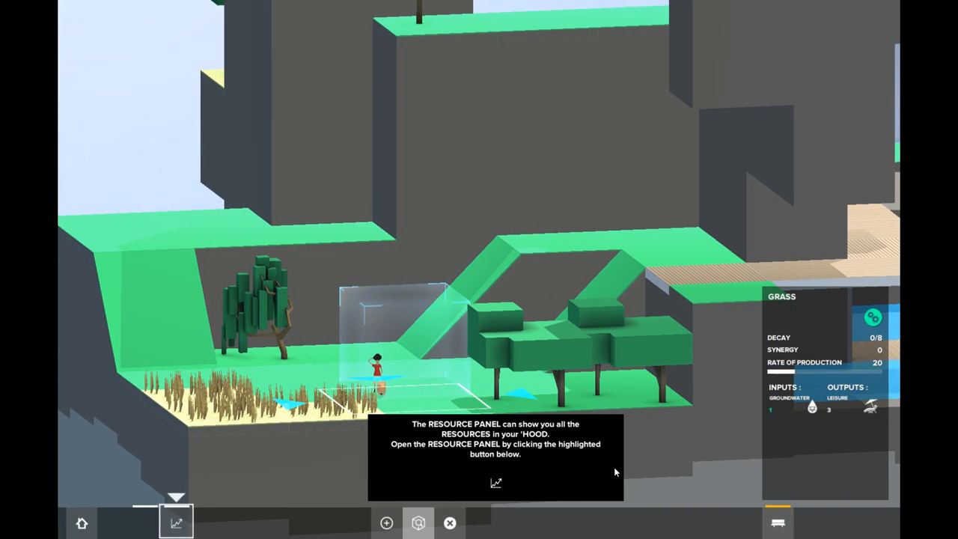
left_click(176, 522)
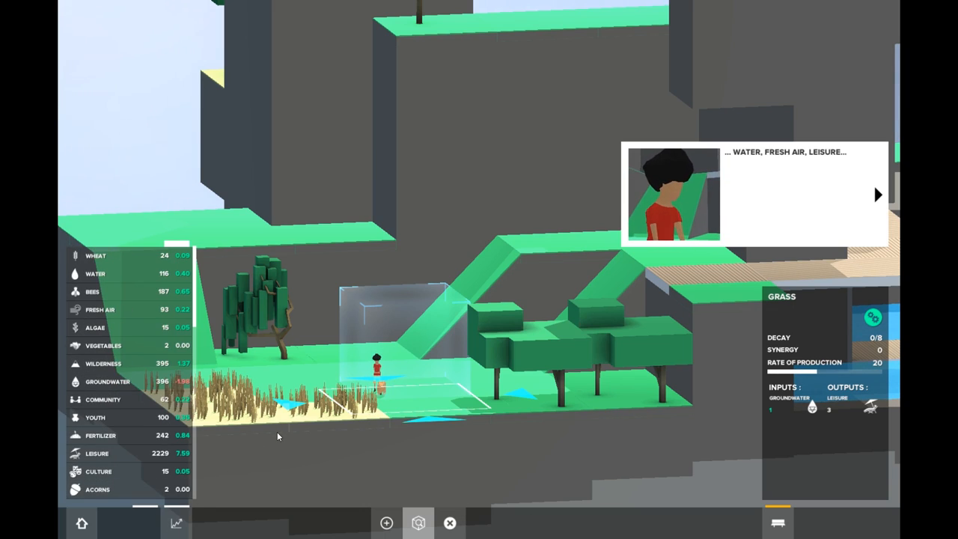
mouse_move(185, 387)
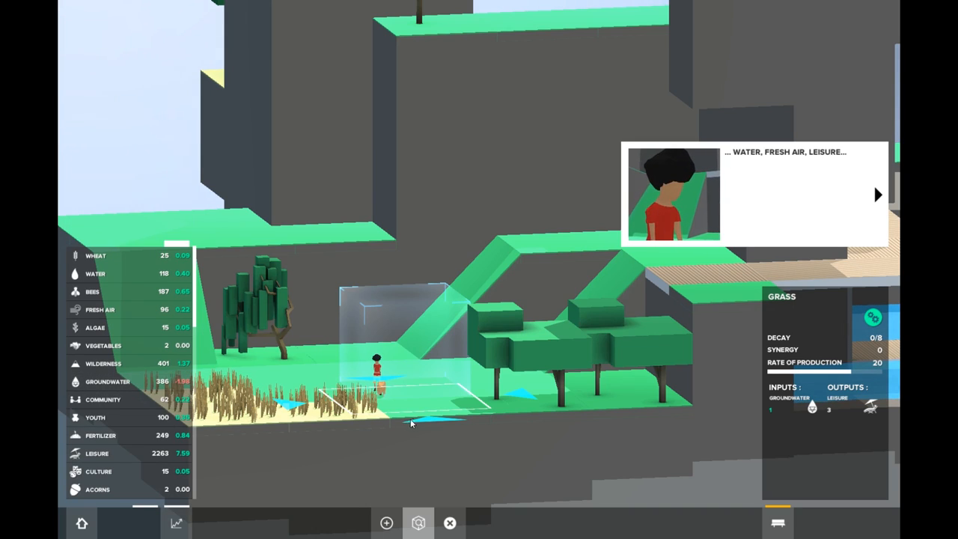
left_click(878, 195)
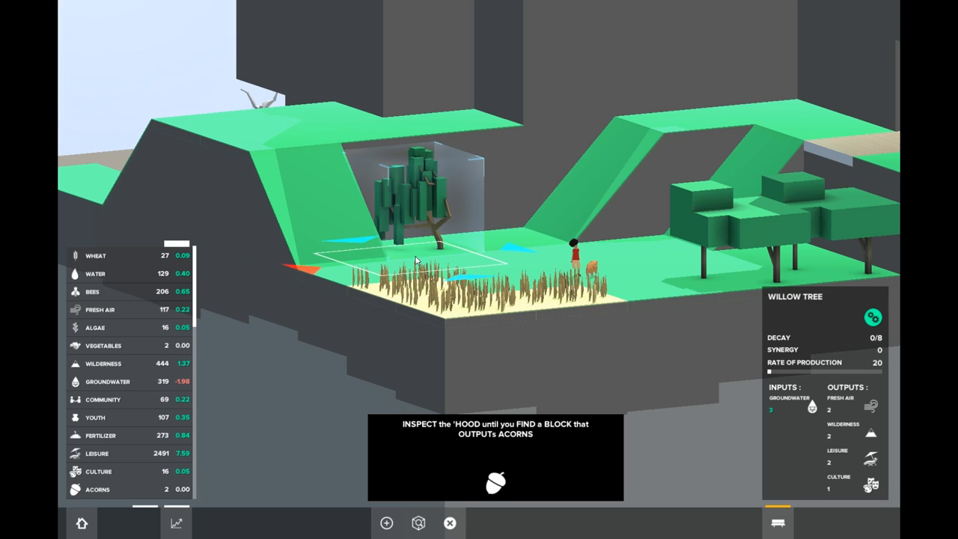
Step: Inspect the soil and the withered oak for acorns, then read the decay message
left_click(719, 262)
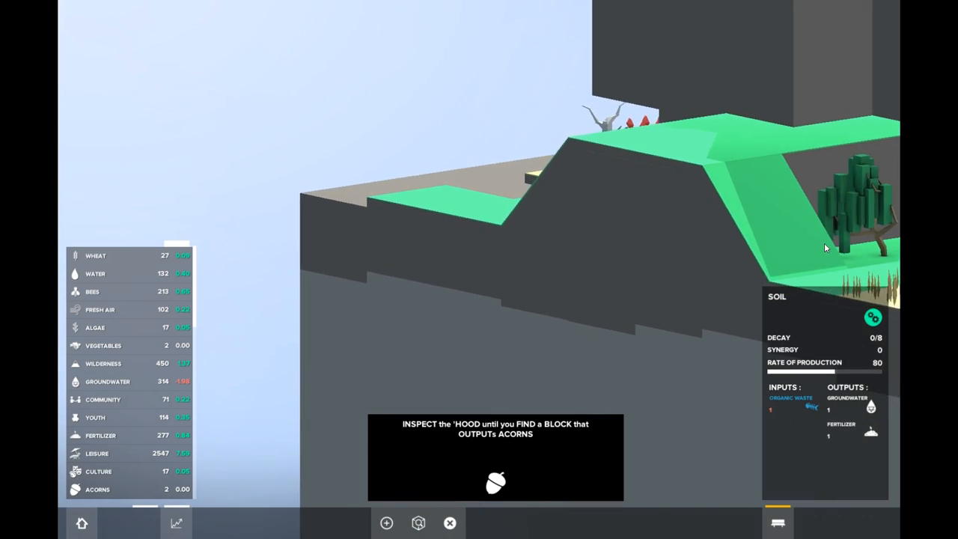
left_click(602, 206)
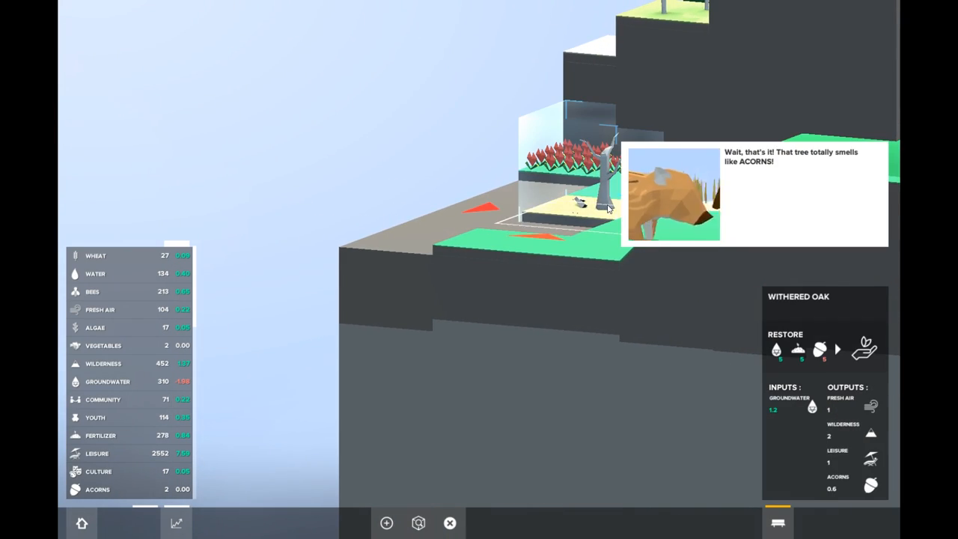
mouse_move(861, 223)
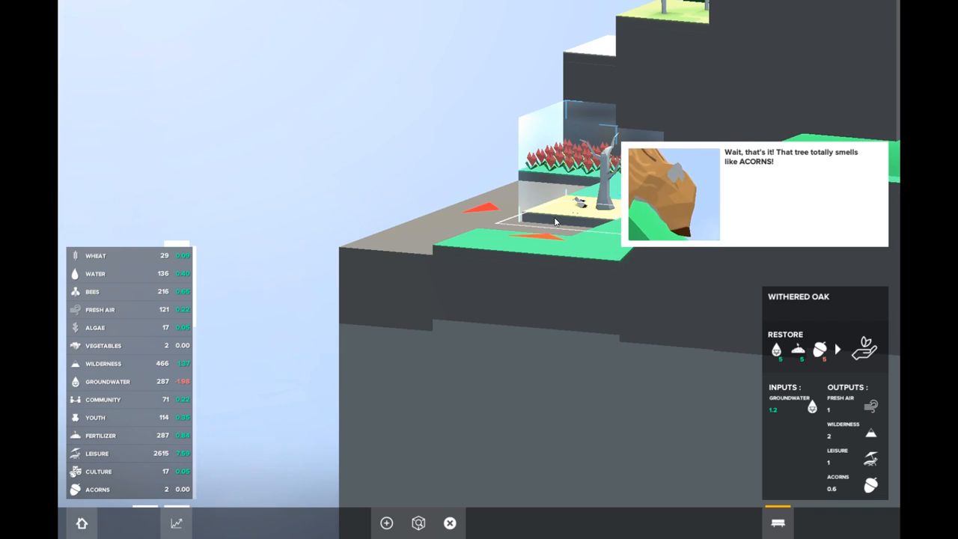
mouse_move(450, 523)
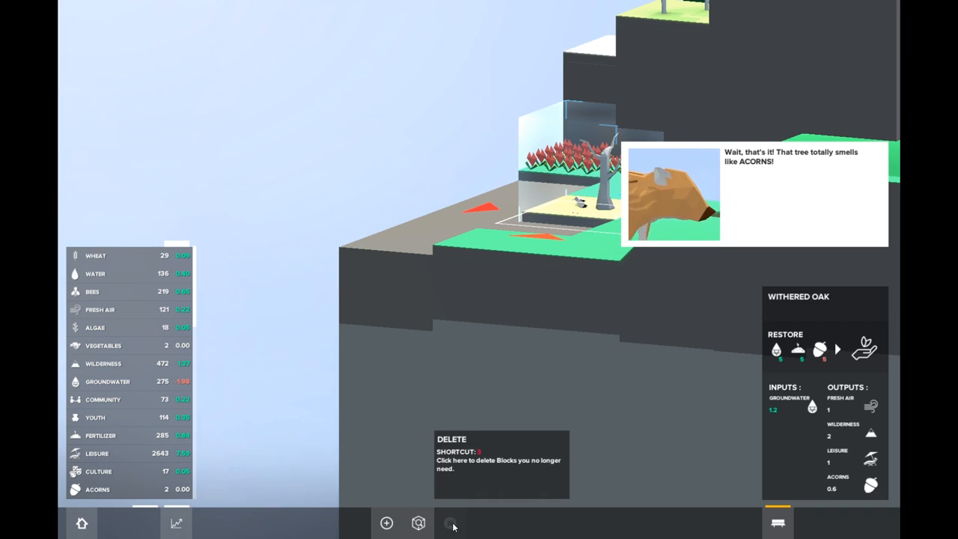
mouse_move(386, 522)
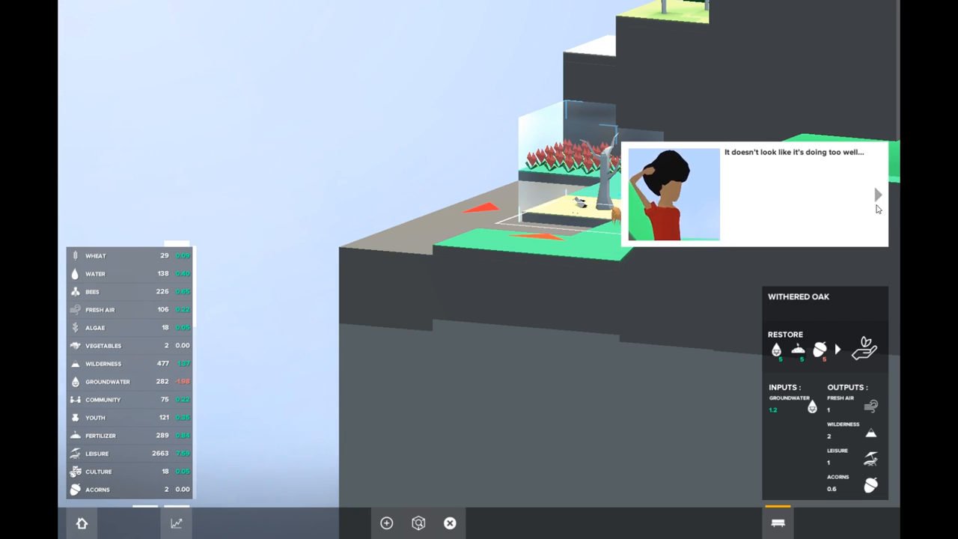
left_click(878, 195)
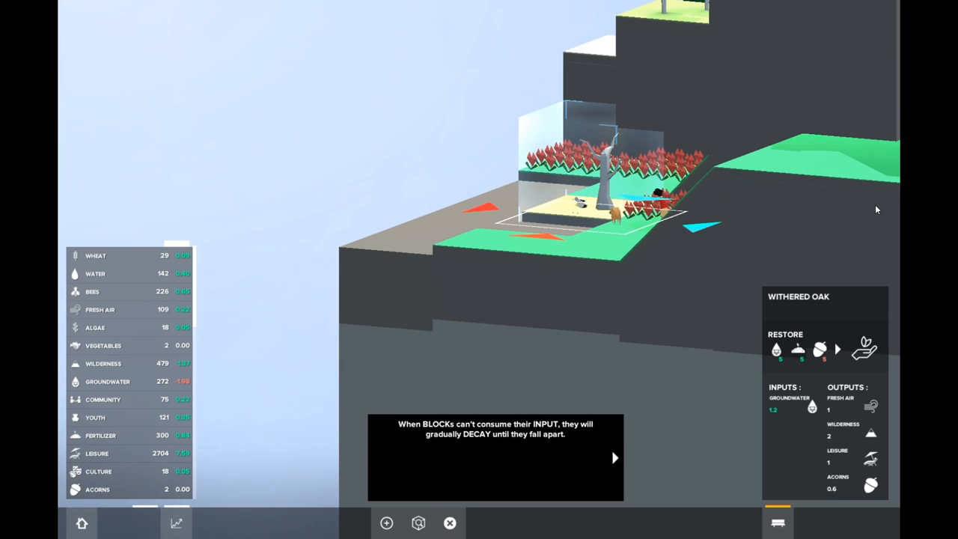
left_click(615, 457)
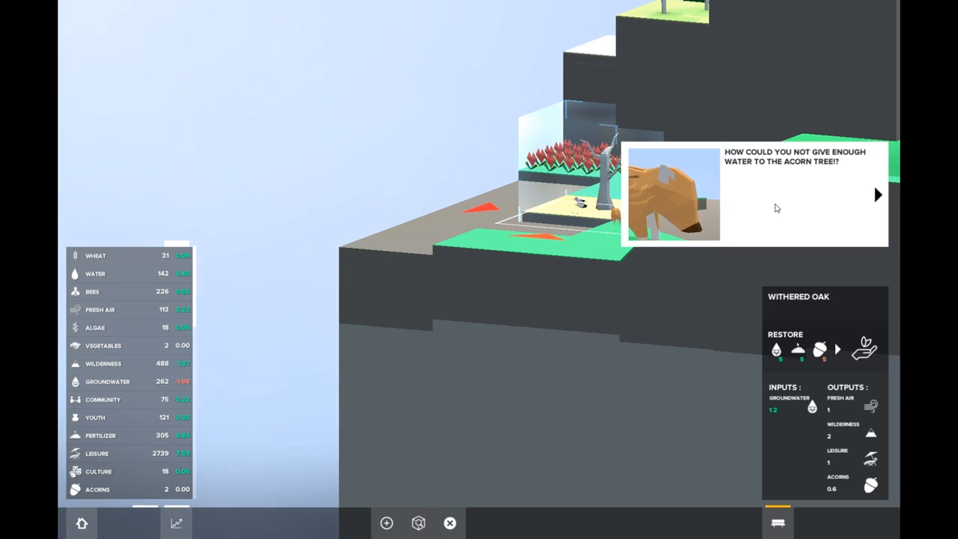
left_click(877, 195)
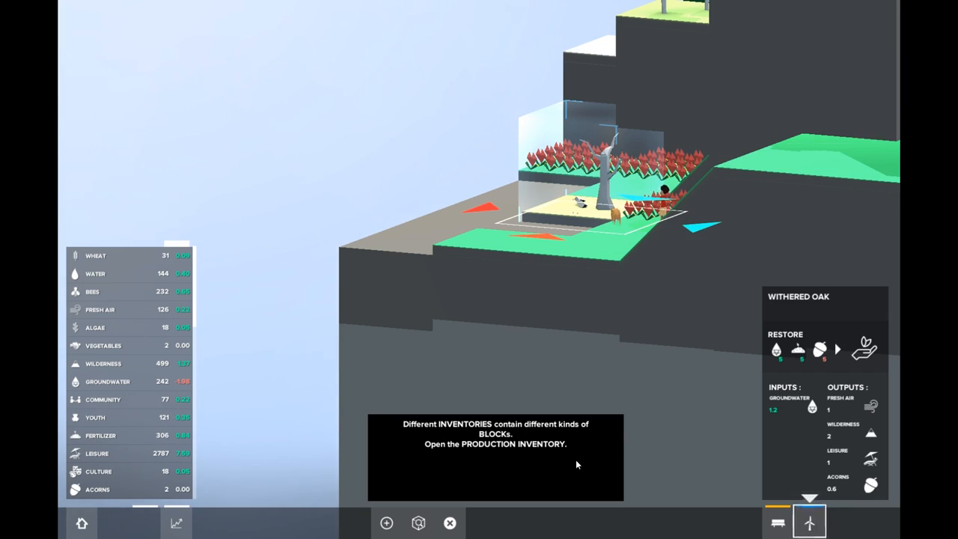
Step: Place a Sprinkler from the Production inventory beside the withered oak
left_click(809, 523)
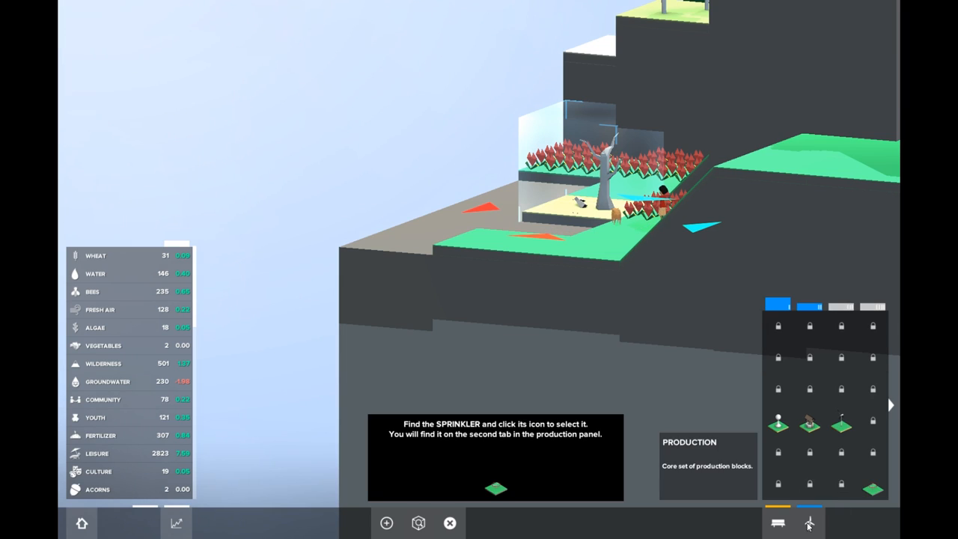
mouse_move(778, 417)
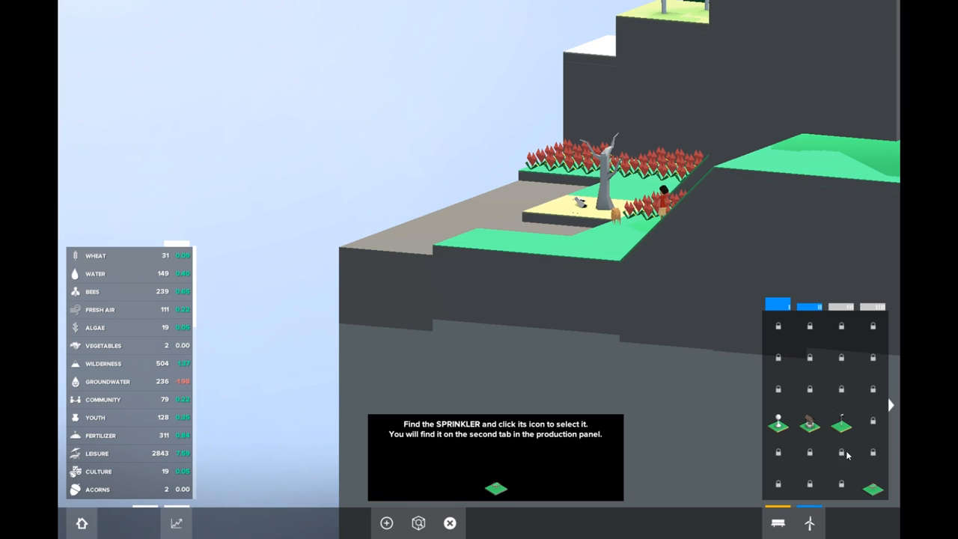
left_click(873, 485)
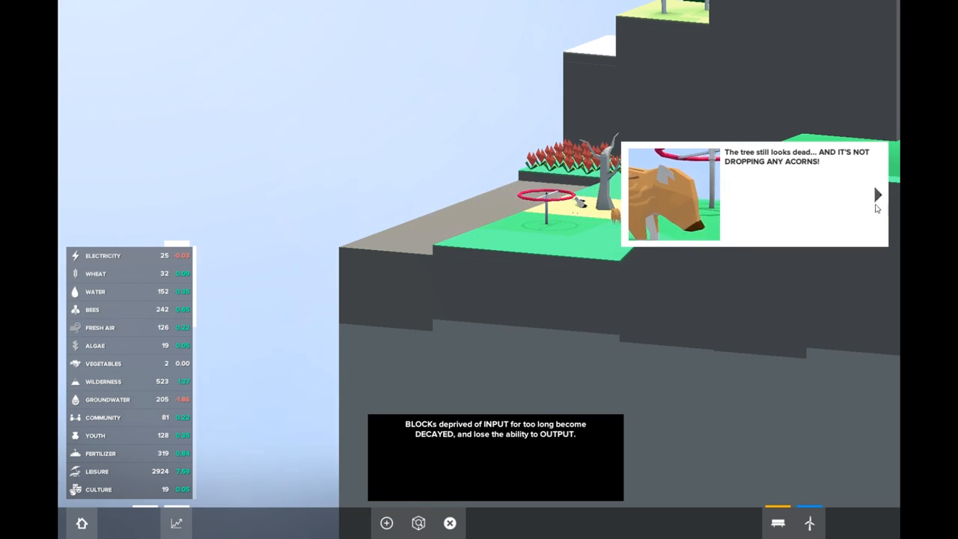
left_click(877, 195)
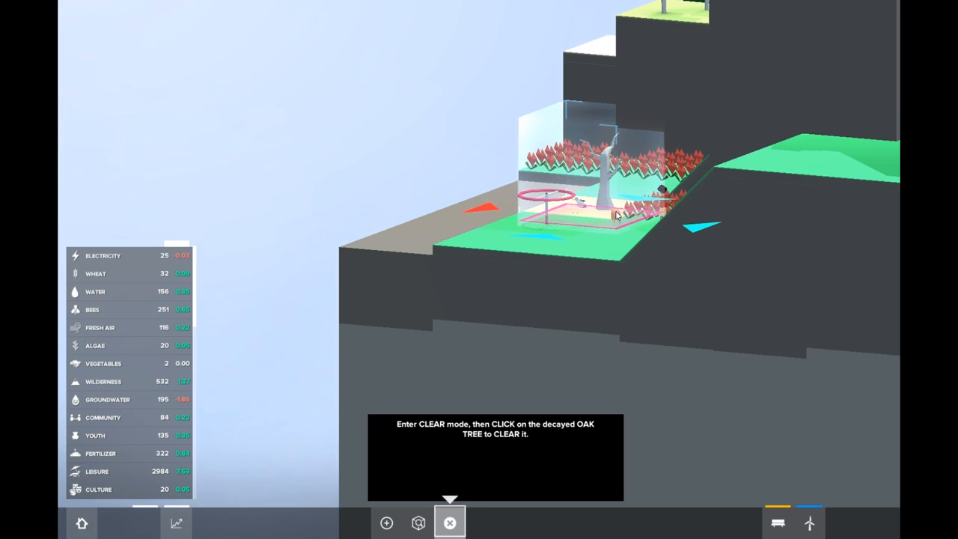
Step: Clear the decayed oak and plant an Oak Tree from the Organic inventory
left_click(591, 187)
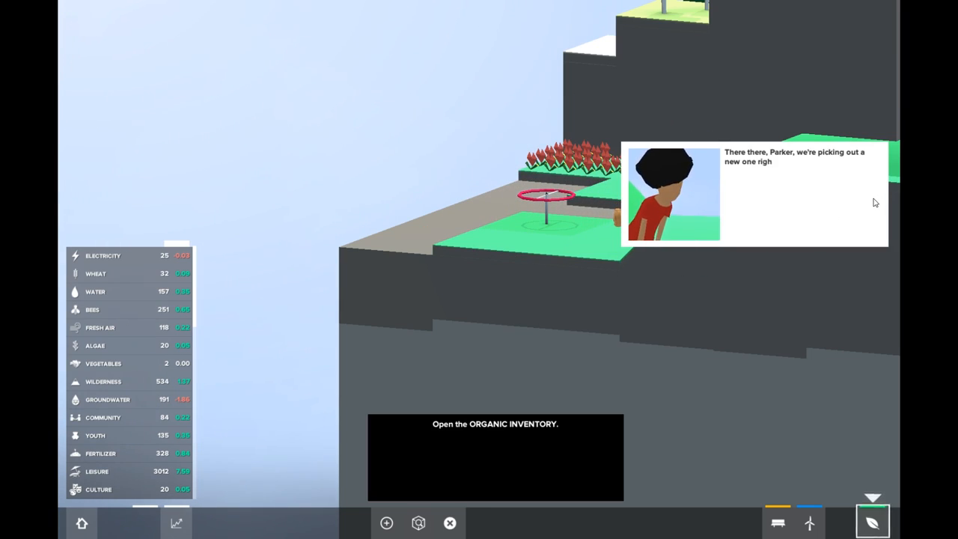
mouse_move(872, 521)
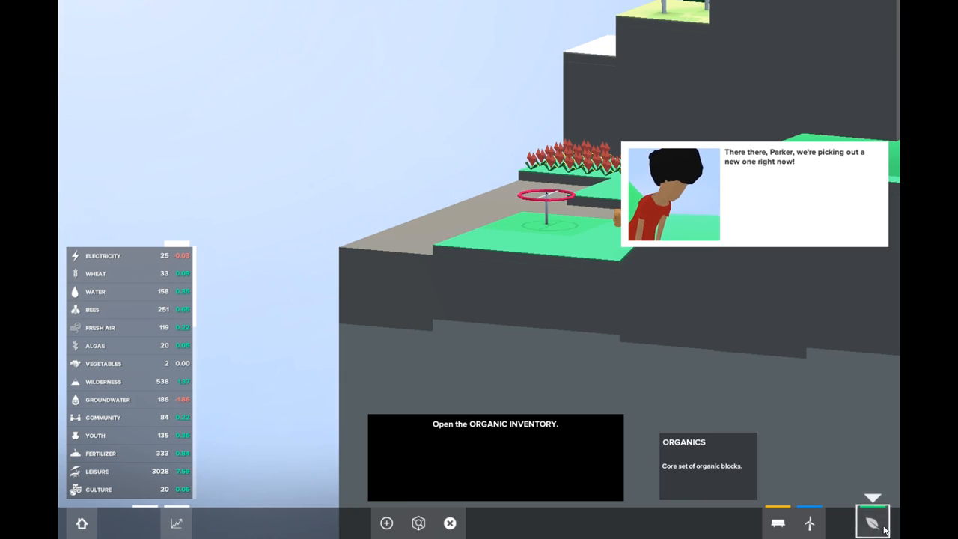
left_click(873, 522)
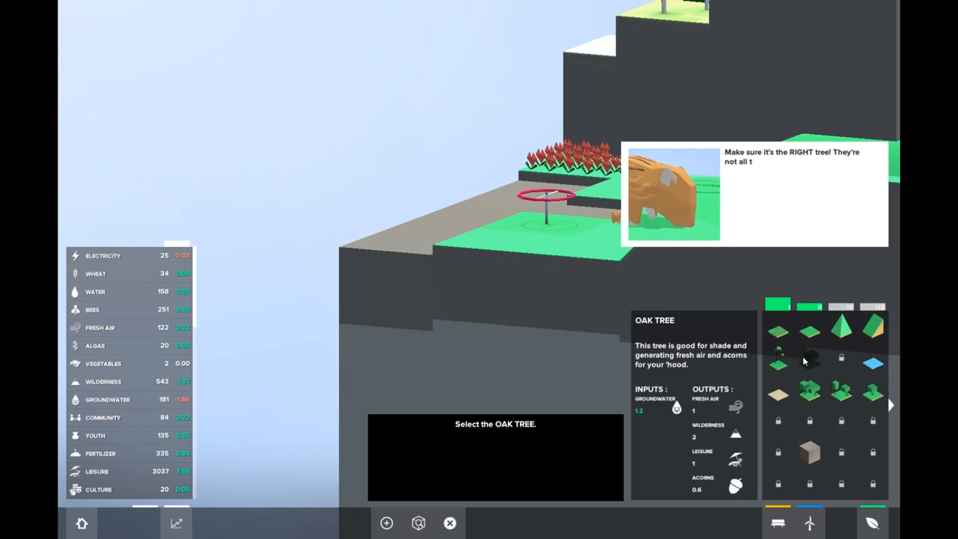
left_click(810, 359)
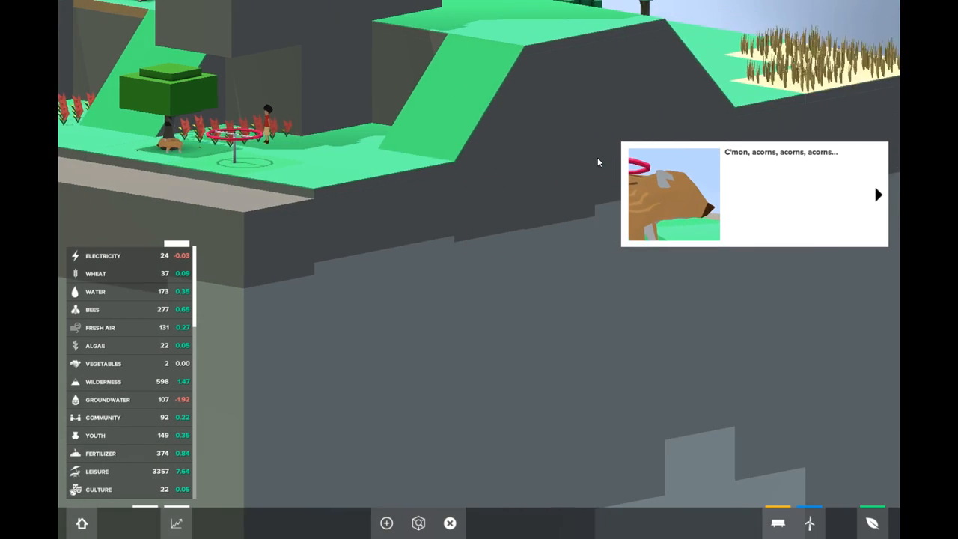
Step: Advance the character's dialogue before planting more oak trees
left_click(878, 195)
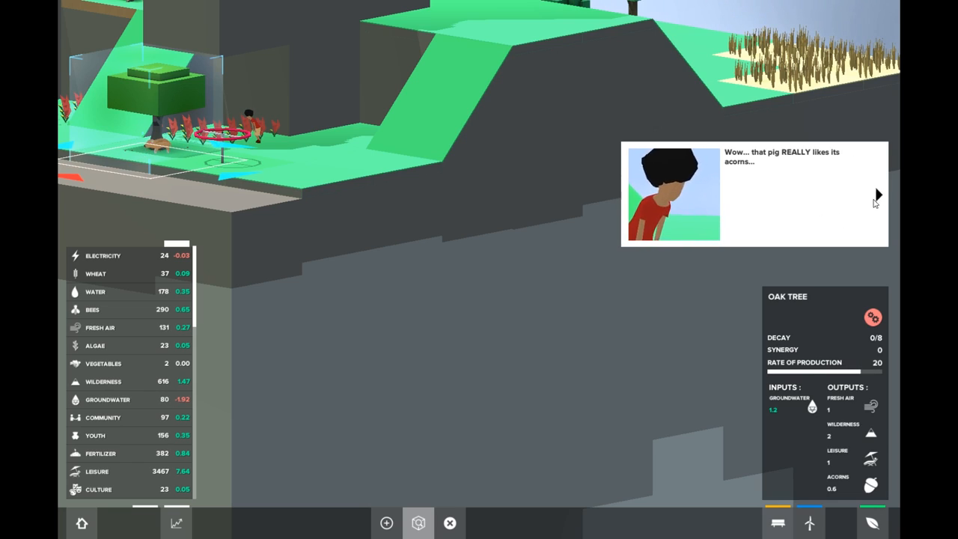
left_click(877, 194)
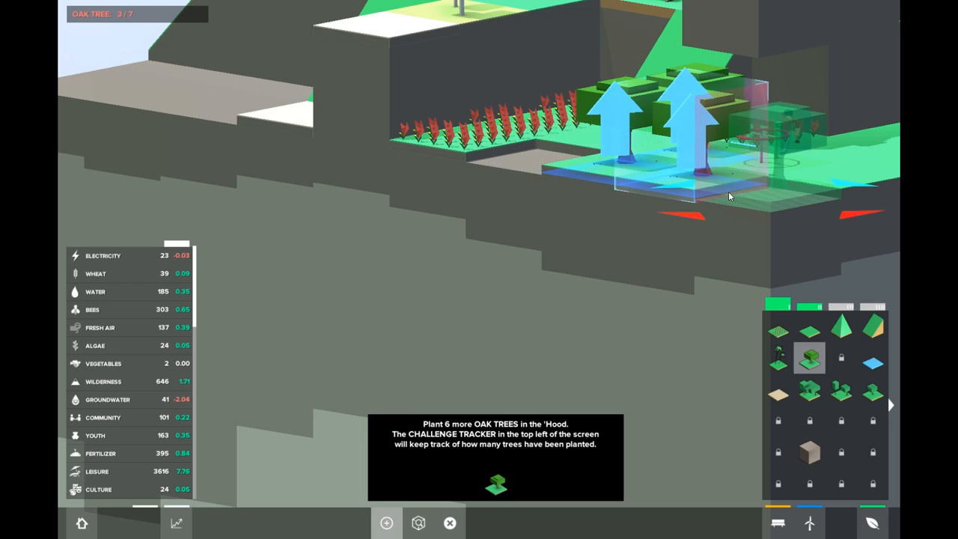
Step: Plant two more oak trees by the water, then resume and continue to chapter two
left_click(610, 171)
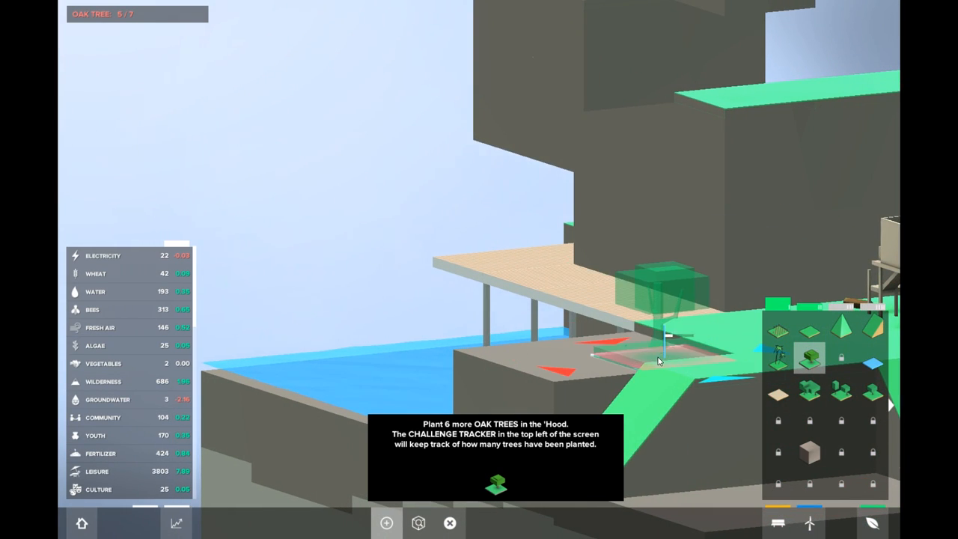
left_click(657, 359)
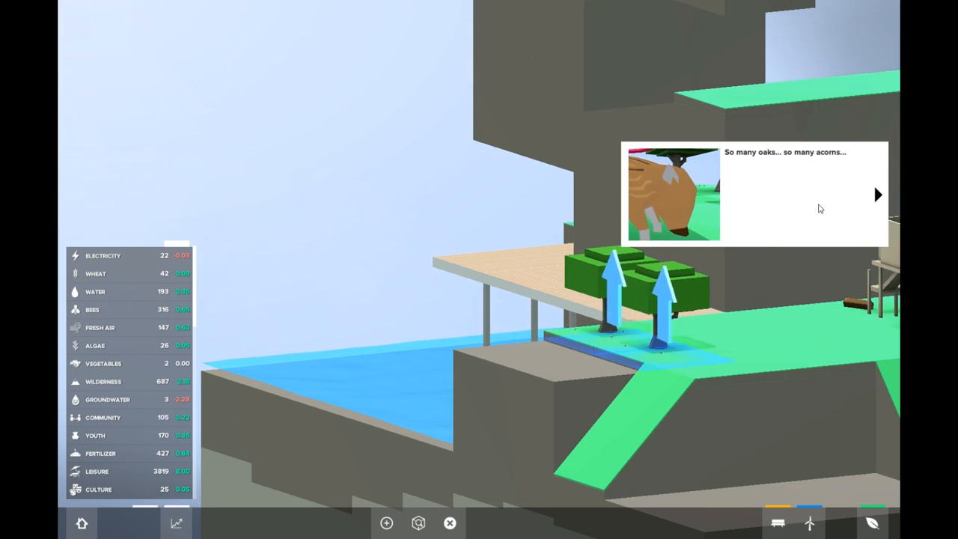
left_click(877, 195)
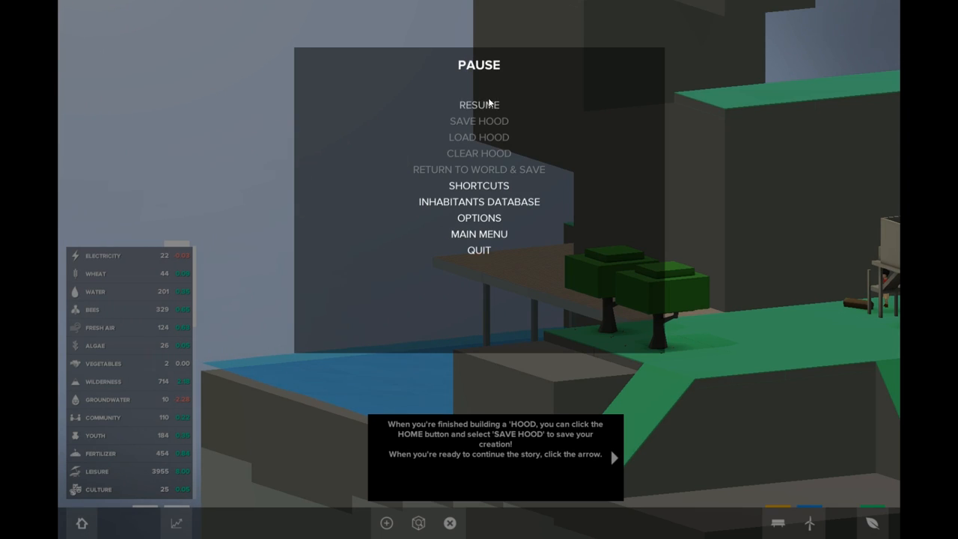
left_click(478, 104)
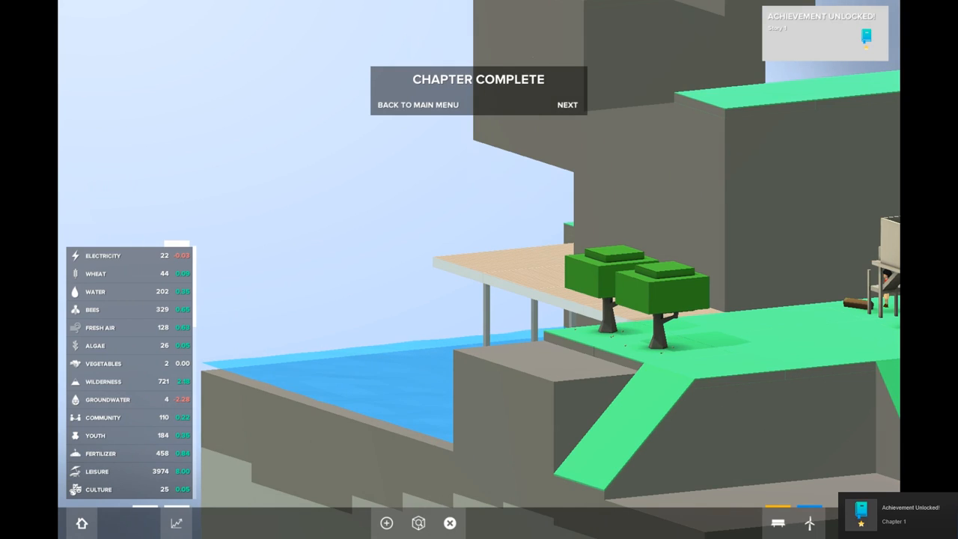
left_click(568, 104)
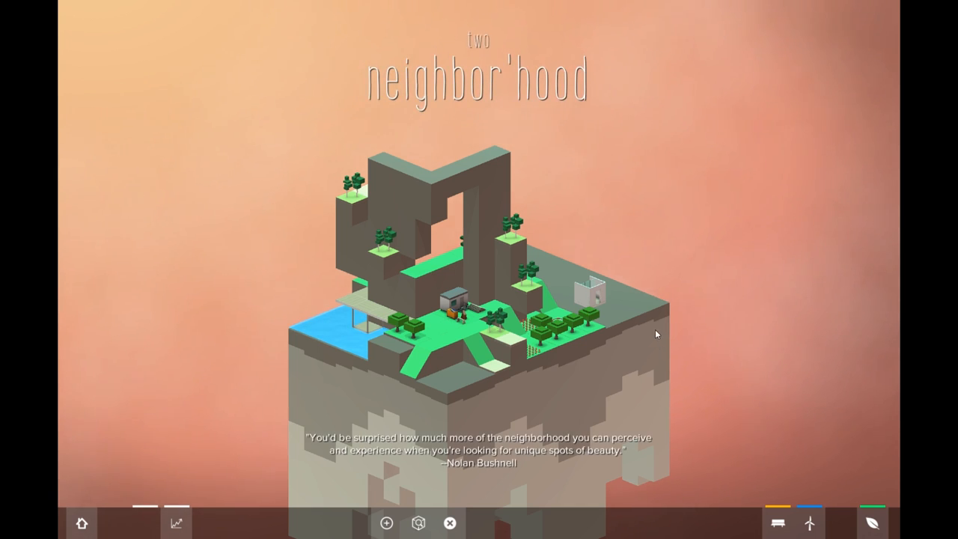
mouse_move(631, 376)
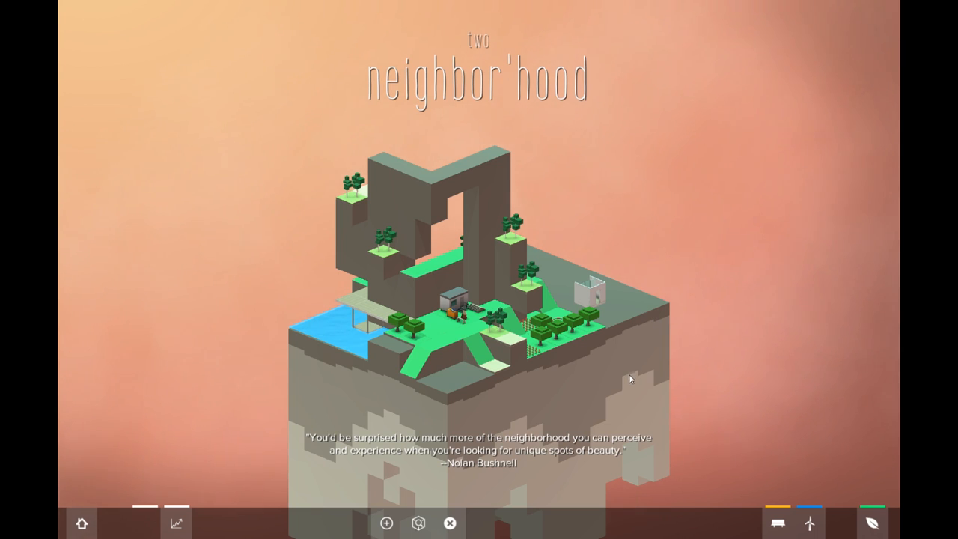
mouse_move(628, 366)
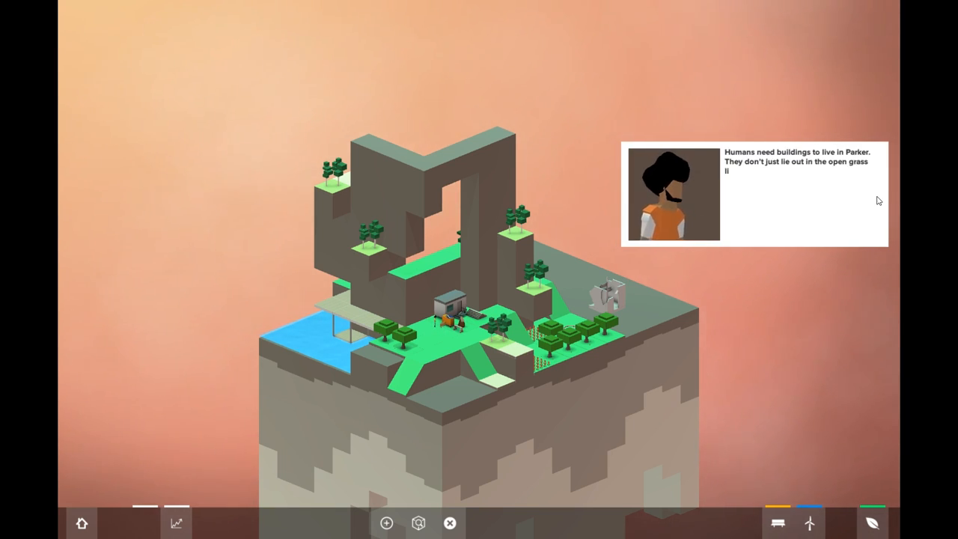
Step: Advance the story dialogue so the camera moves to the decayed apartment
left_click(756, 193)
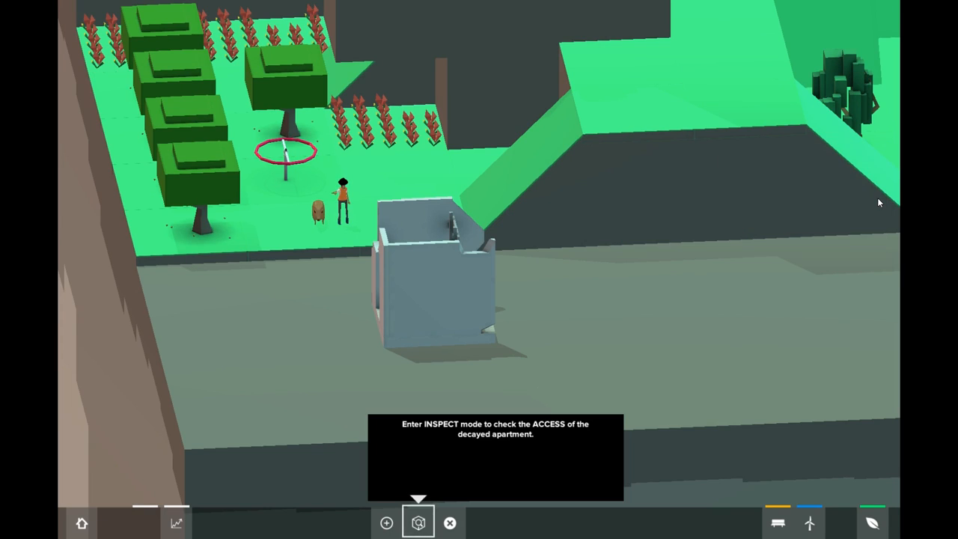
Step: Inspect the abandoned apartment and work through the boar, character and tutorial remarks
left_click(418, 523)
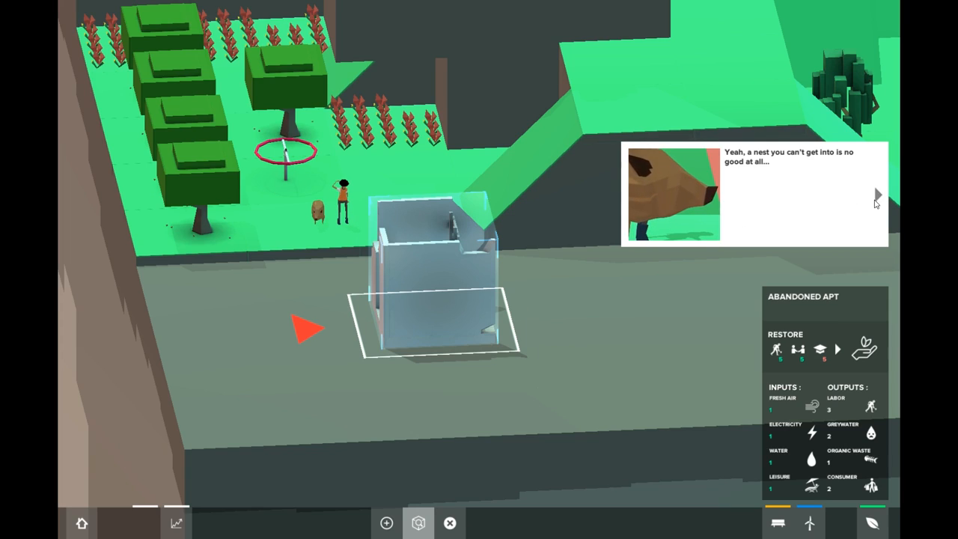
left_click(876, 196)
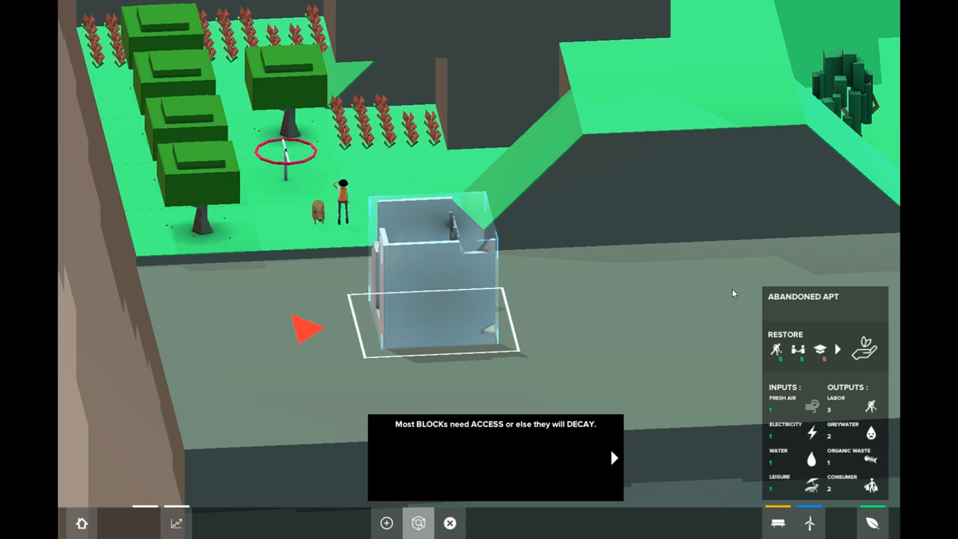
mouse_move(629, 405)
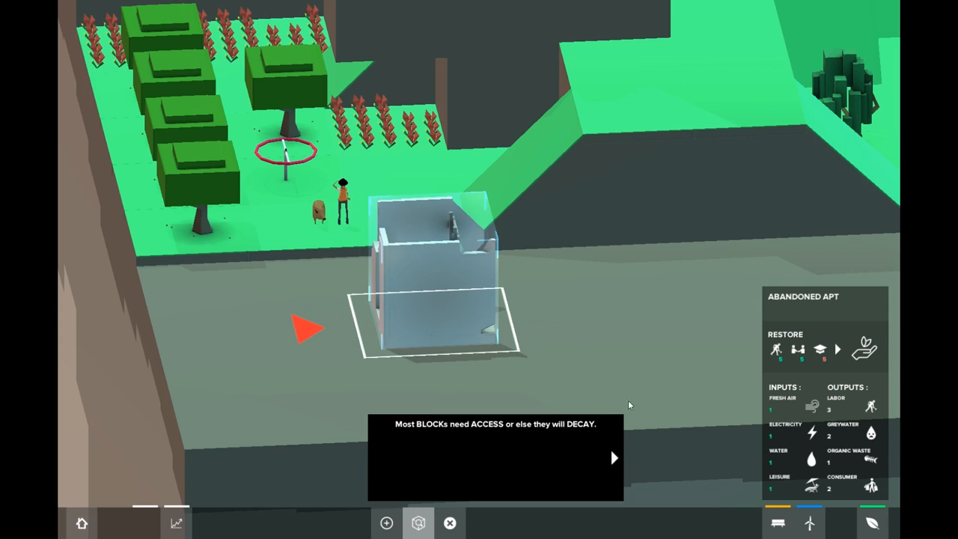
left_click(614, 457)
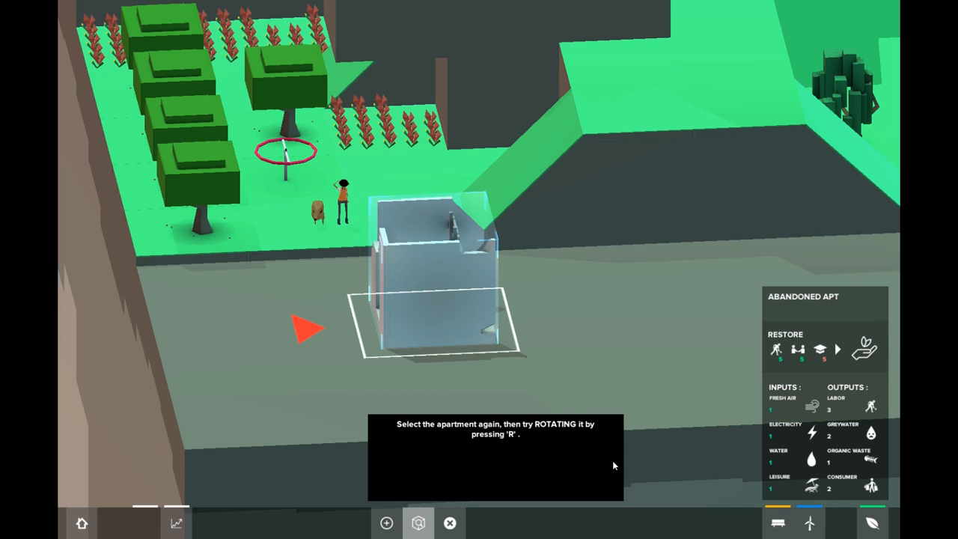
mouse_move(452, 336)
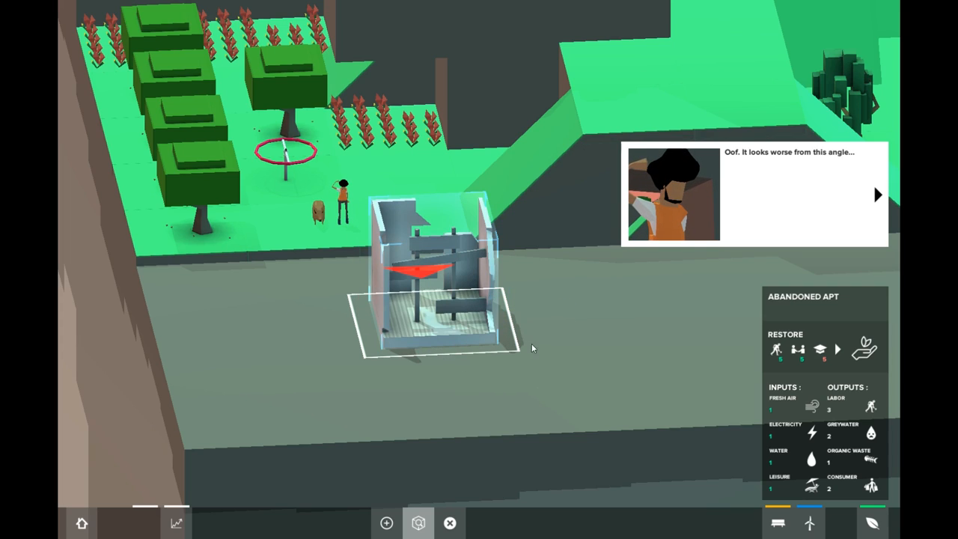
left_click(877, 194)
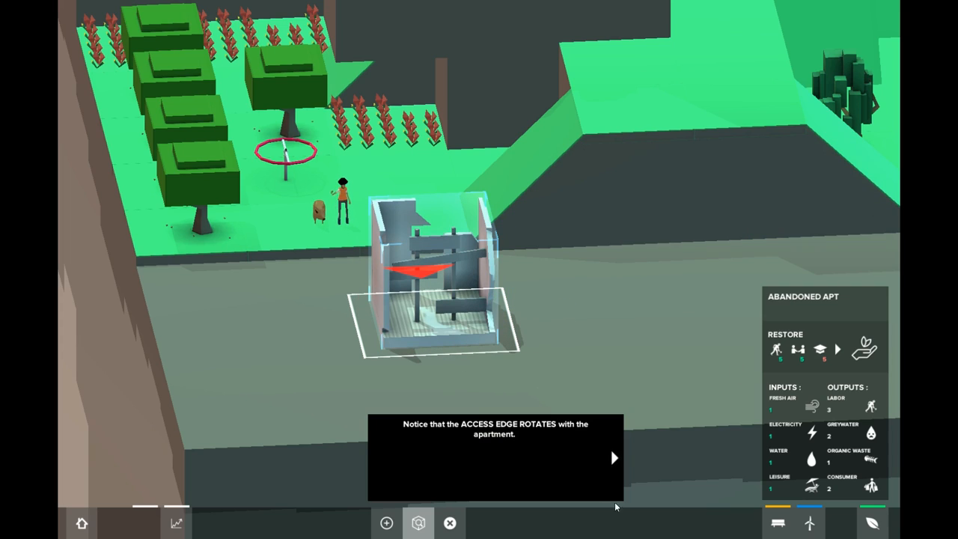
left_click(614, 457)
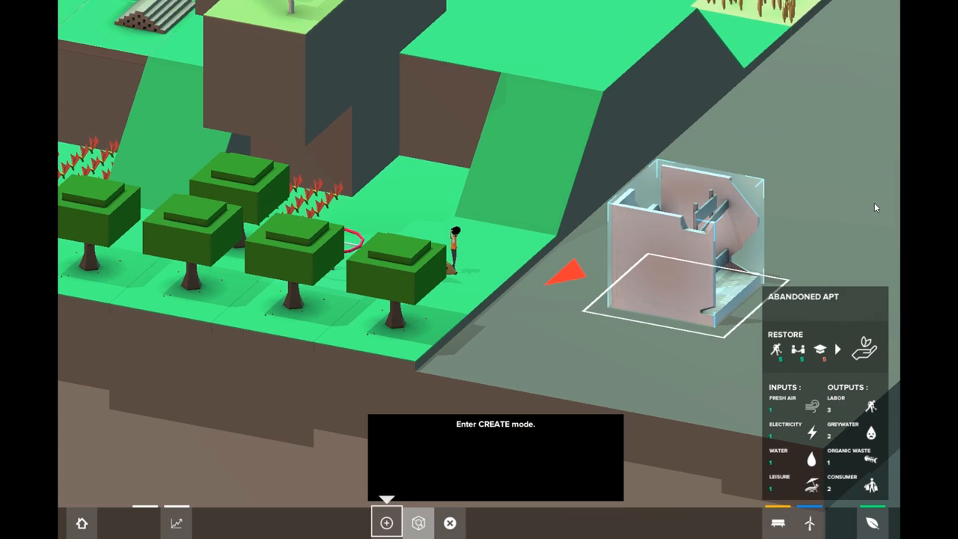
Step: Enter Create mode and place a small apartment facing the striped walkway
left_click(386, 522)
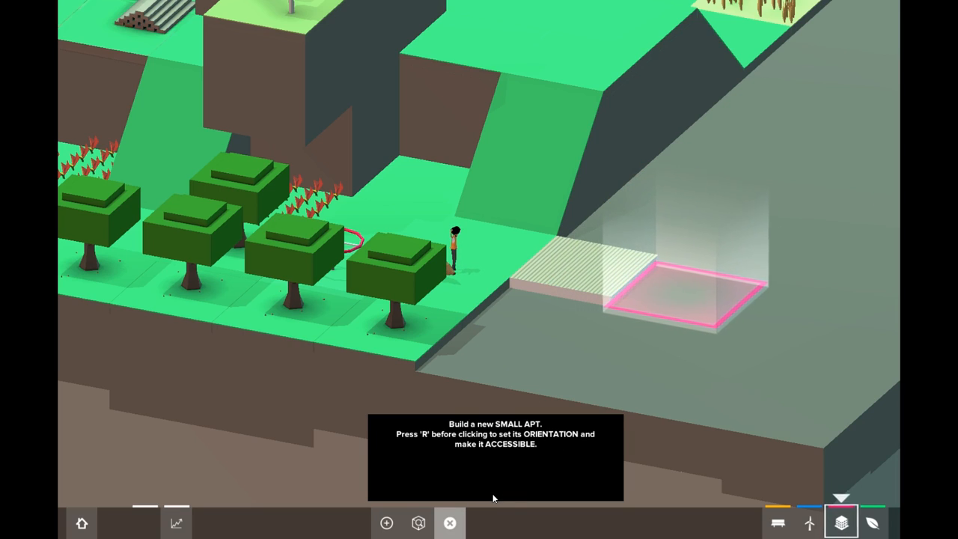
mouse_move(479, 519)
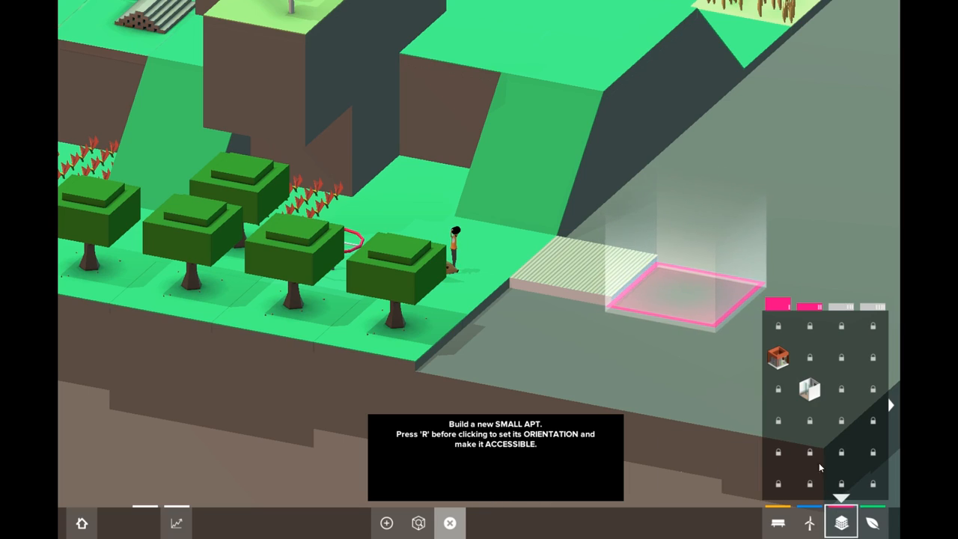
mouse_move(810, 390)
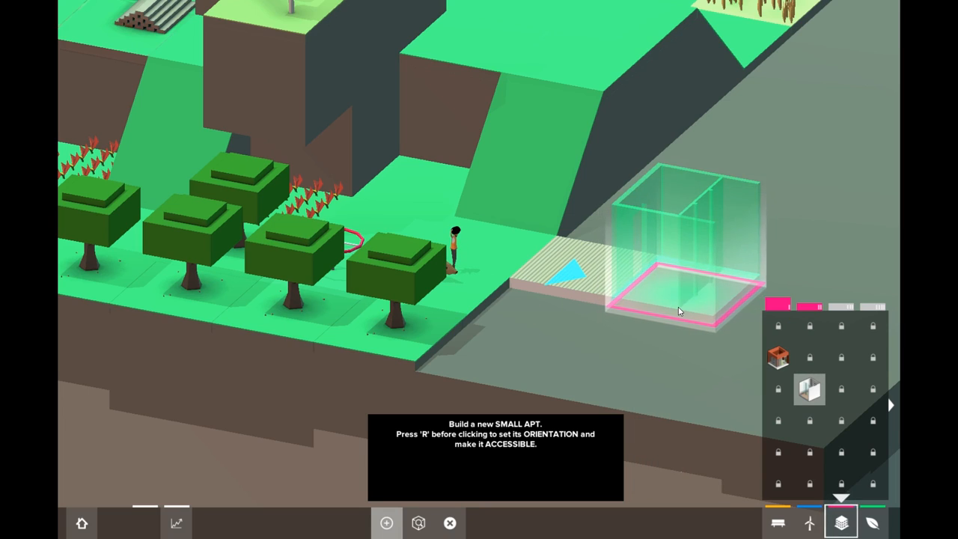
left_click(679, 311)
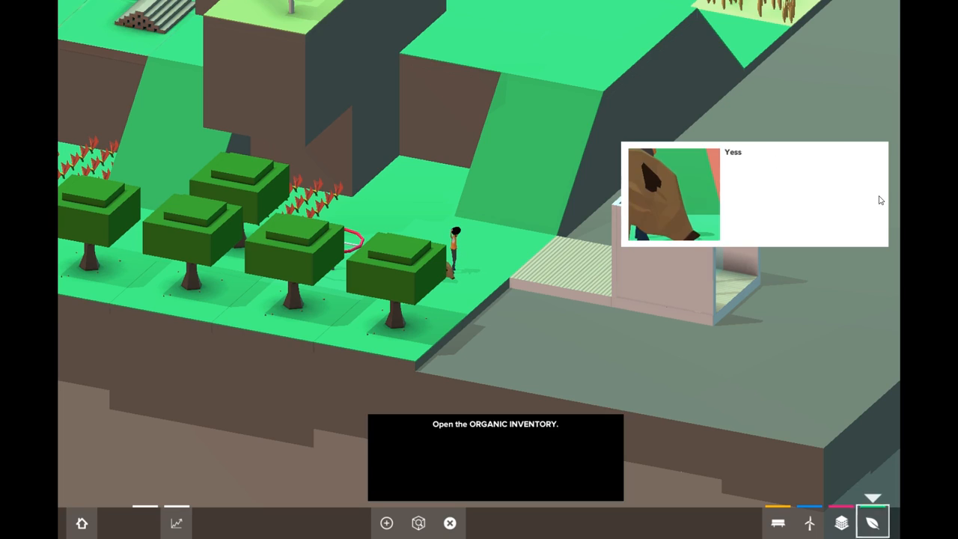
mouse_move(871, 522)
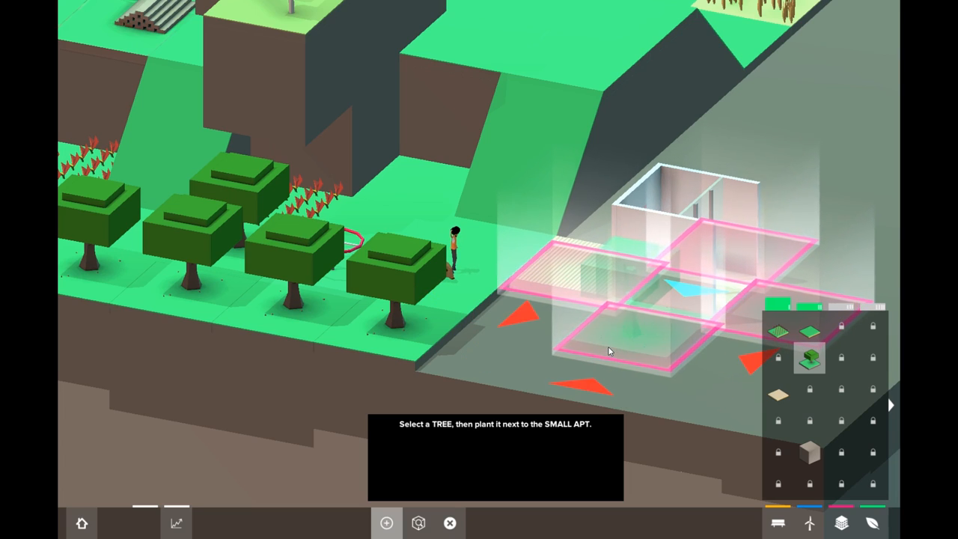
mouse_move(674, 339)
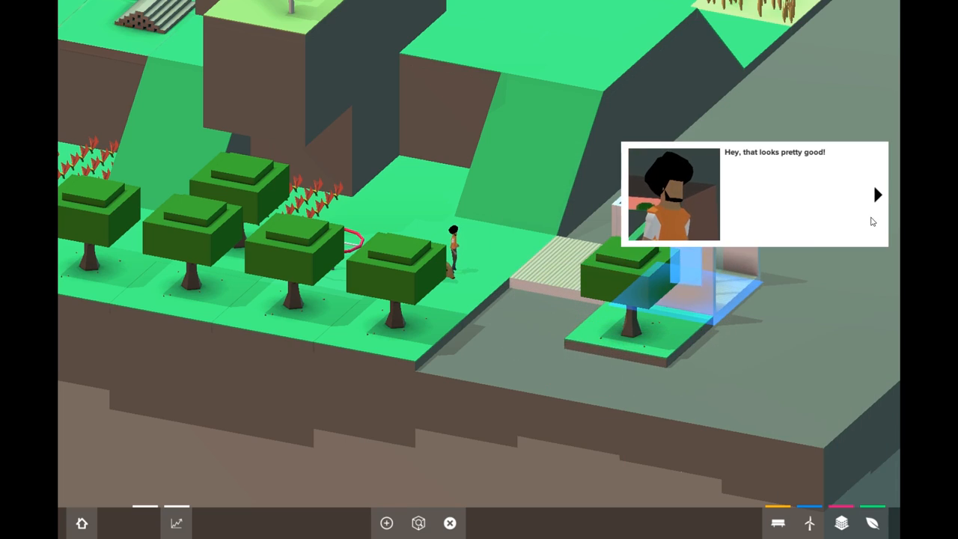
Step: Dismiss the character's praise for the tree planted beside the apartment
left_click(878, 194)
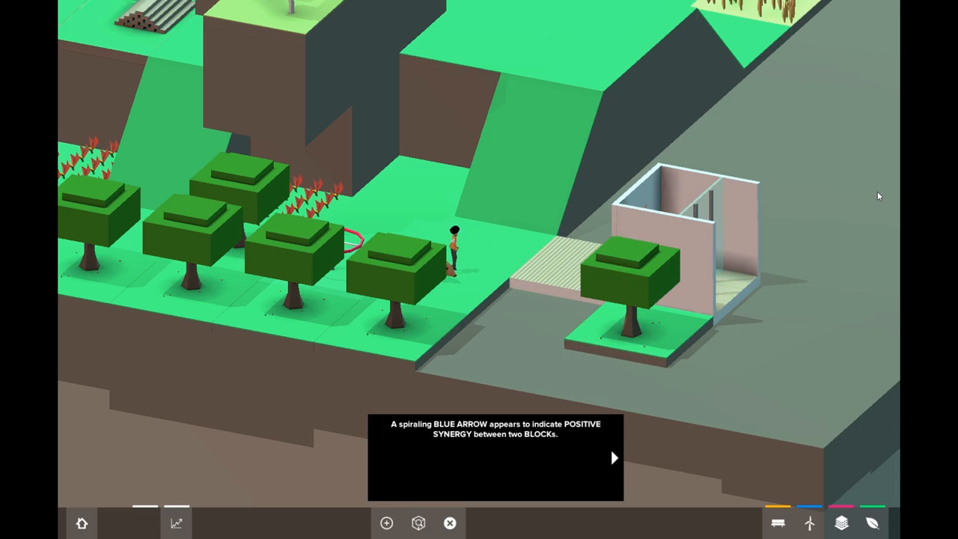
mouse_move(612, 463)
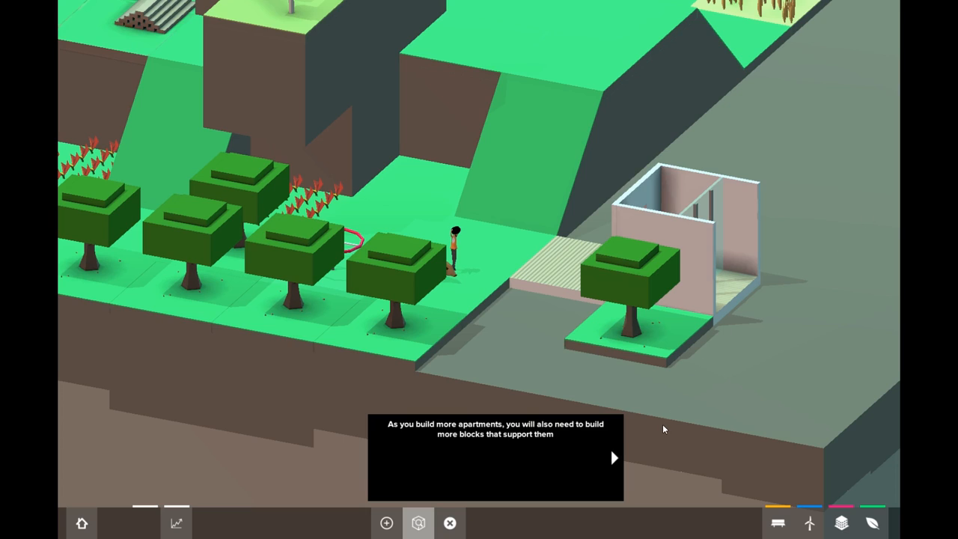
Step: Open the resource balance panel and read through the electricity and water warnings
left_click(613, 458)
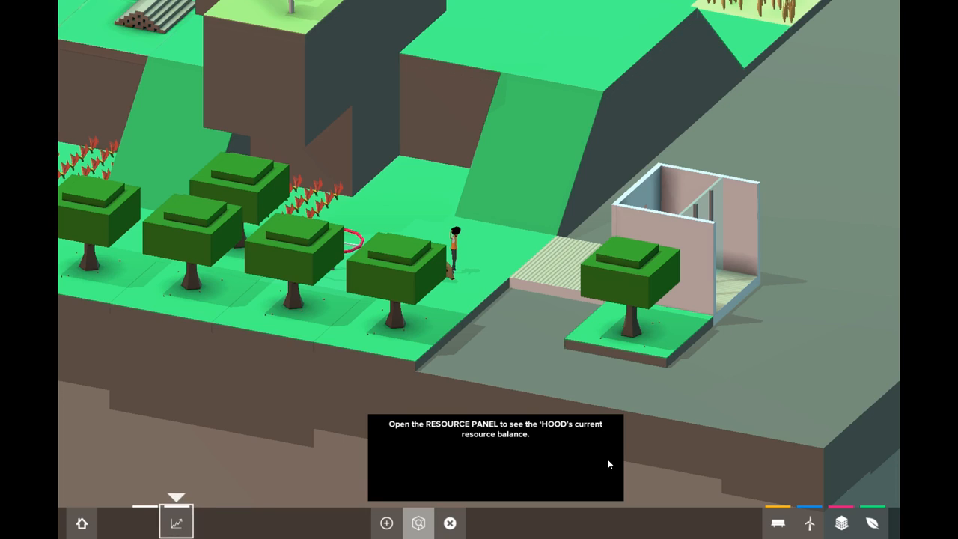
left_click(176, 522)
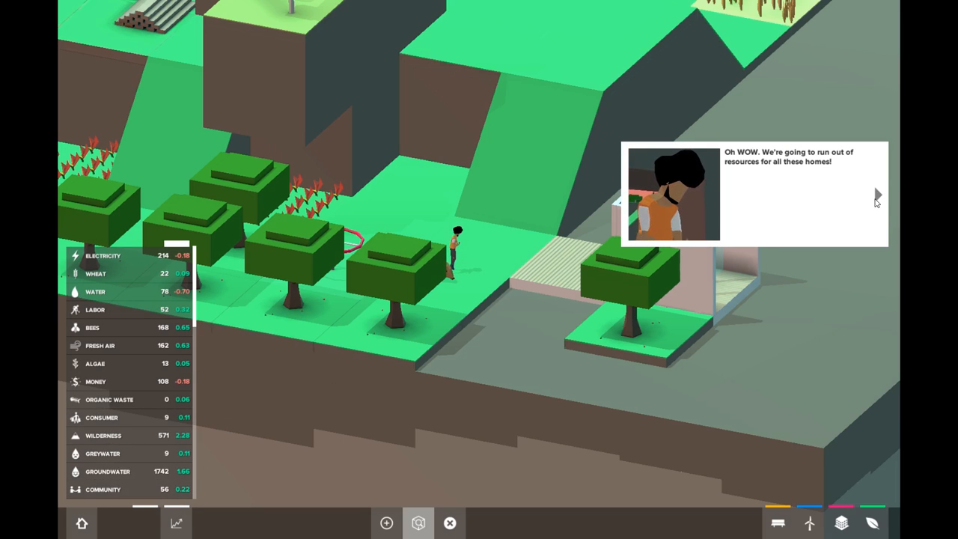
left_click(878, 195)
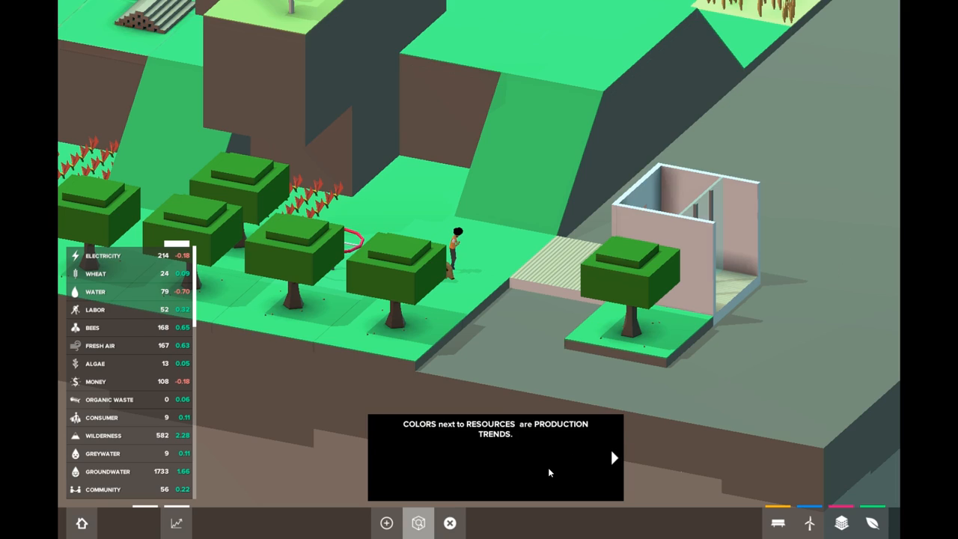
mouse_move(599, 460)
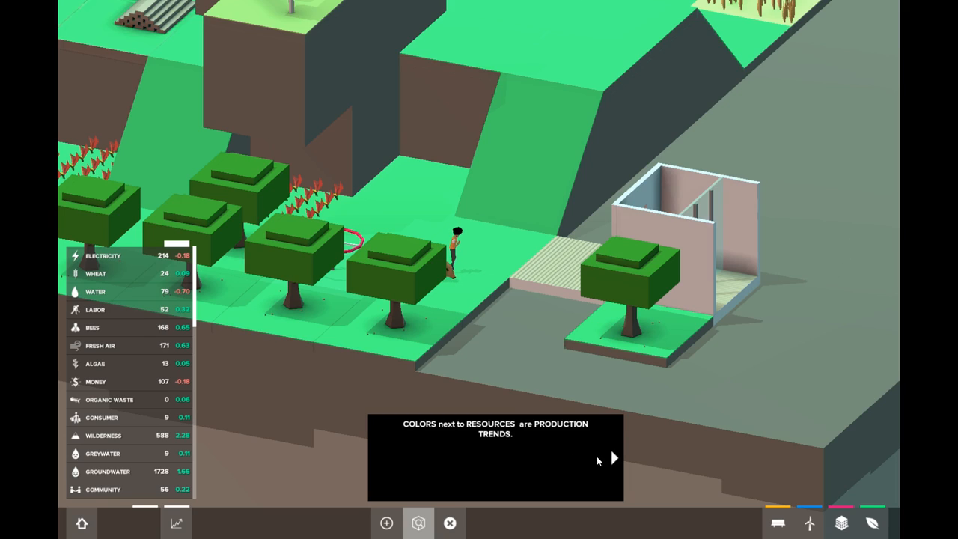
left_click(613, 458)
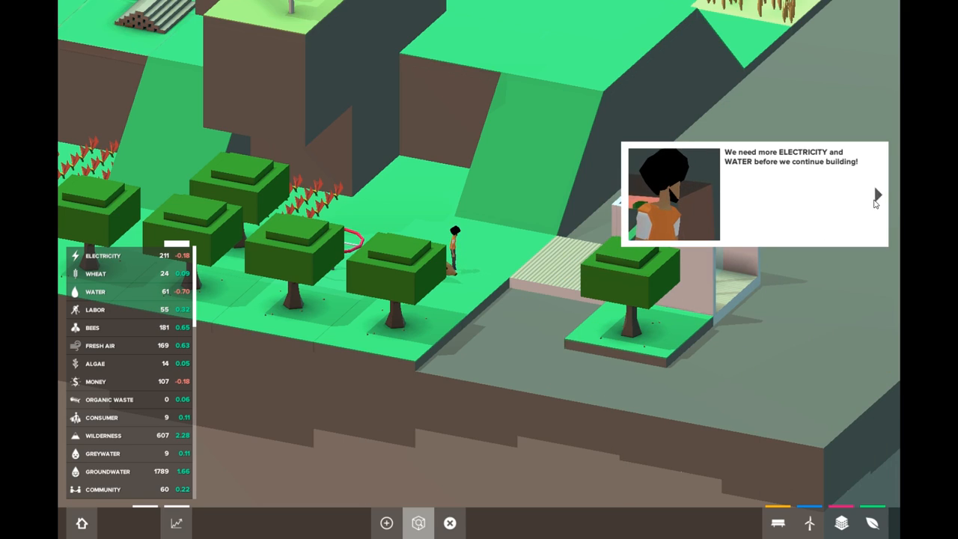
left_click(877, 195)
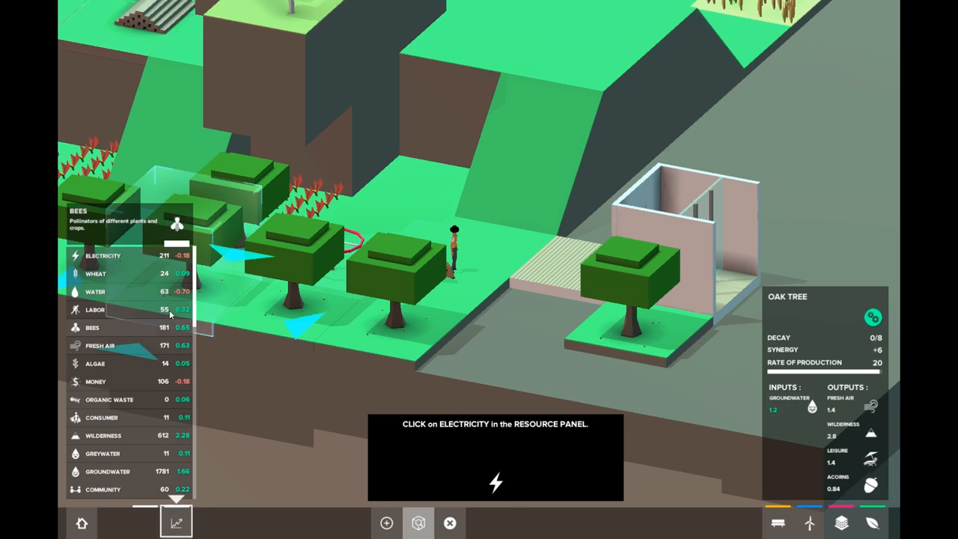
Step: Check the electricity trend and build a solar panel beside the wheat field
left_click(103, 255)
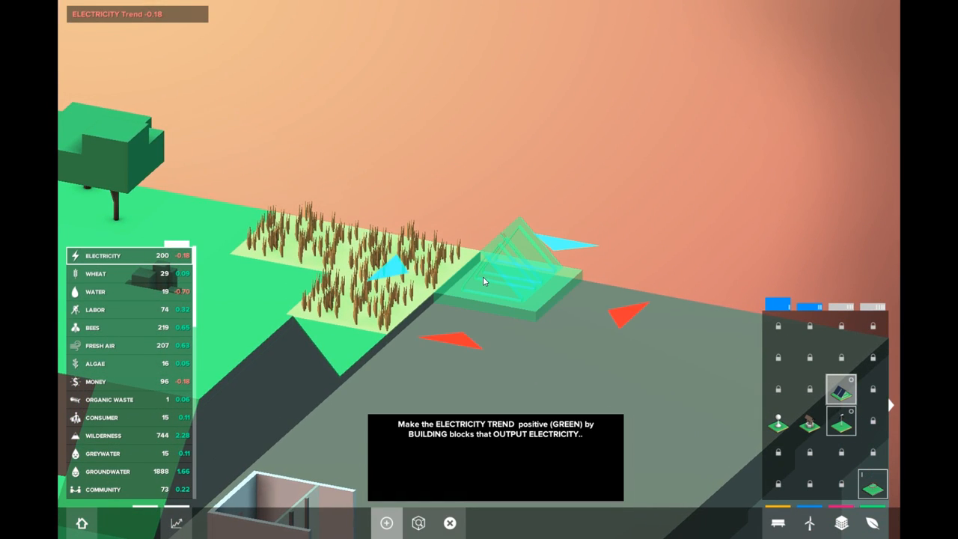
left_click(485, 281)
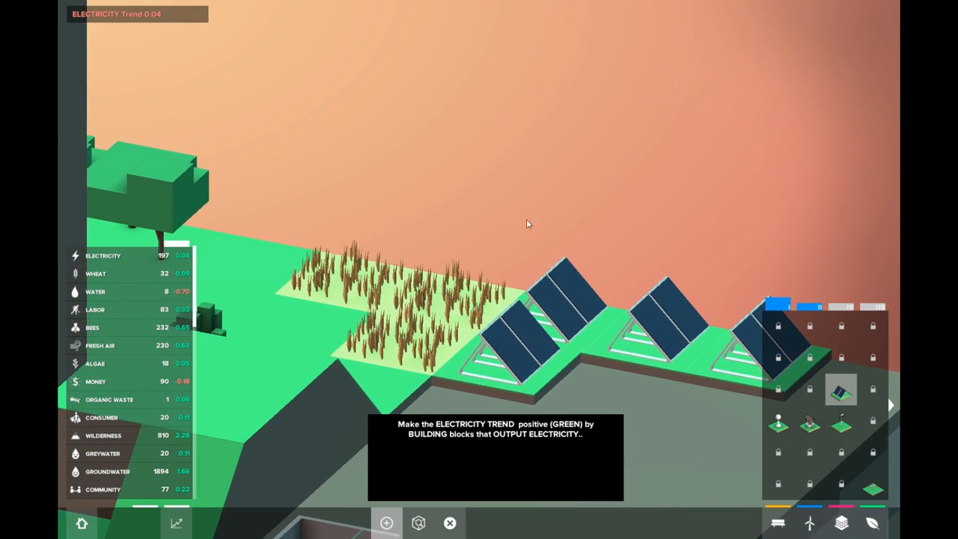
mouse_move(810, 425)
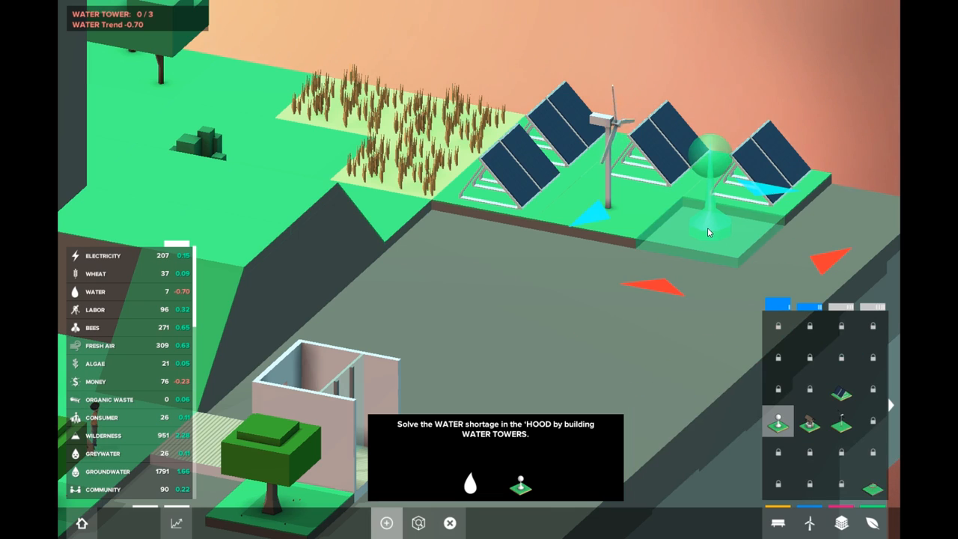
Step: Build two water towers on the ground beside the solar panels
left_click(707, 232)
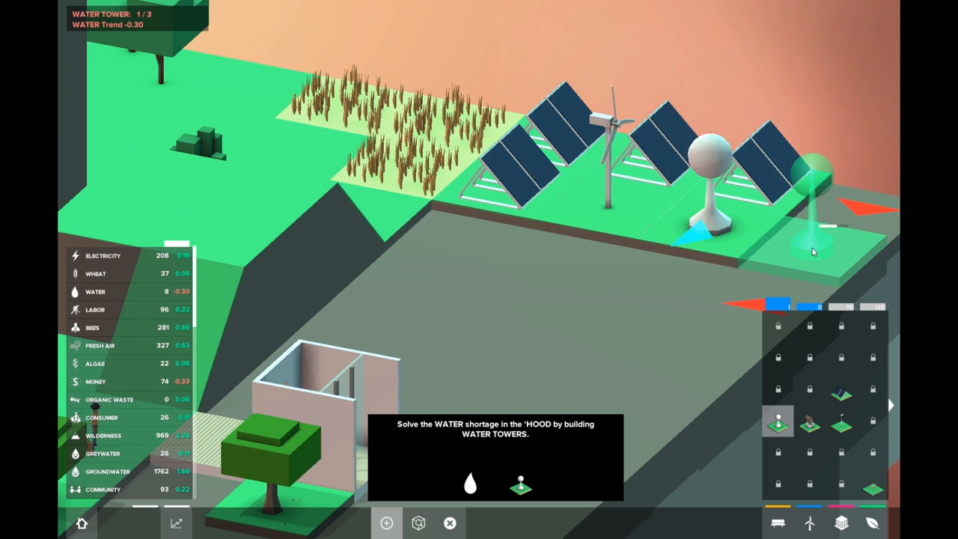
left_click(599, 314)
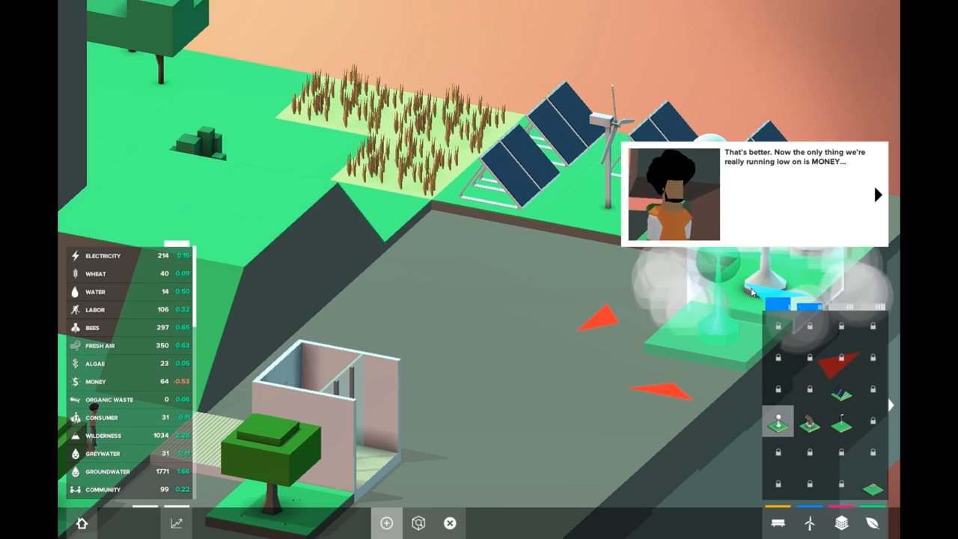
Step: Advance the conversation about money running low to its end
left_click(878, 194)
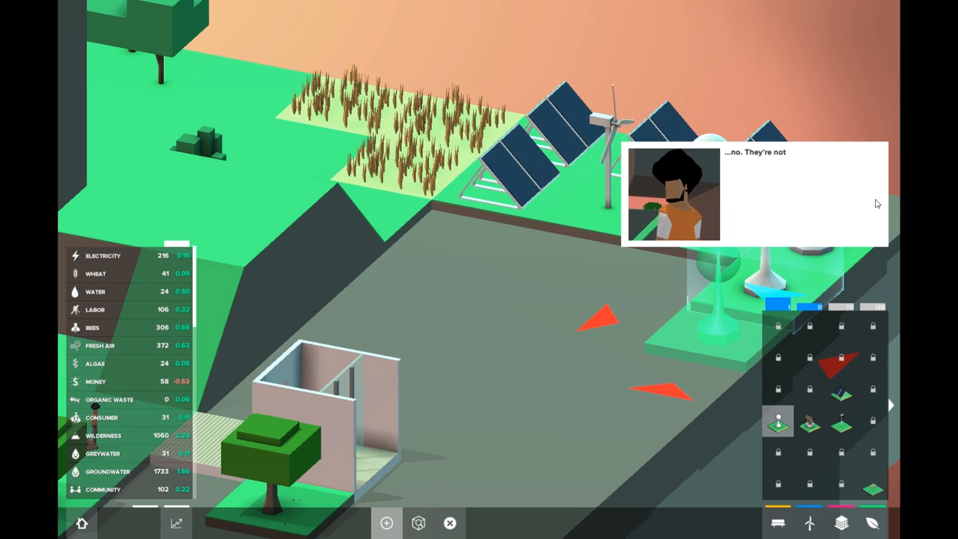
left_click(877, 195)
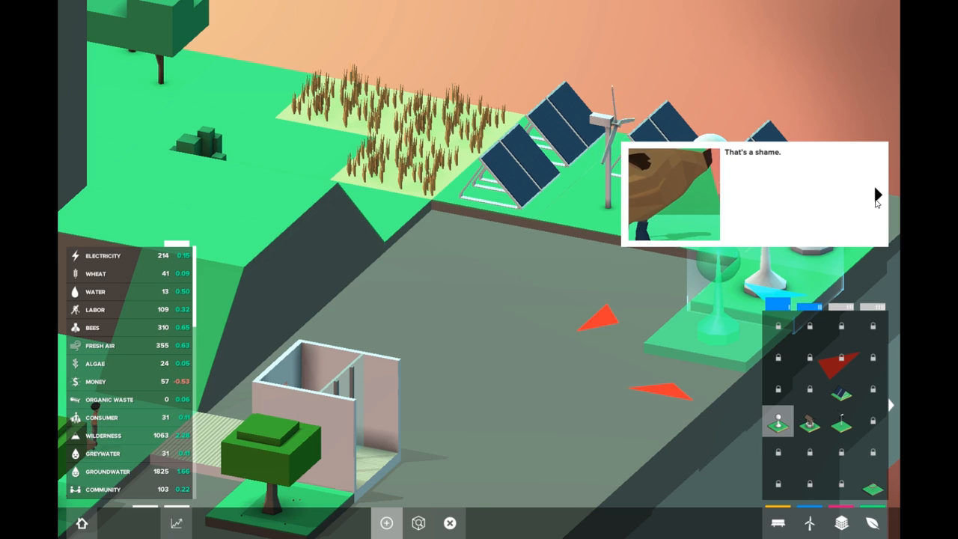
left_click(877, 195)
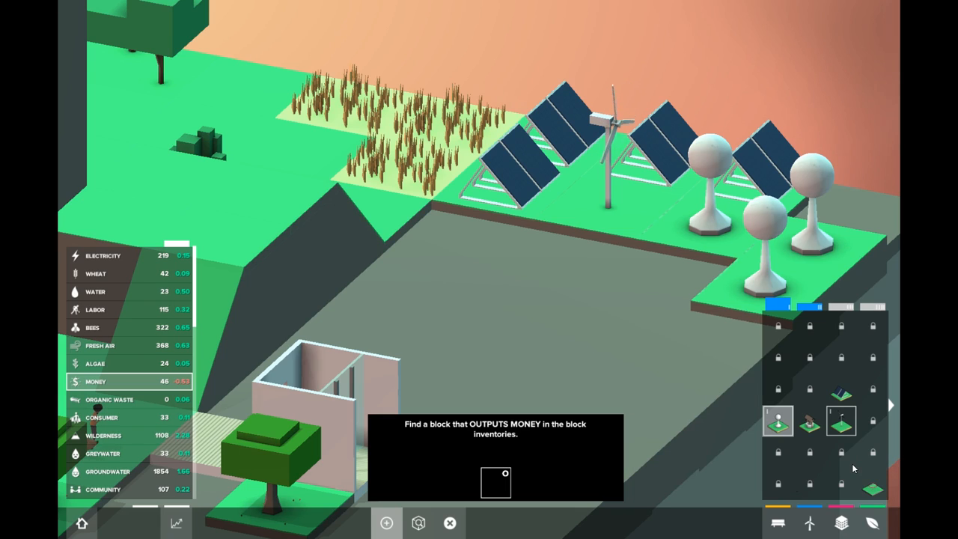
mouse_move(890, 407)
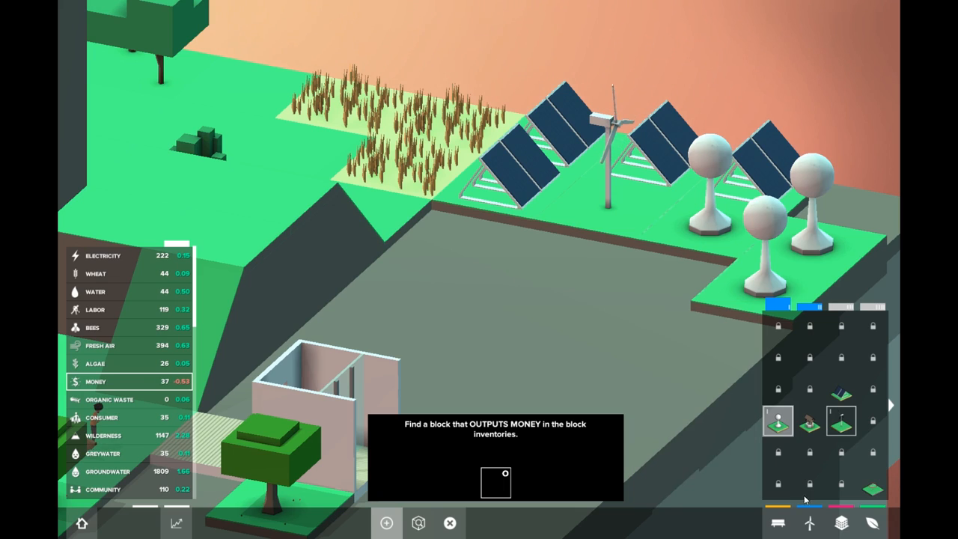
mouse_move(840, 522)
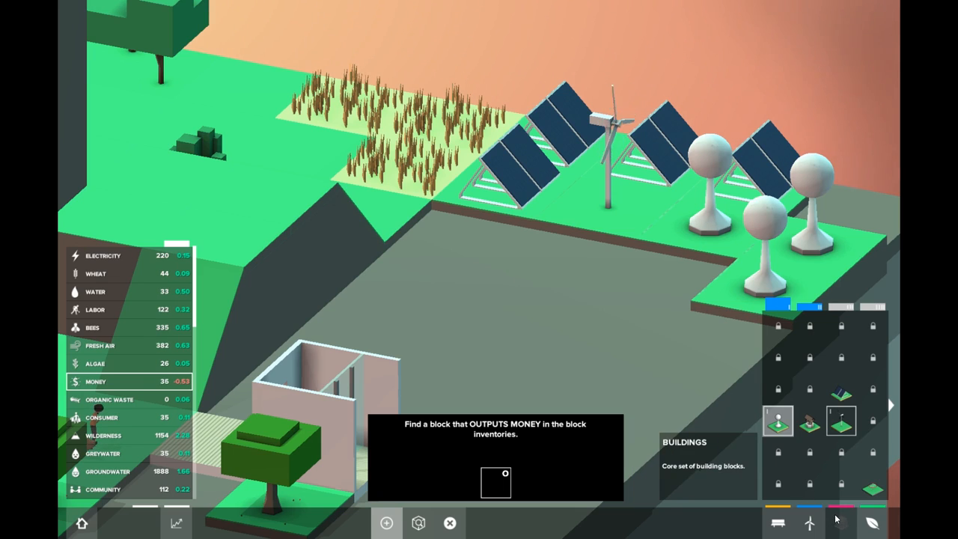
mouse_move(861, 379)
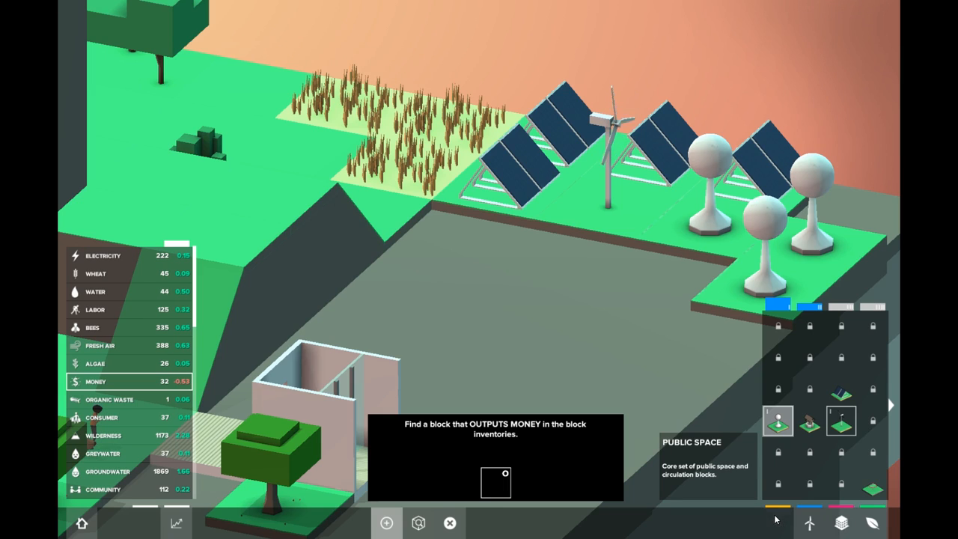
Step: Select the Corner Store block from the Public Space inventory category
left_click(809, 523)
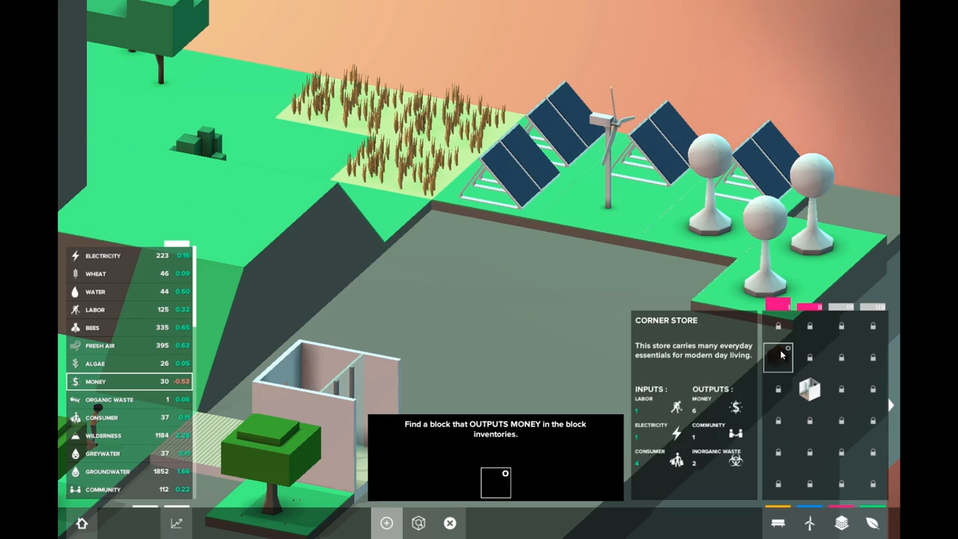
left_click(779, 357)
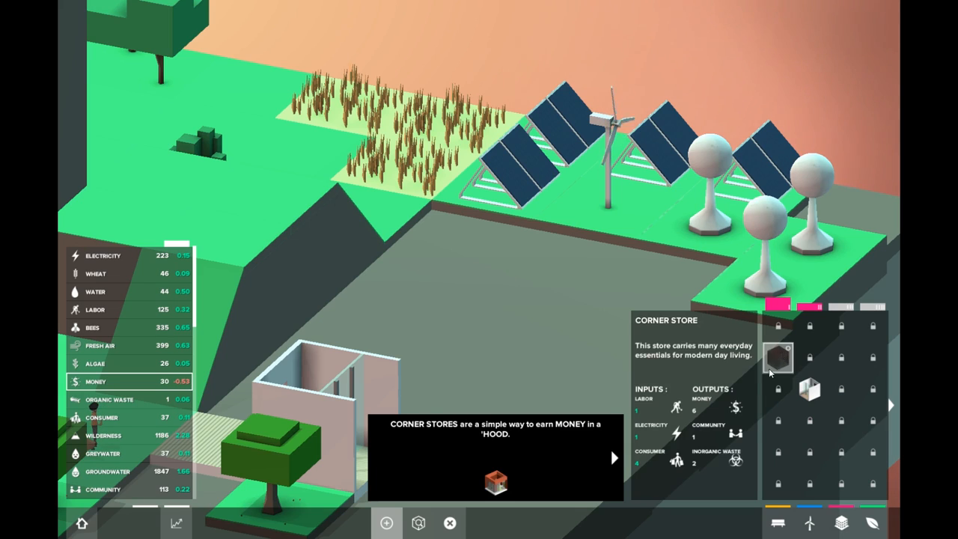
Step: Place two corner stores, one by the wheat field and a second nearby
left_click(779, 357)
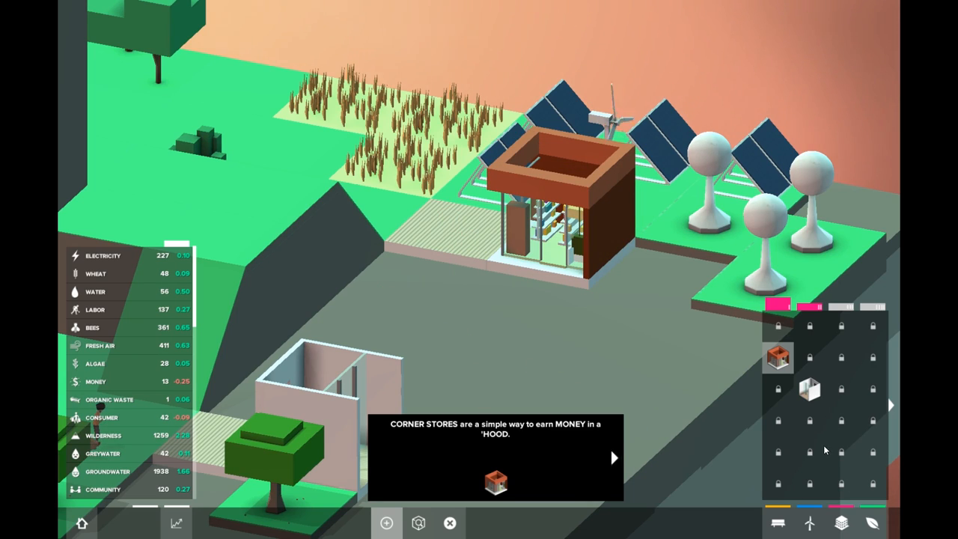
mouse_move(872, 523)
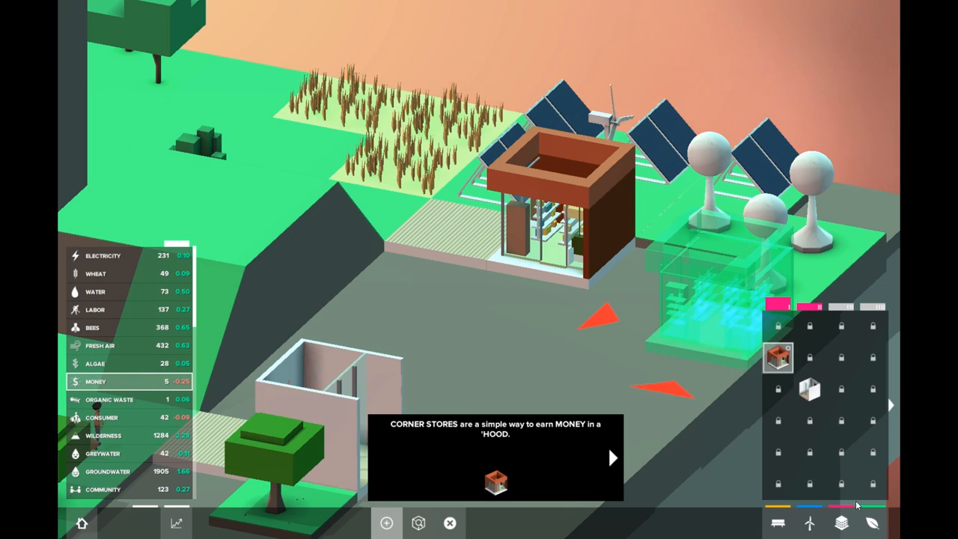
left_click(872, 523)
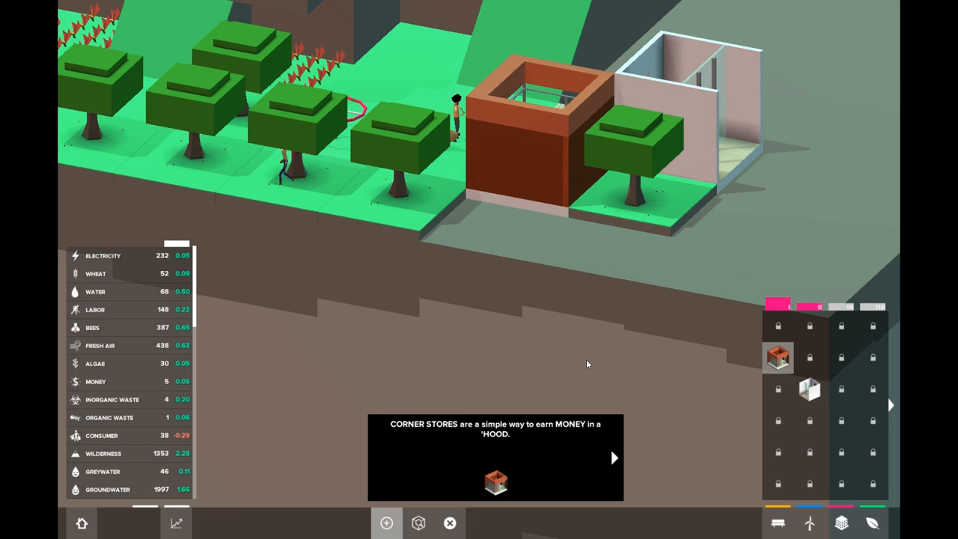
Step: Advance to the corner store task so the objective reads 2 of 2
left_click(614, 457)
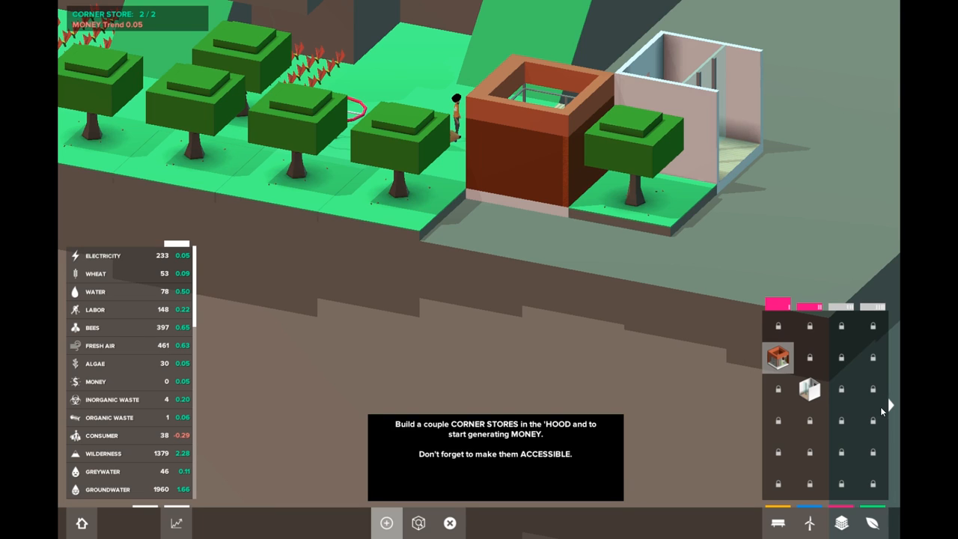
mouse_move(657, 452)
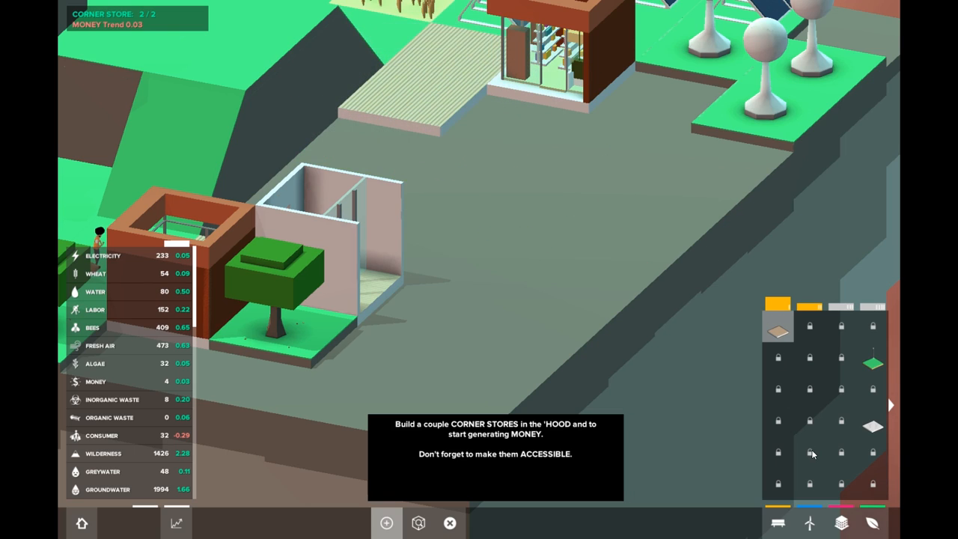
mouse_move(777, 462)
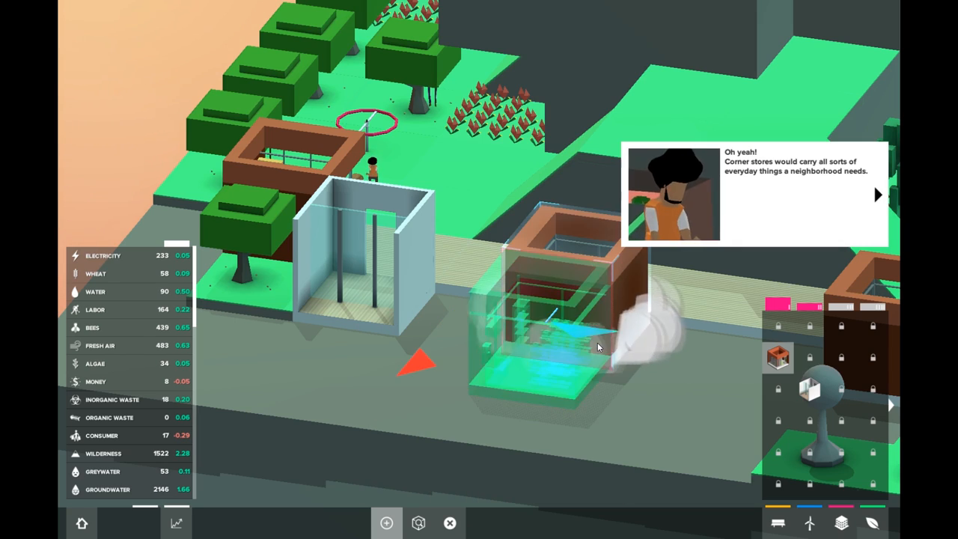
Step: Advance the guide's dialogue past the remark about new residents moving in
left_click(878, 194)
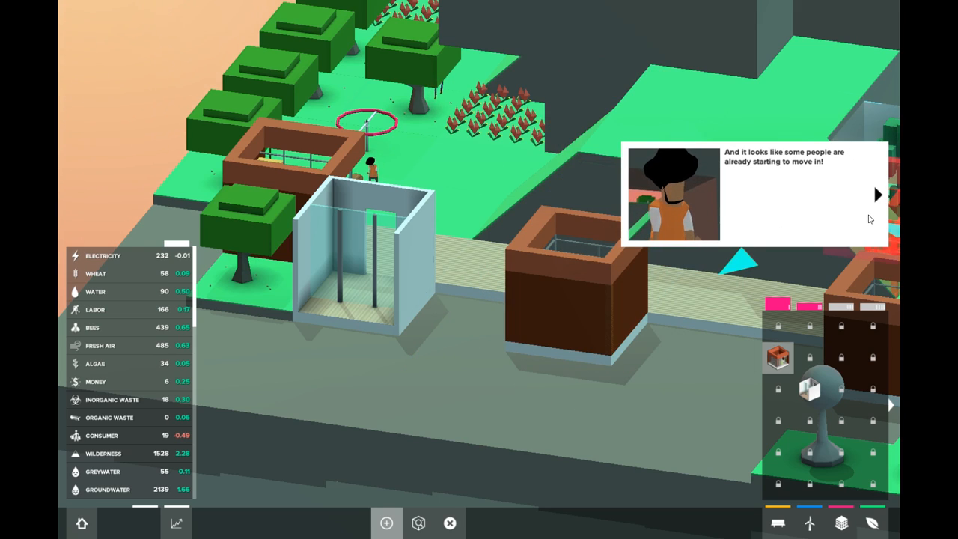
left_click(878, 194)
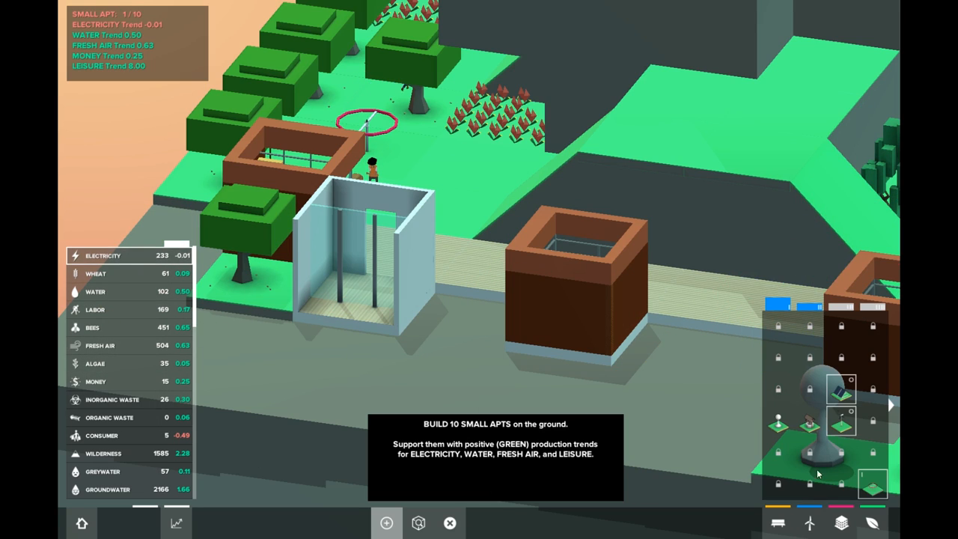
mouse_move(842, 427)
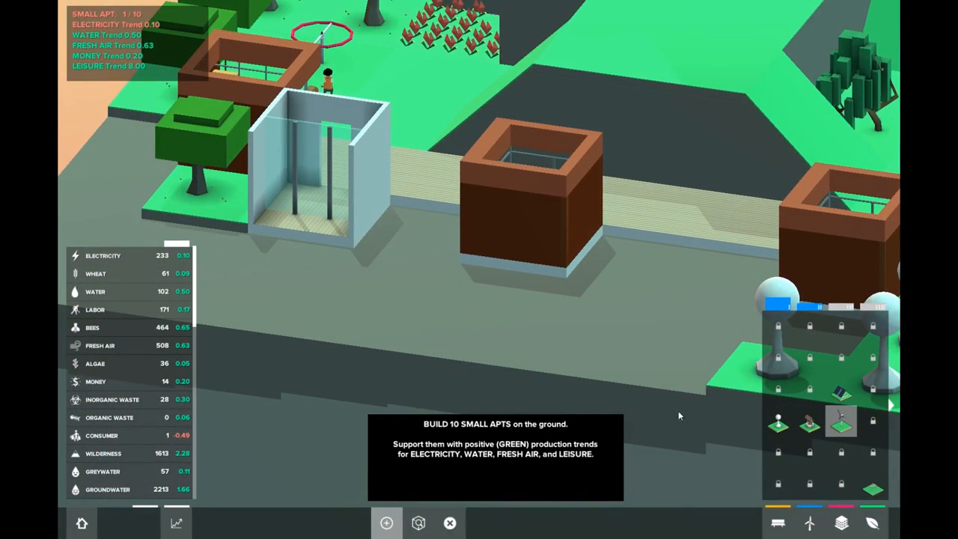
mouse_move(842, 522)
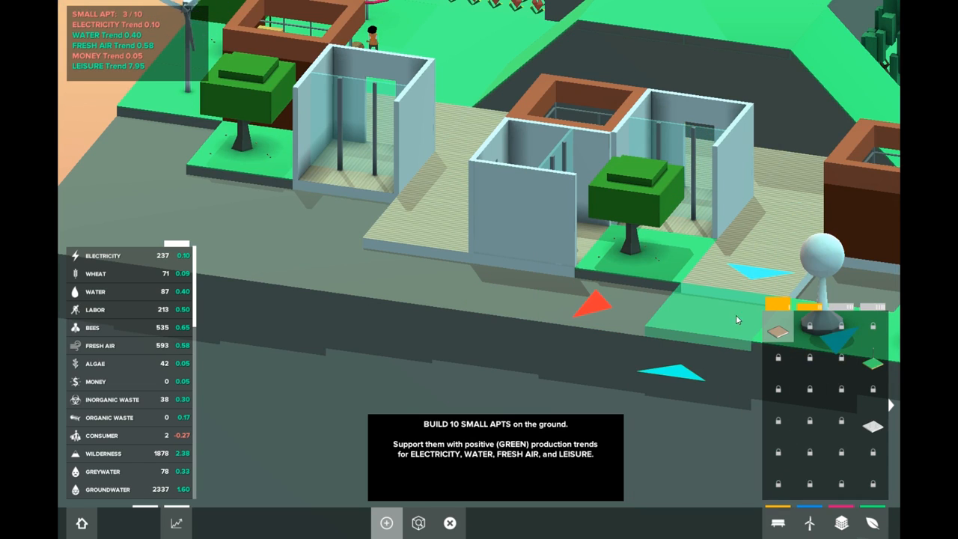
mouse_move(841, 523)
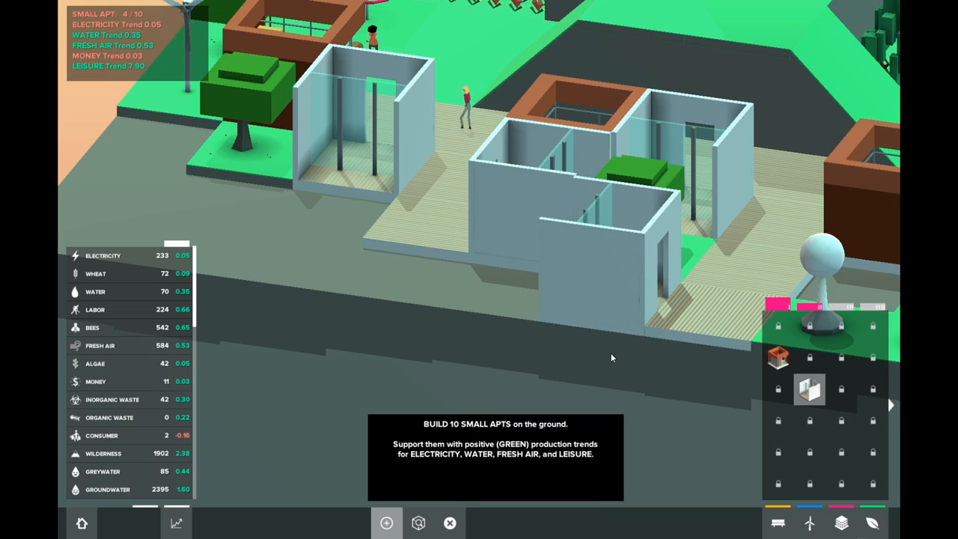
Step: Pick a tree to plant beside the fourth small apartment
left_click(872, 522)
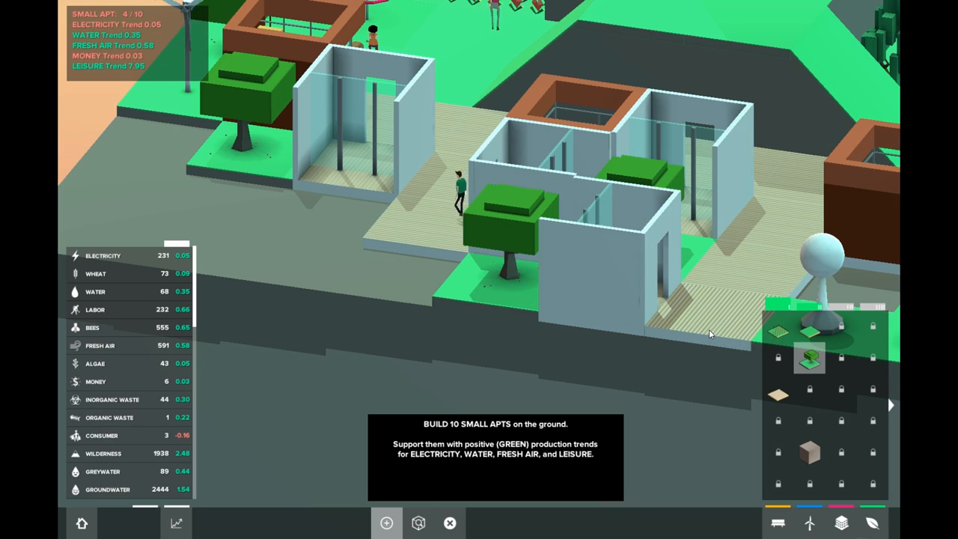
mouse_move(381, 352)
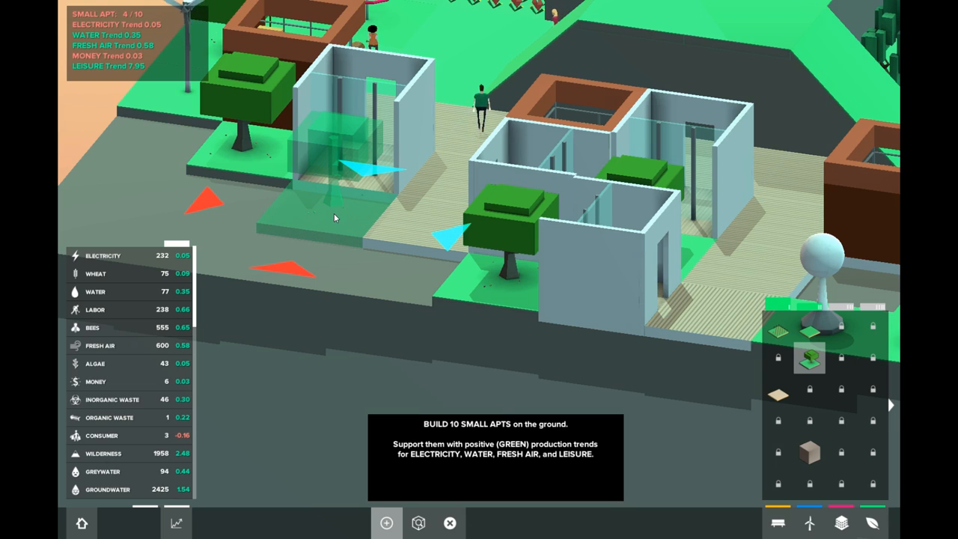
mouse_move(841, 523)
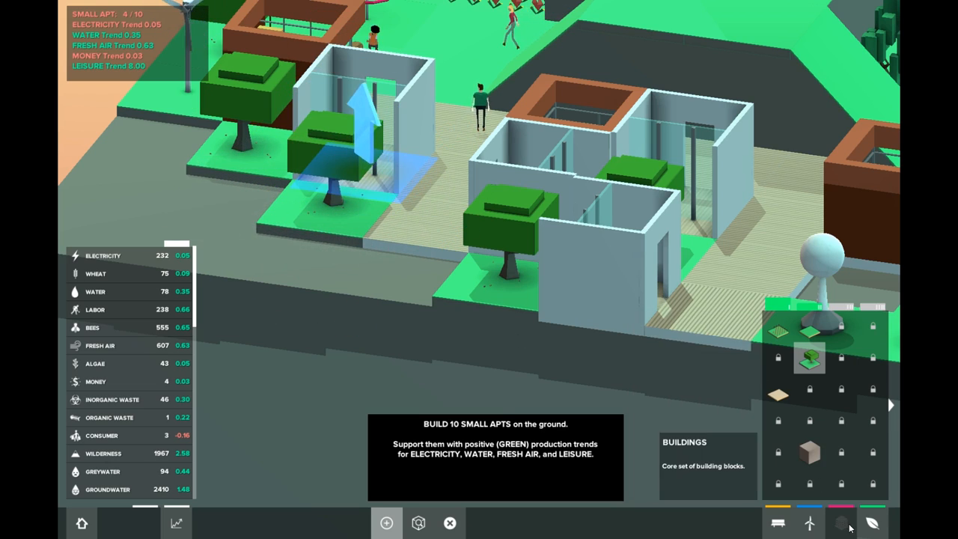
mouse_move(778, 333)
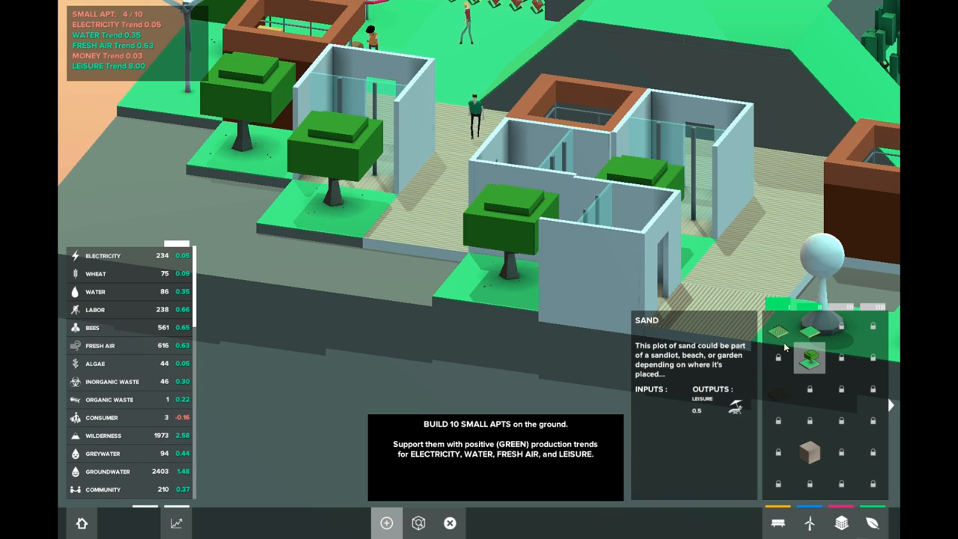
mouse_move(779, 333)
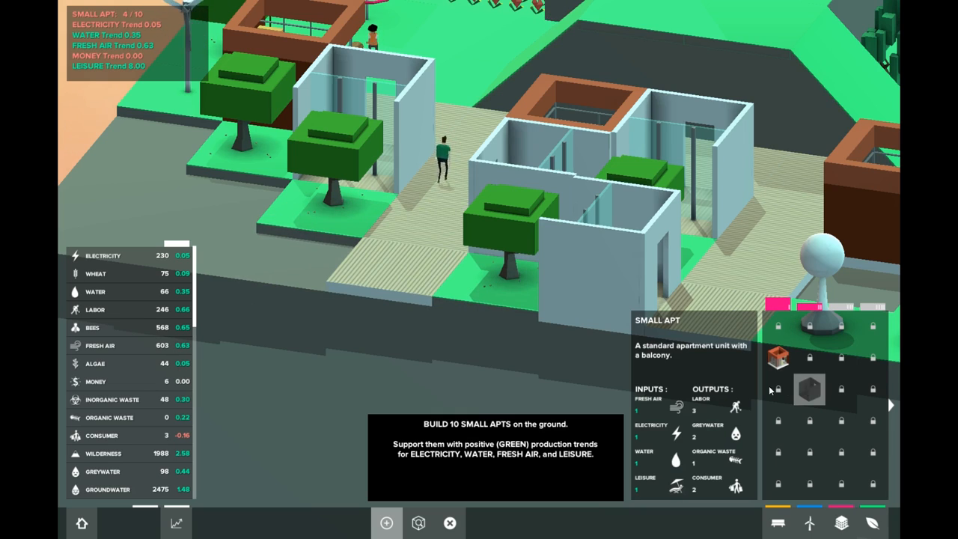
Step: Place a fifth small apartment in front of the tree
left_click(292, 250)
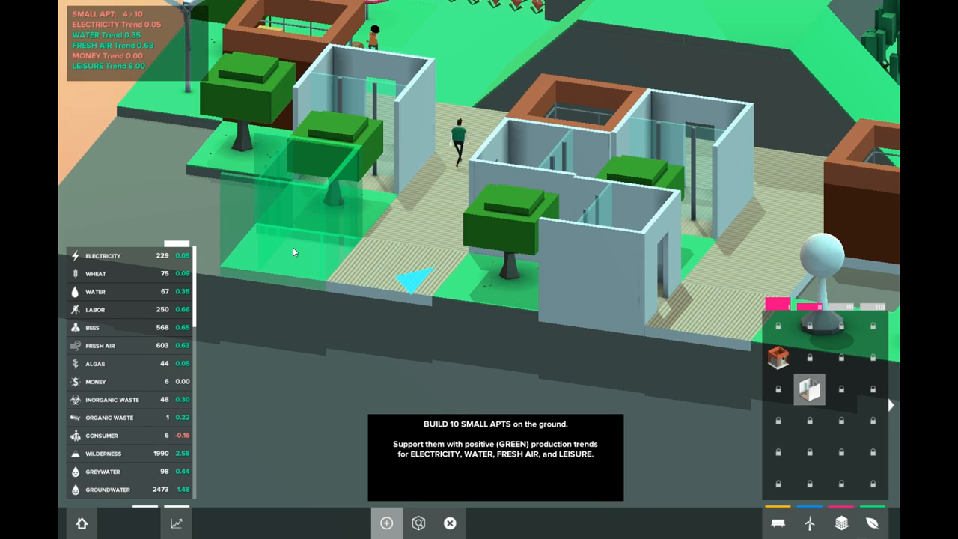
left_click(292, 217)
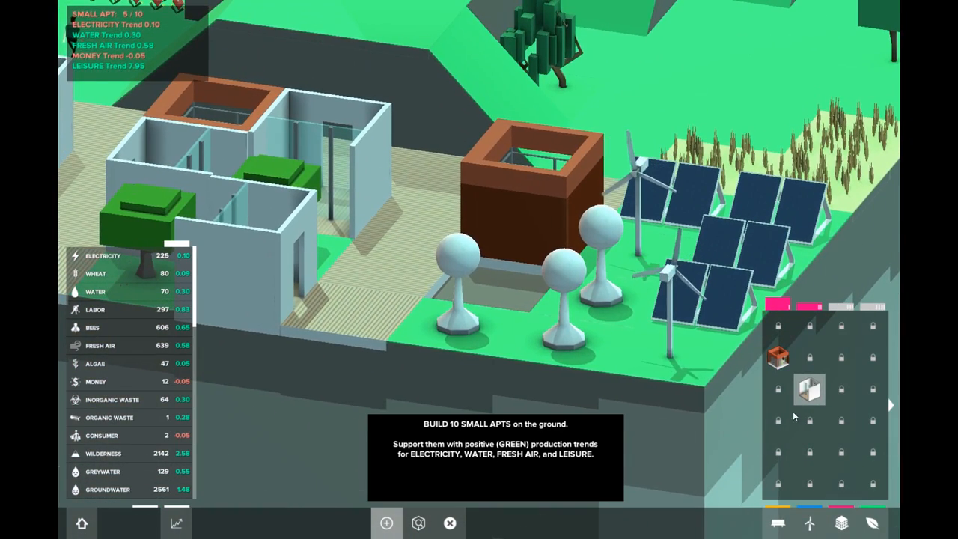
Step: Place a sixth small apartment on an open ground tile
left_click(506, 277)
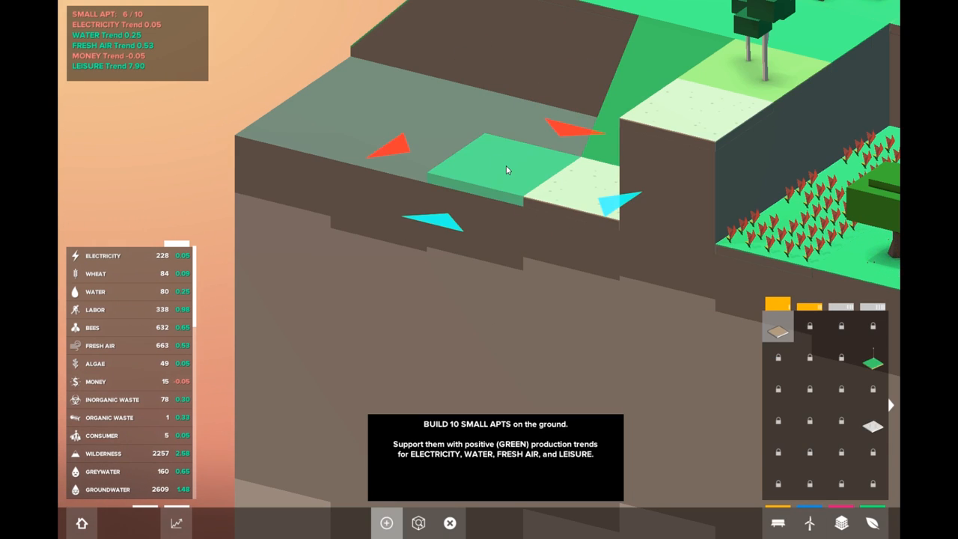
Step: Lay a floor tile on the bare cliff ledge and build an apartment on it
left_click(487, 161)
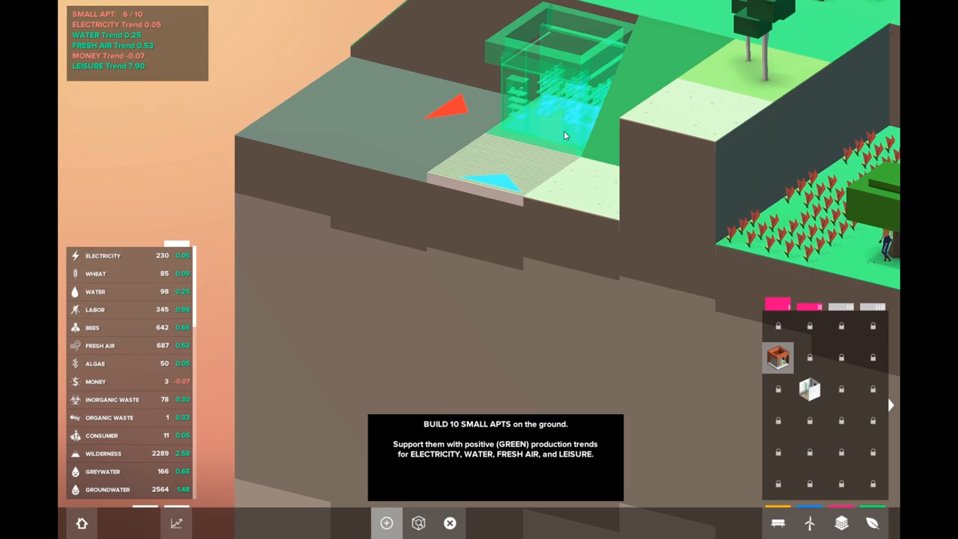
left_click(547, 105)
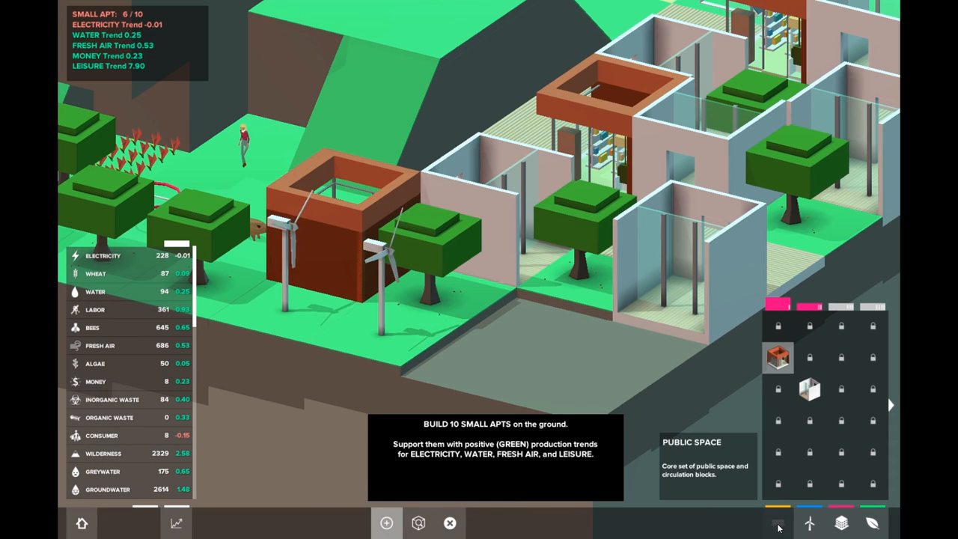
Step: Place a Solar Panel from the energy category on grass near the apartments
left_click(778, 523)
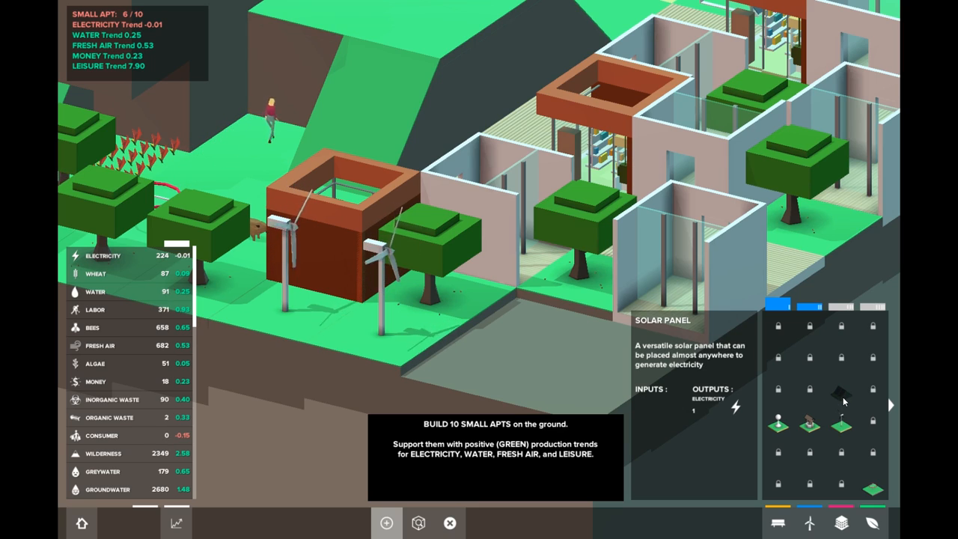
left_click(550, 333)
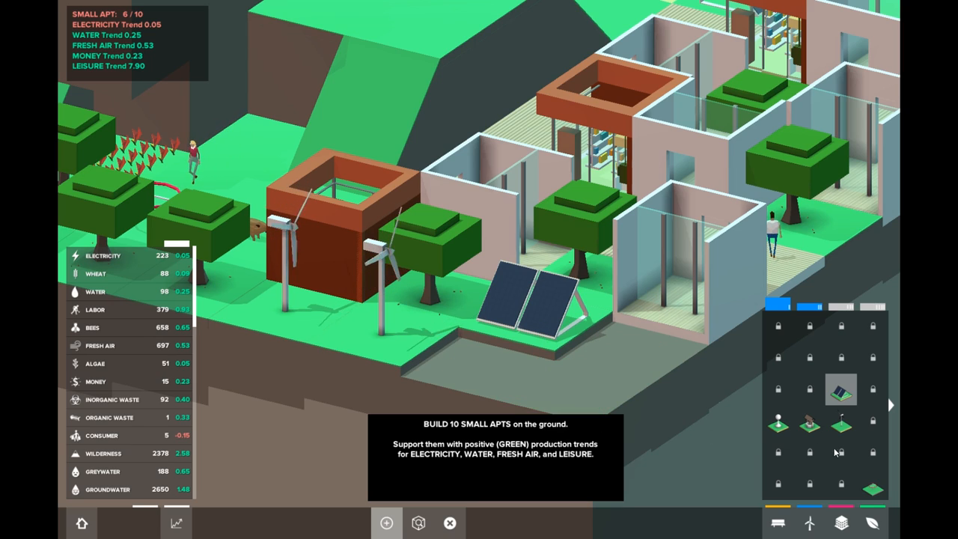
mouse_move(841, 427)
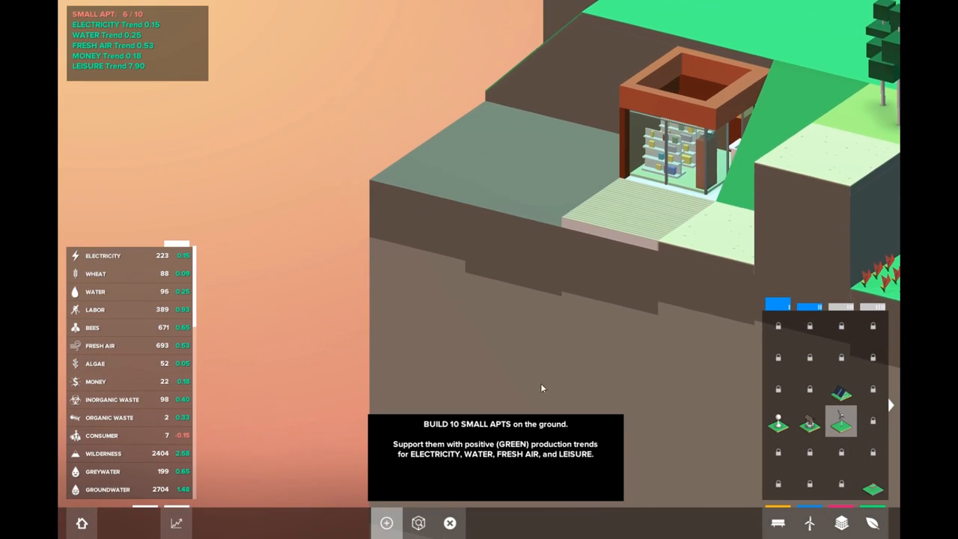
mouse_move(871, 523)
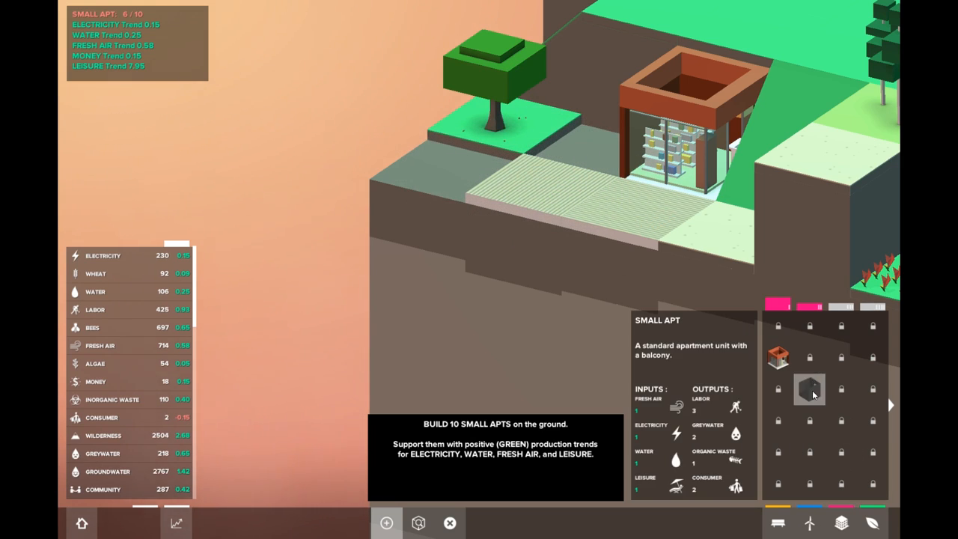
Step: Place another small apartment on a ground tile, raising the tally toward 10
left_click(606, 150)
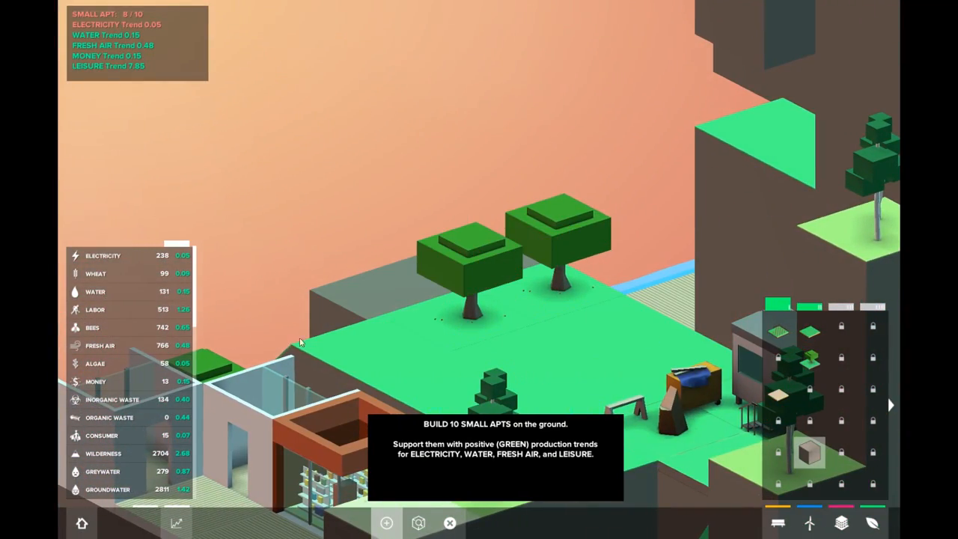
mouse_move(371, 215)
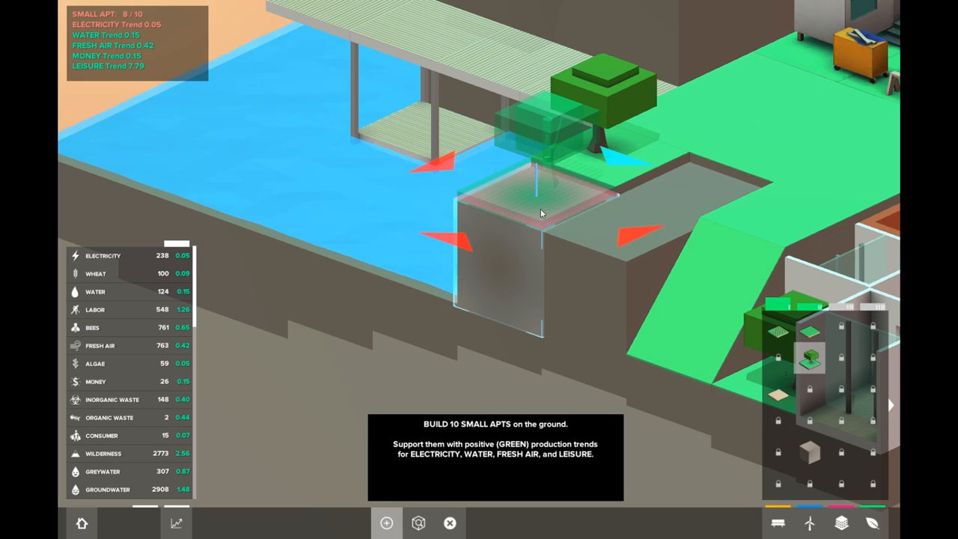
Step: Plant a second tree on the grassy ledge at the water's edge
left_click(539, 203)
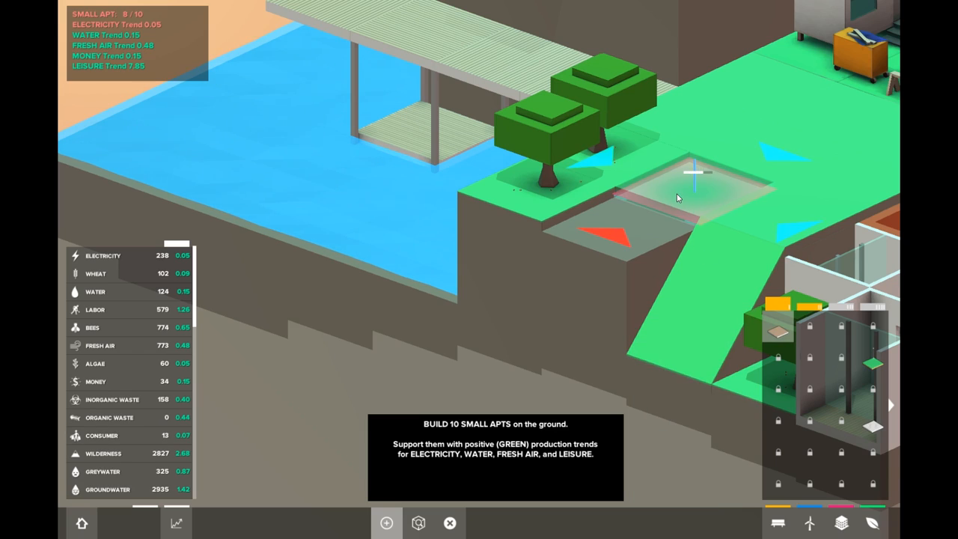
mouse_move(842, 522)
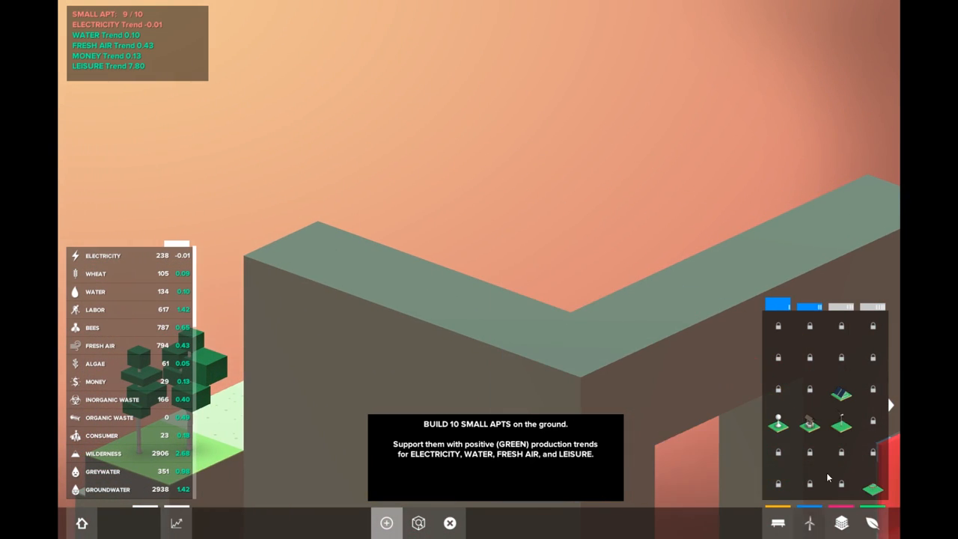
Step: Place water towers among the solar panels beside an apartment, raising water trend to 0.50
left_click(841, 427)
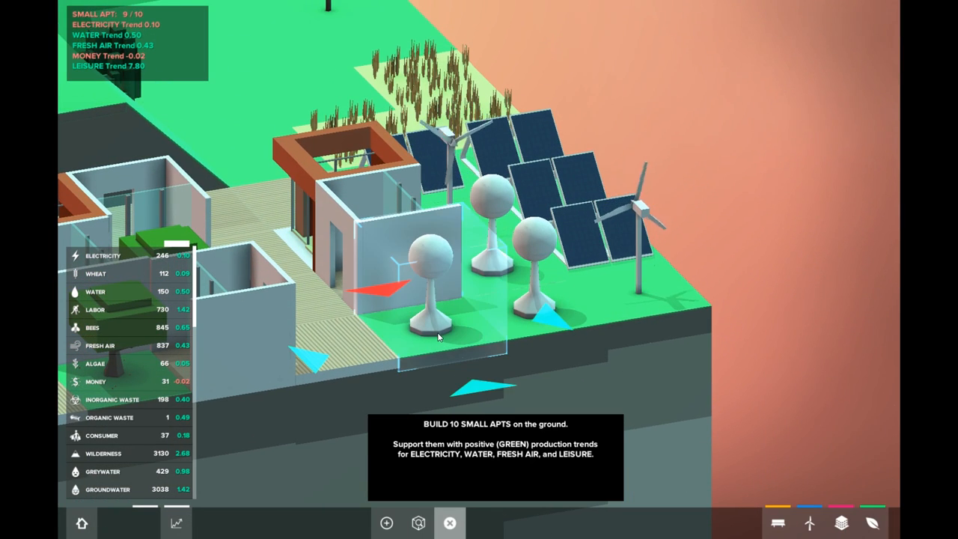
mouse_move(840, 521)
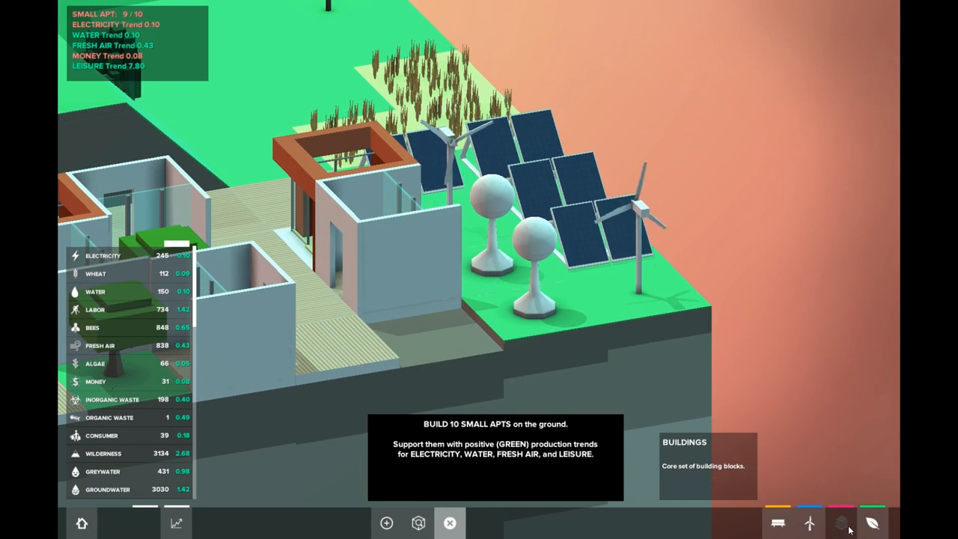
Step: Place the tenth Small Apartment block on the ground beside the solar panels
left_click(840, 522)
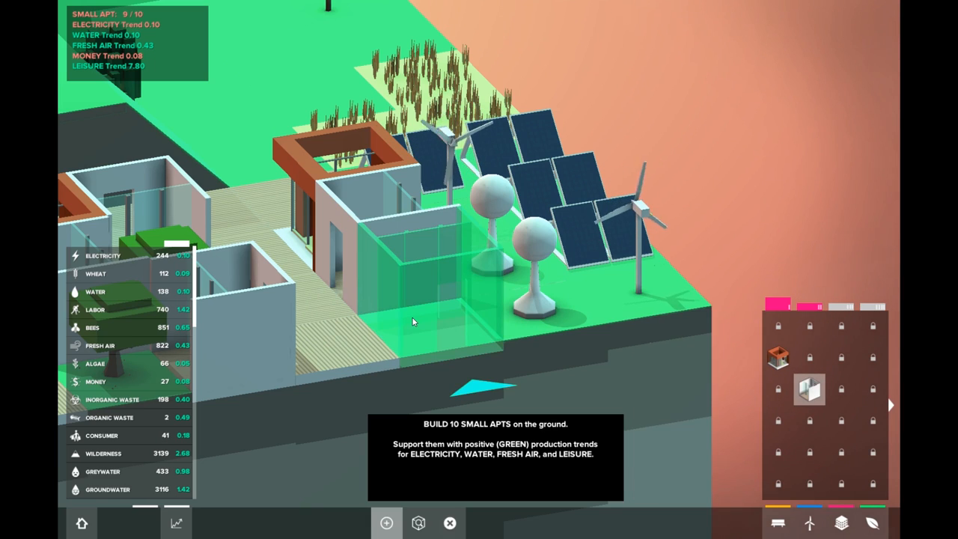
left_click(416, 320)
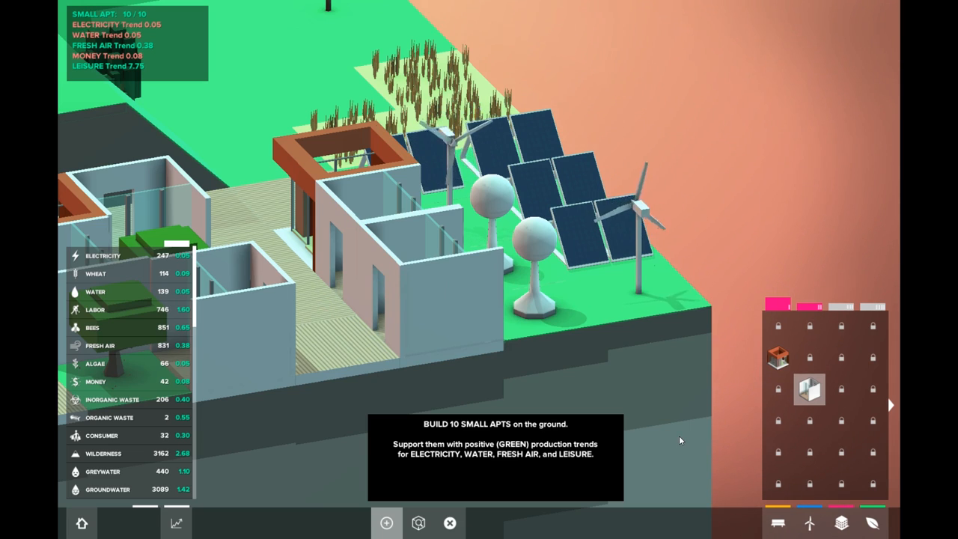
mouse_move(809, 522)
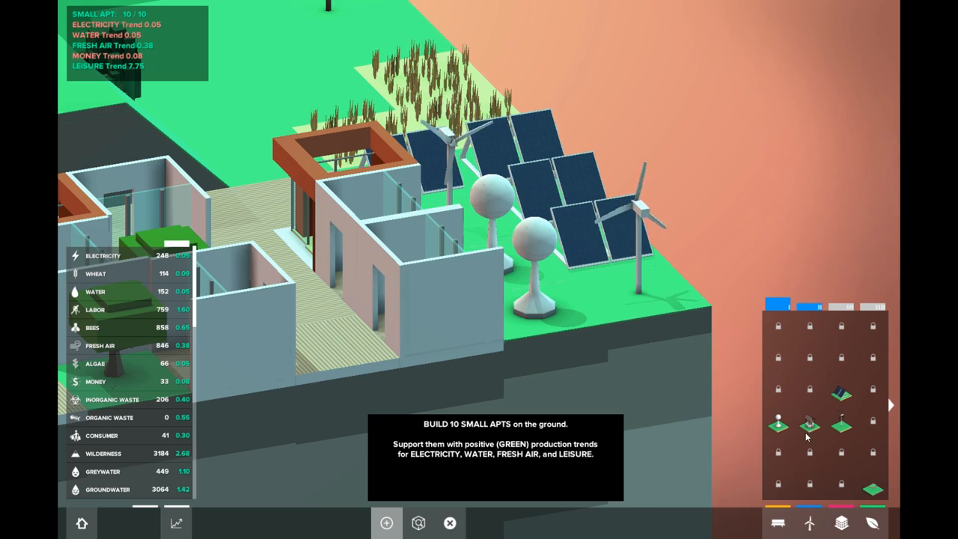
mouse_move(825, 427)
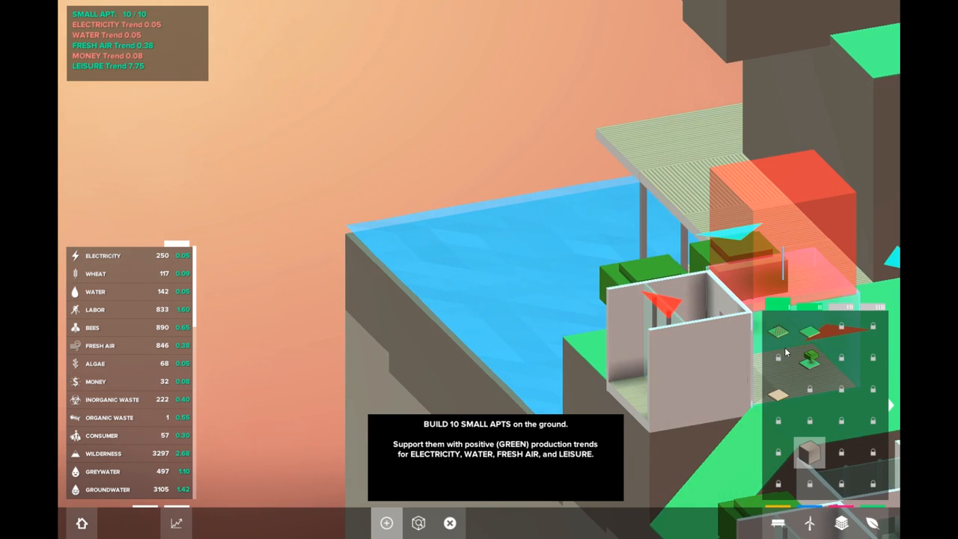
mouse_move(781, 334)
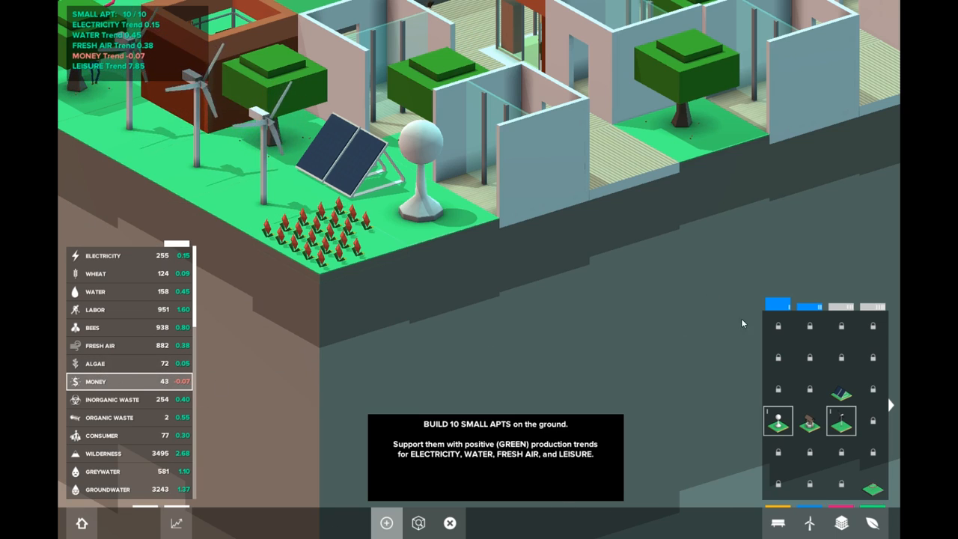
Step: Add another water tower and more utility blocks around the apartments
left_click(872, 522)
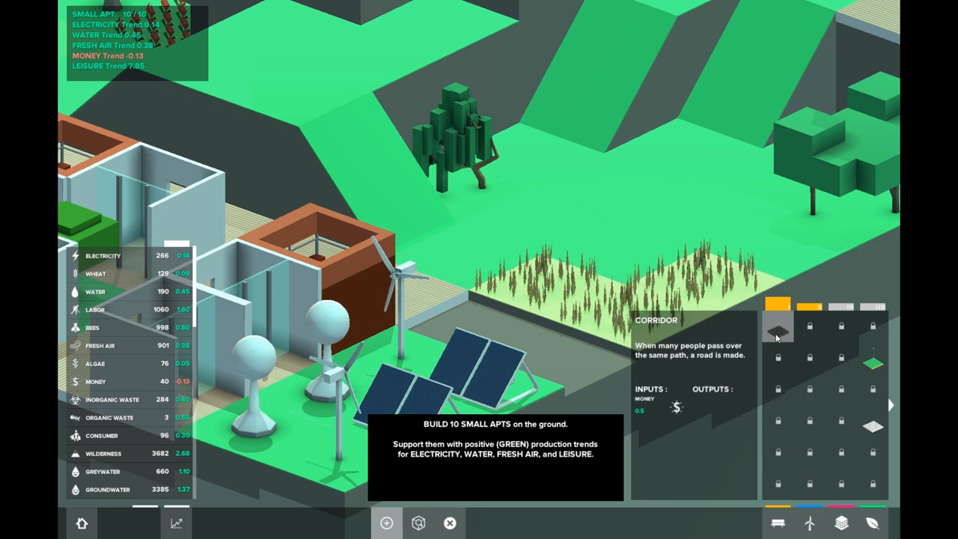
left_click(778, 325)
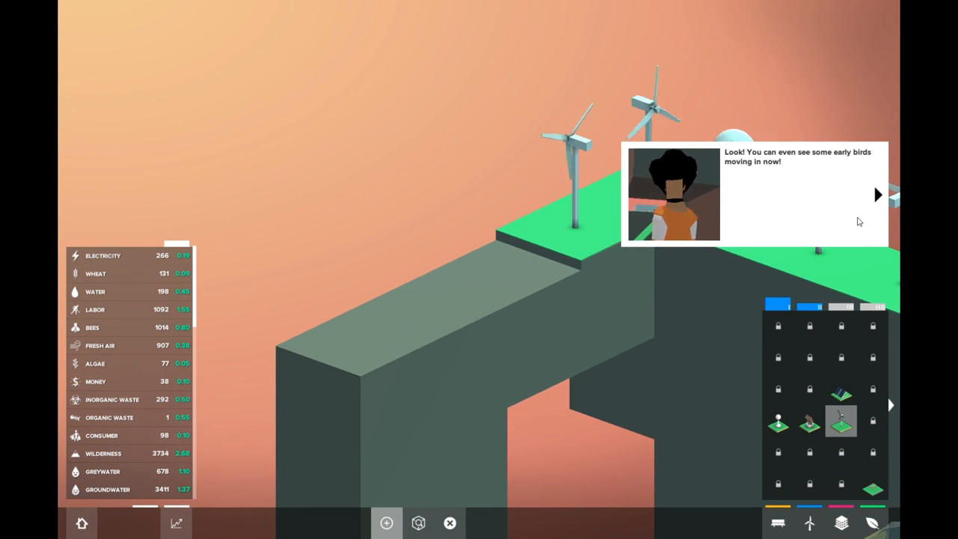
Step: Advance the character dialogue until the boars arrive and the Boar agent unlocks
left_click(877, 195)
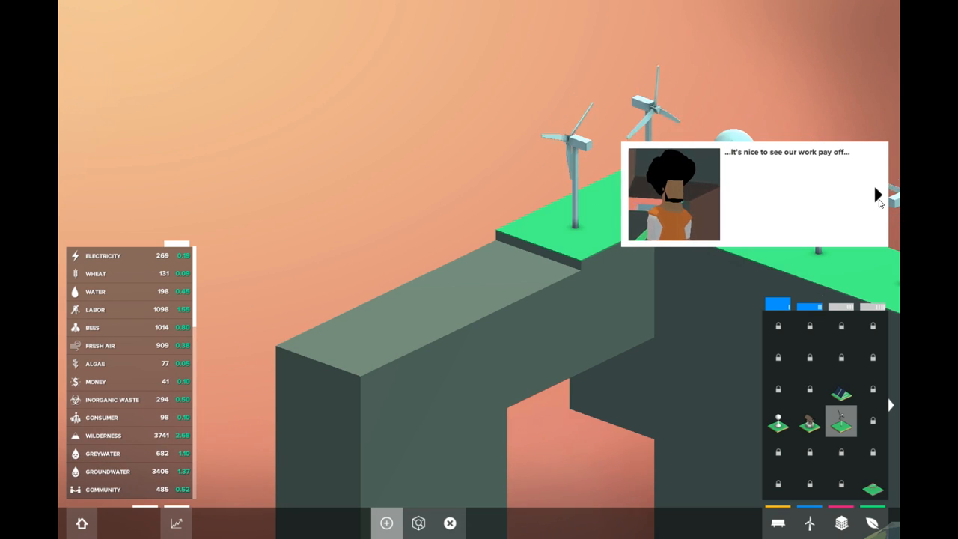
left_click(880, 195)
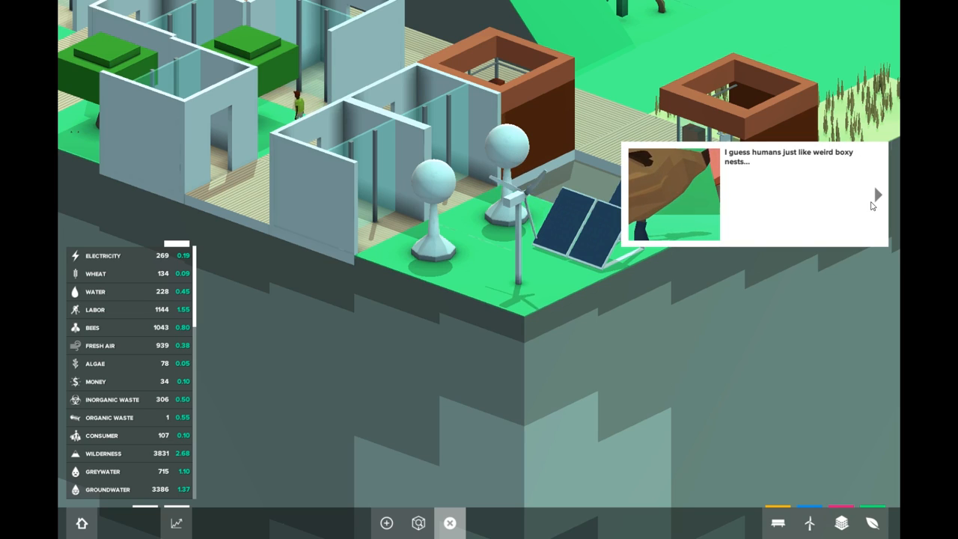
left_click(877, 195)
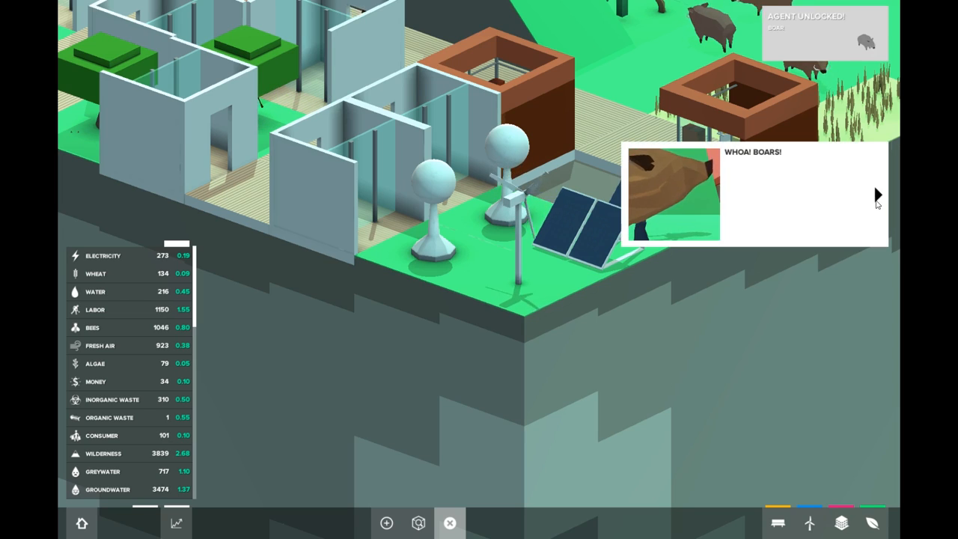
left_click(877, 195)
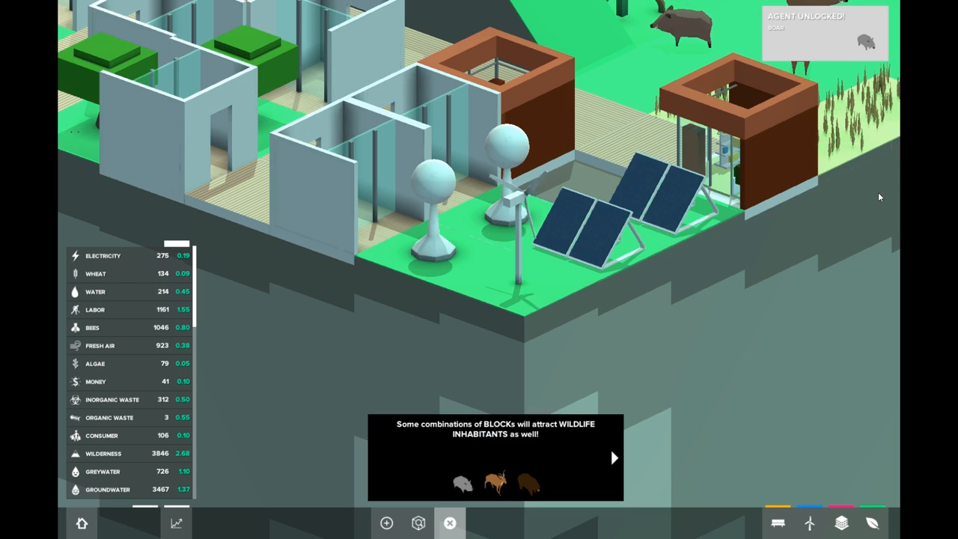
Step: Dismiss the wildlife tip, finish the boar dialogue, and save the 'Hood
left_click(614, 458)
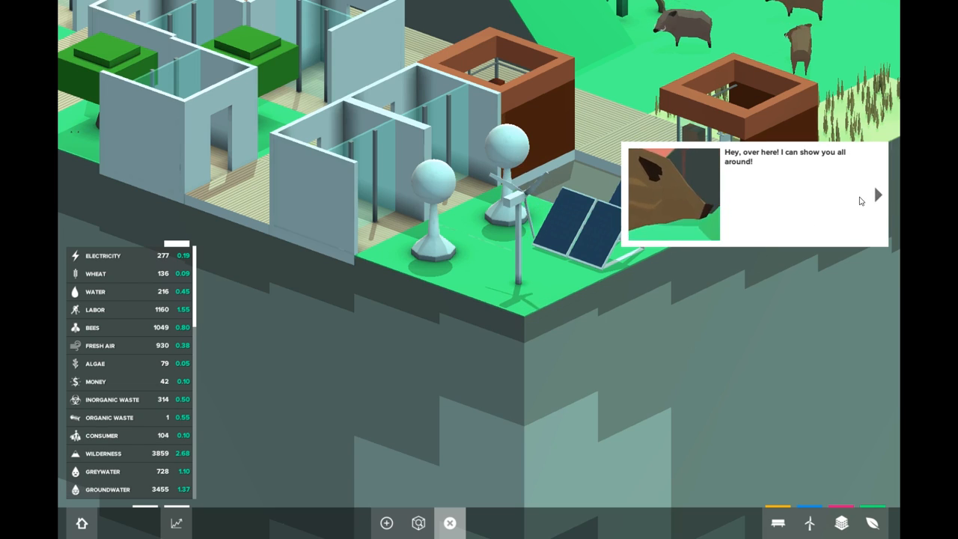
left_click(878, 195)
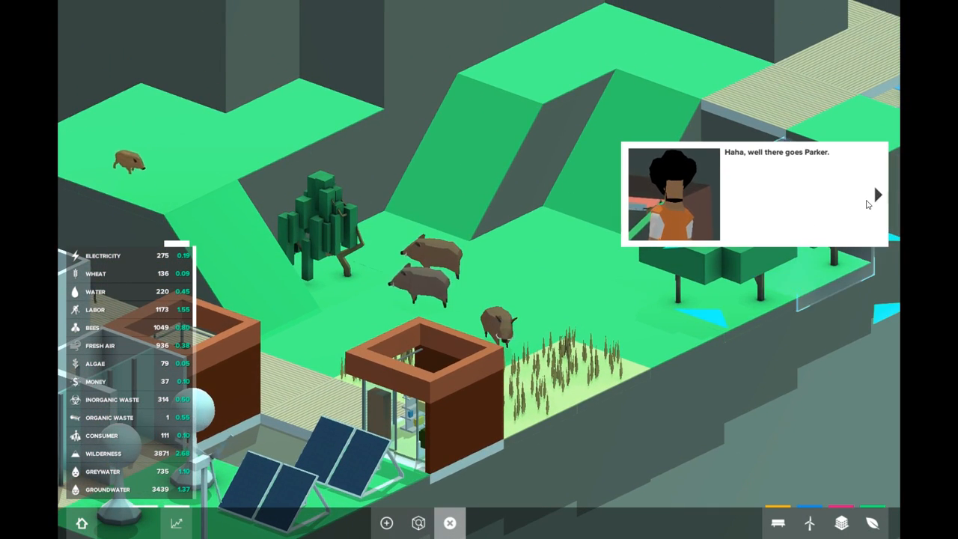
left_click(877, 193)
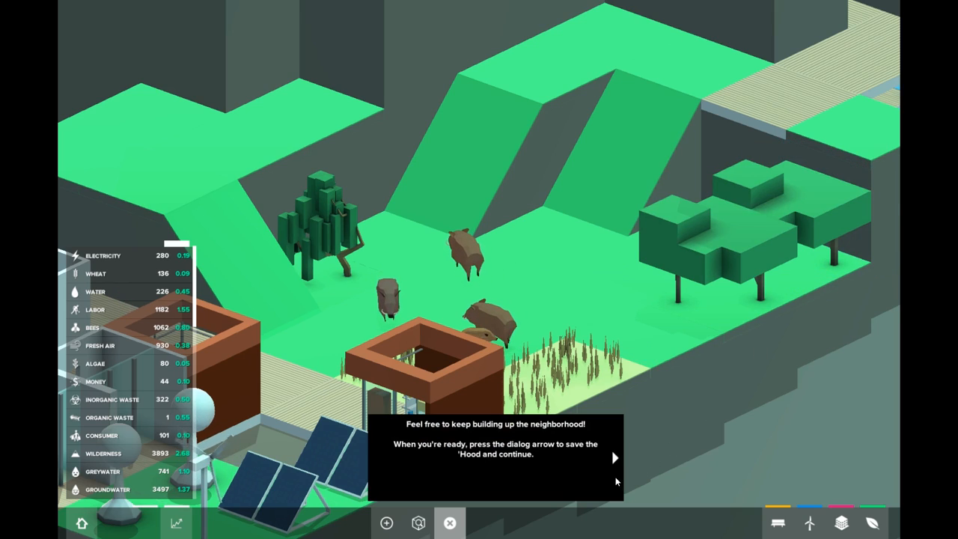
left_click(615, 458)
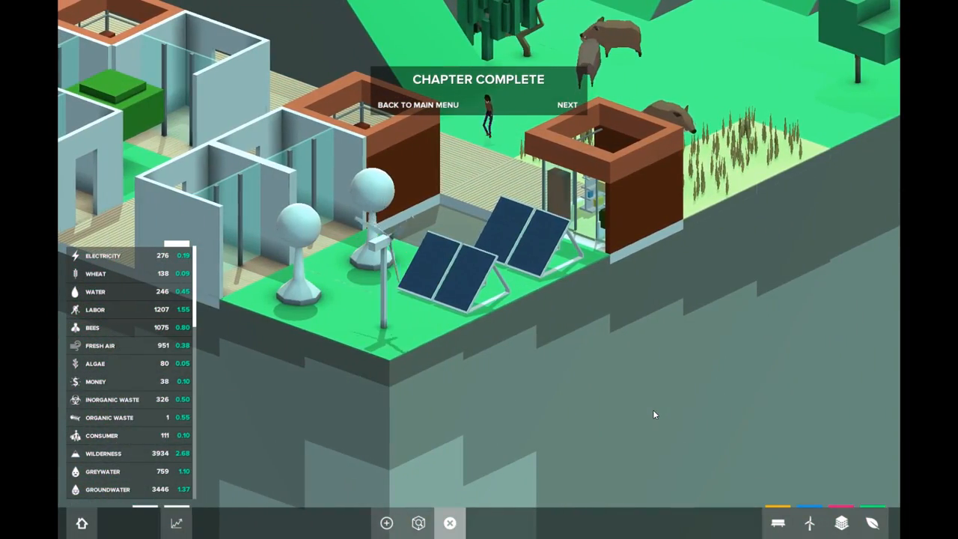
mouse_move(551, 336)
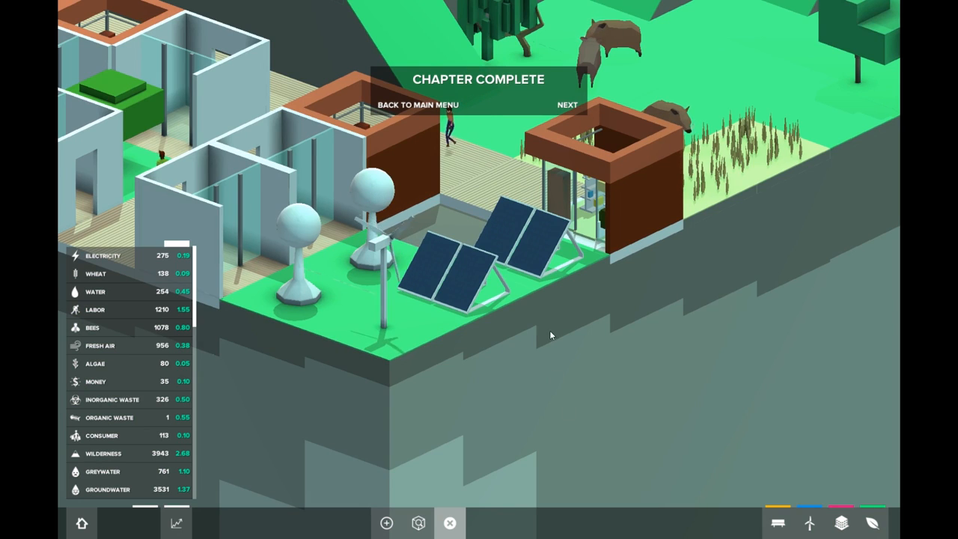
mouse_move(655, 376)
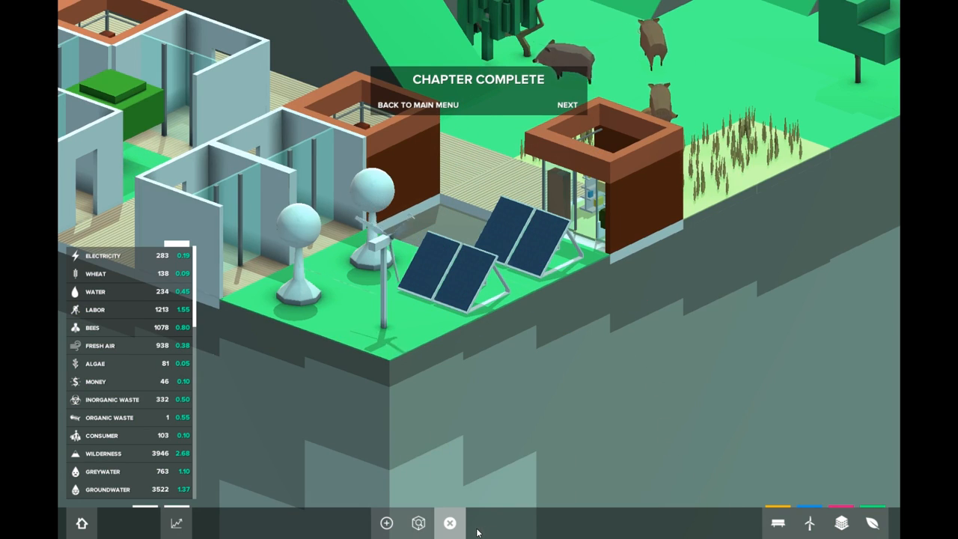
mouse_move(450, 523)
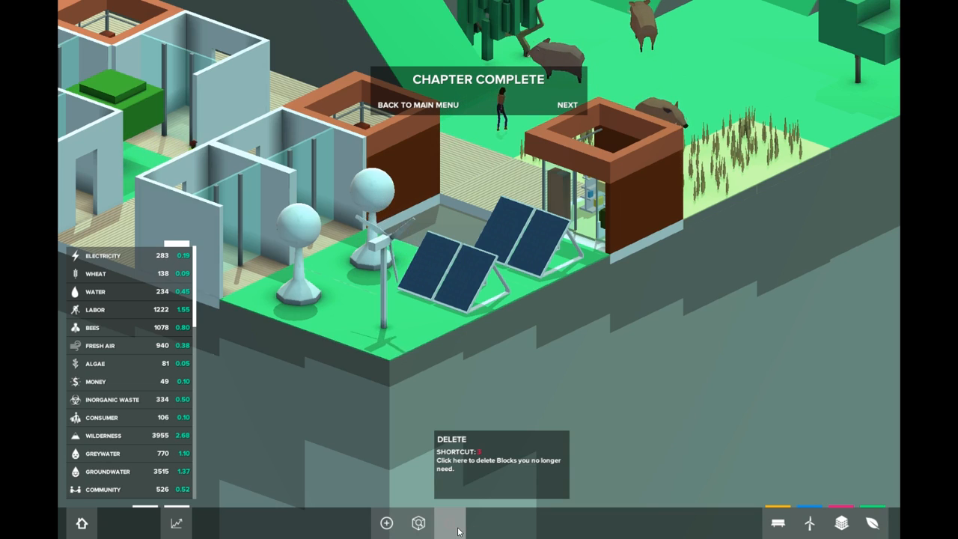
mouse_move(778, 522)
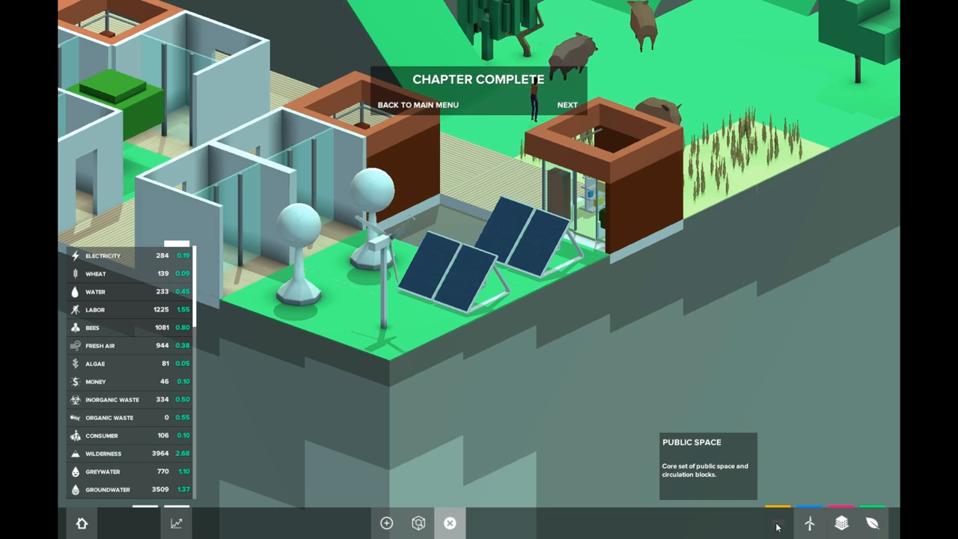